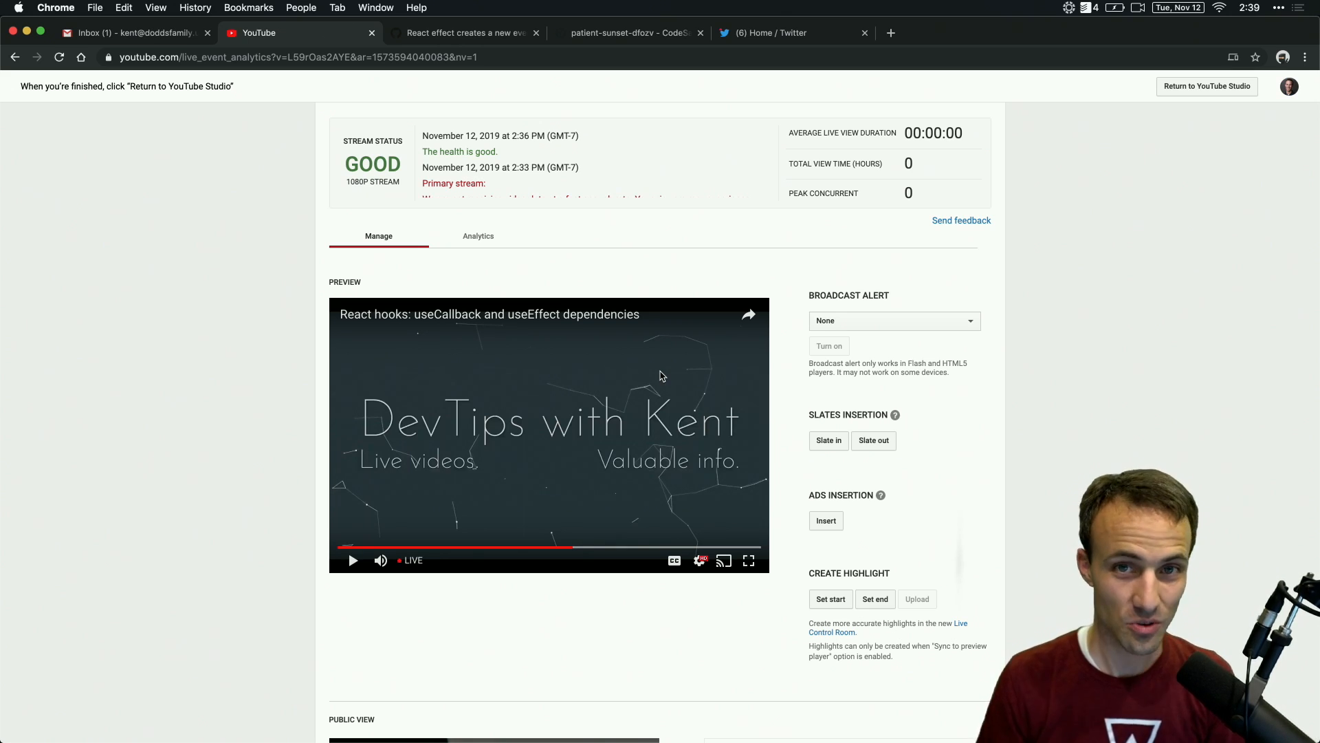
mouse_move(246, 268)
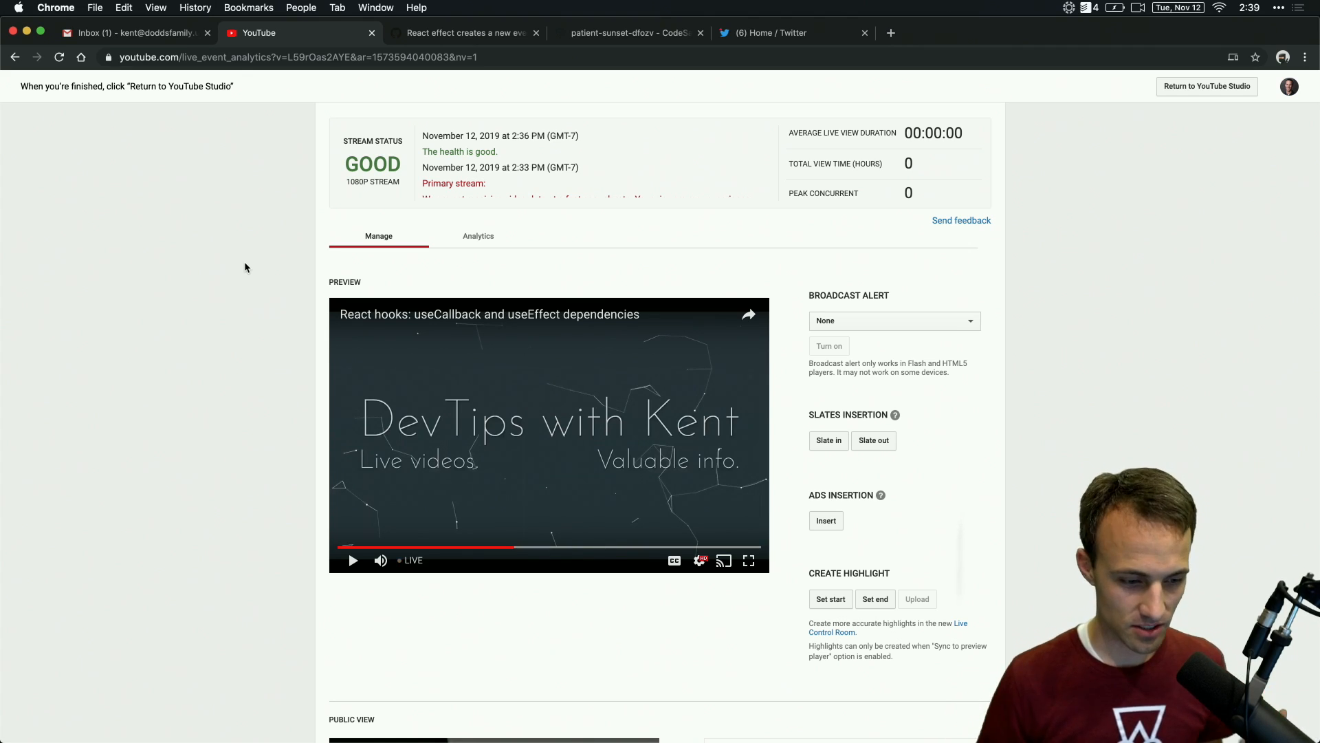
mouse_move(661, 377)
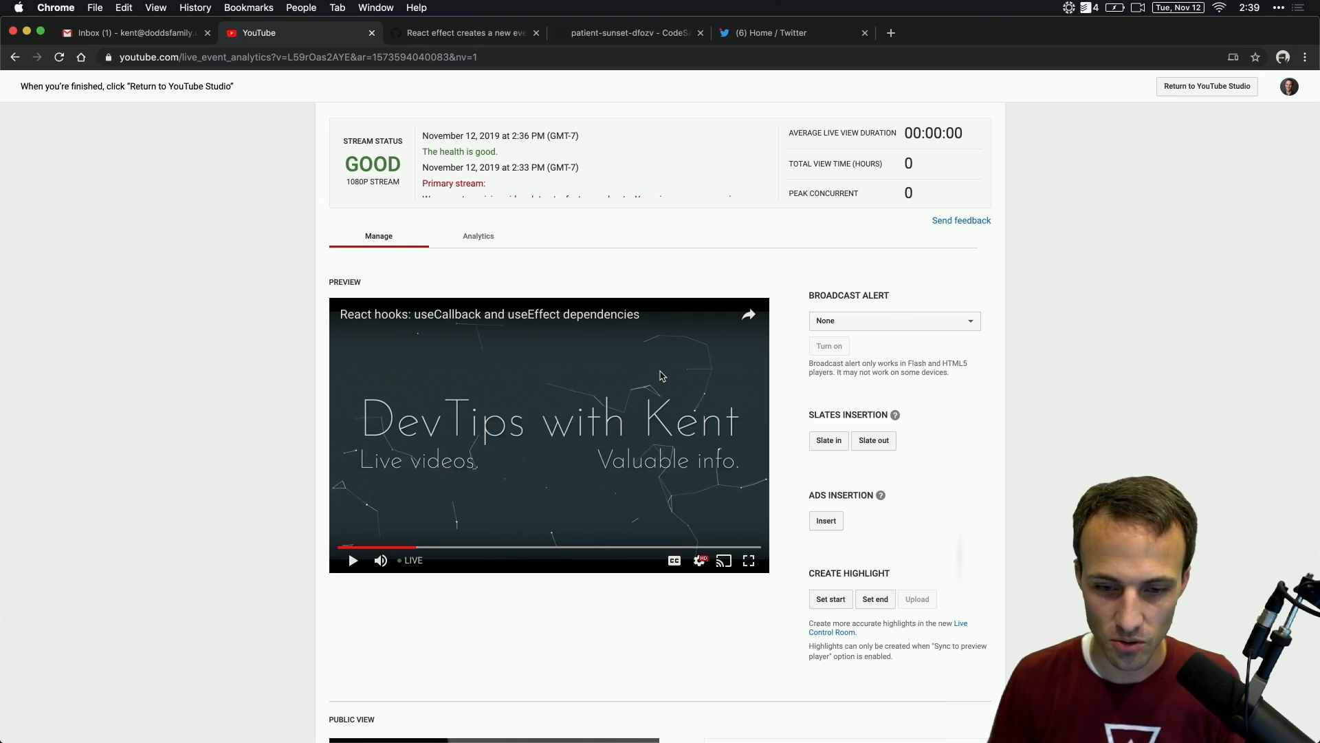
mouse_move(176, 427)
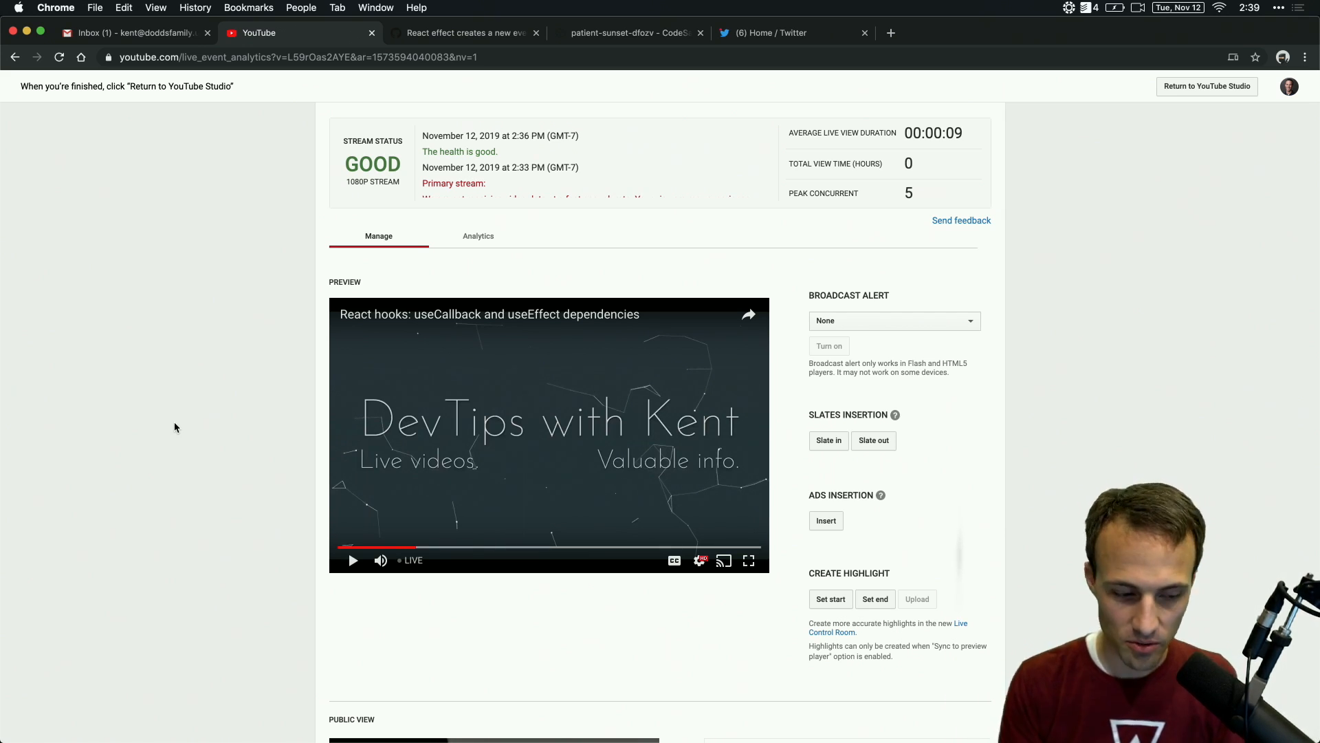
mouse_move(231, 345)
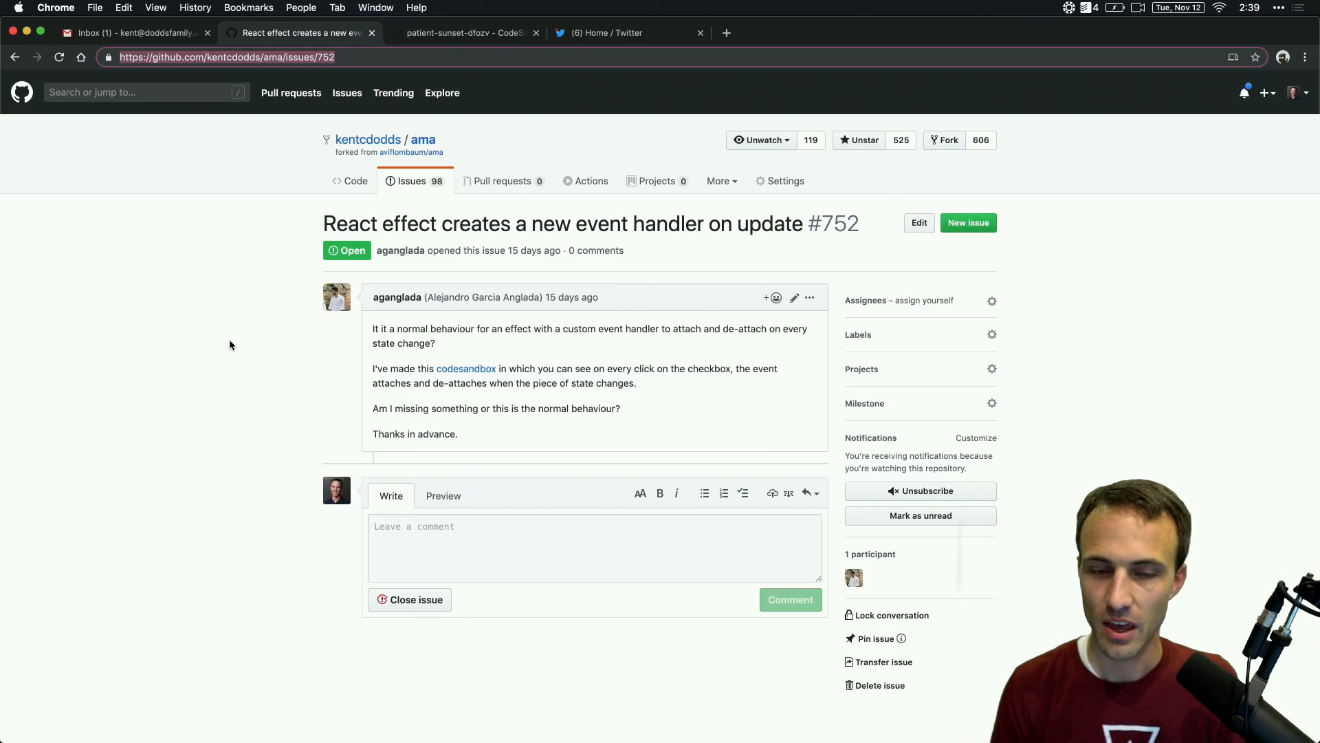
Step: Close the Gmail inbox tab, leaving the GitHub issue, CodeSandbox and Twitter
click(208, 33)
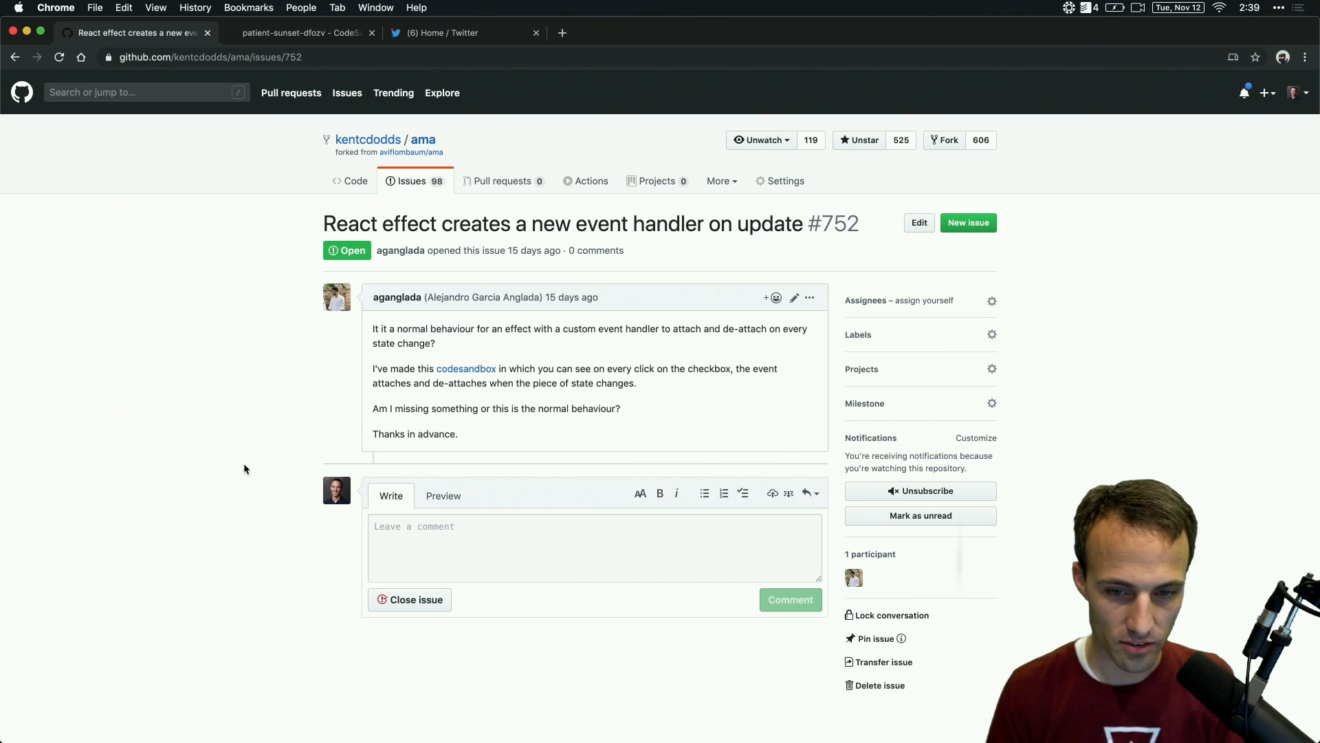
Step: Search Google for the Sony a6400, view its Amazon listing, then return to CodeSandbox
text(sony)
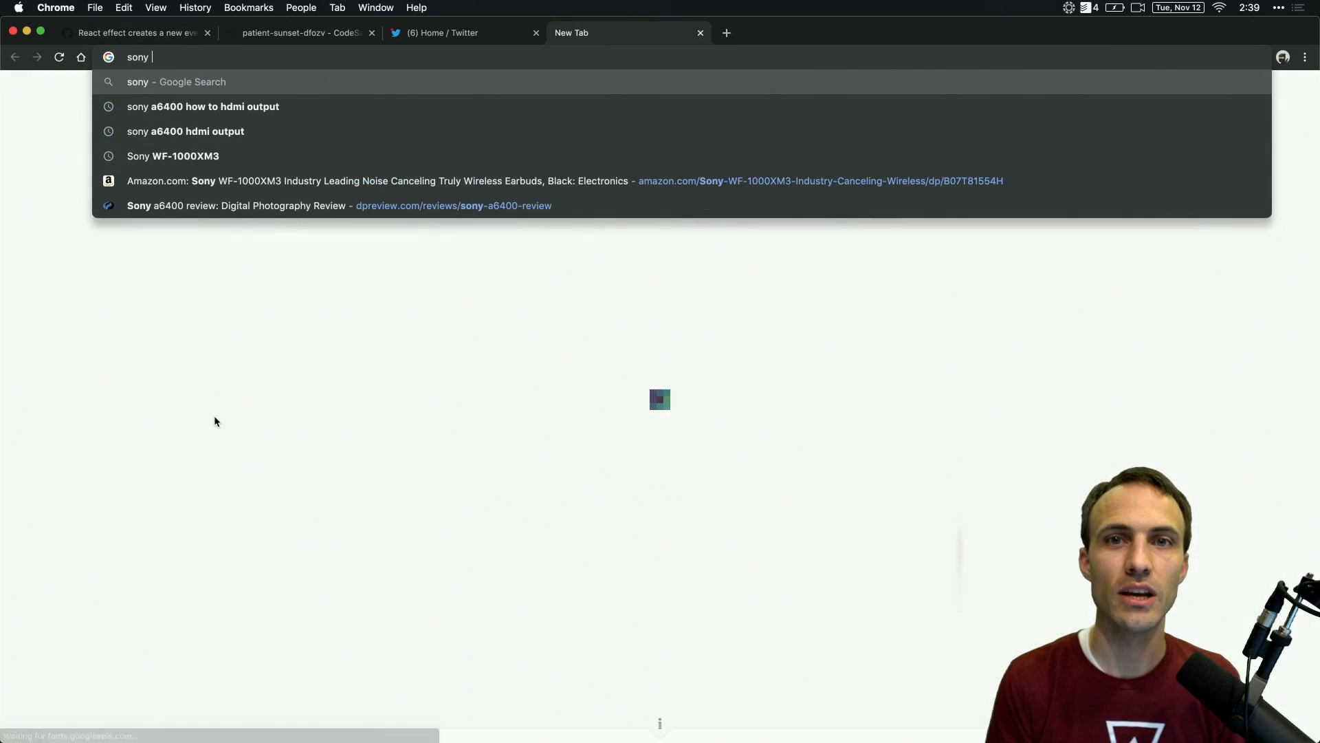
text(alpha)
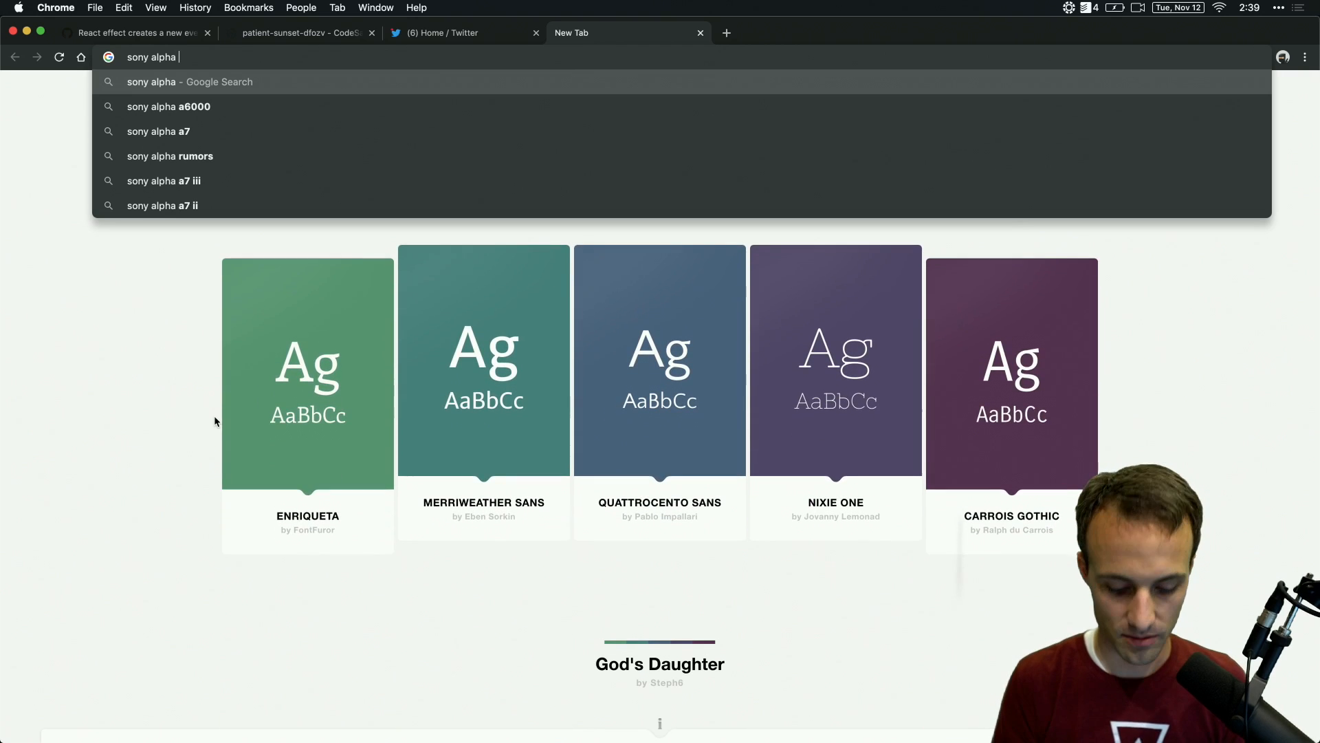
key(backspace)
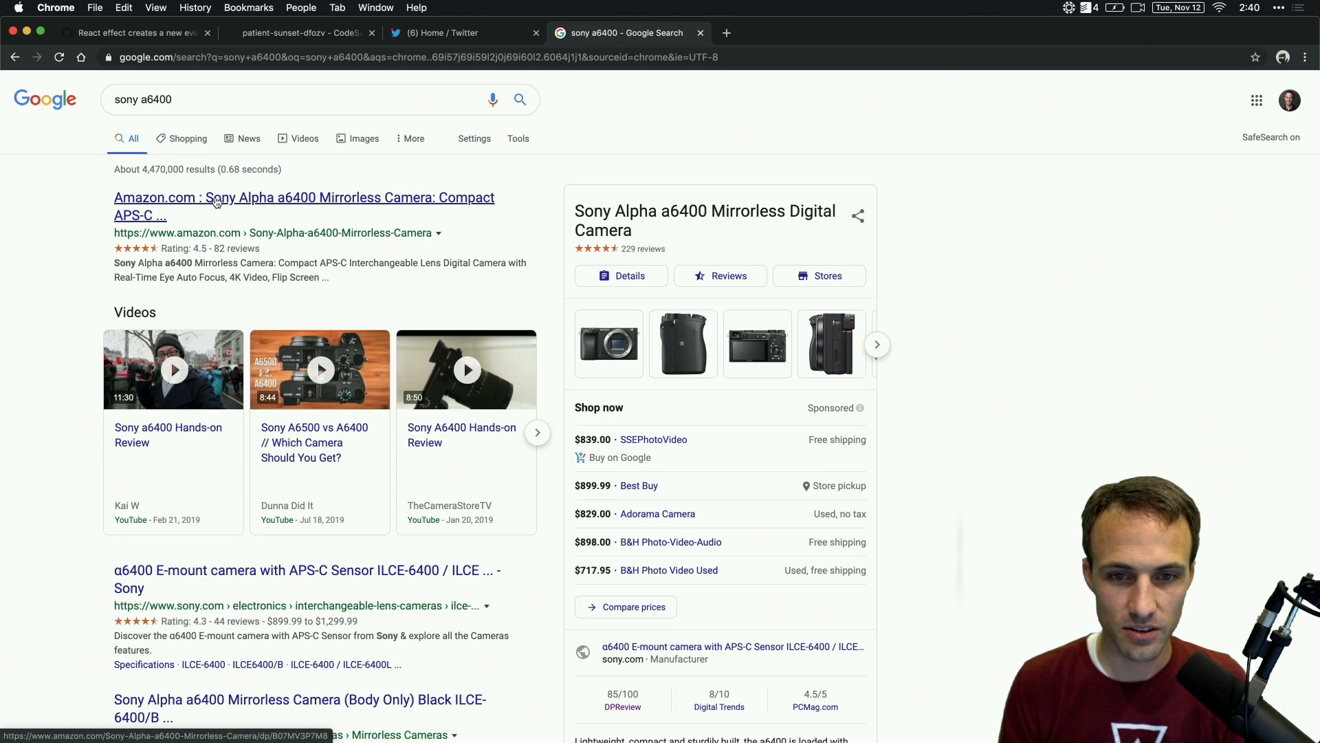
click(304, 197)
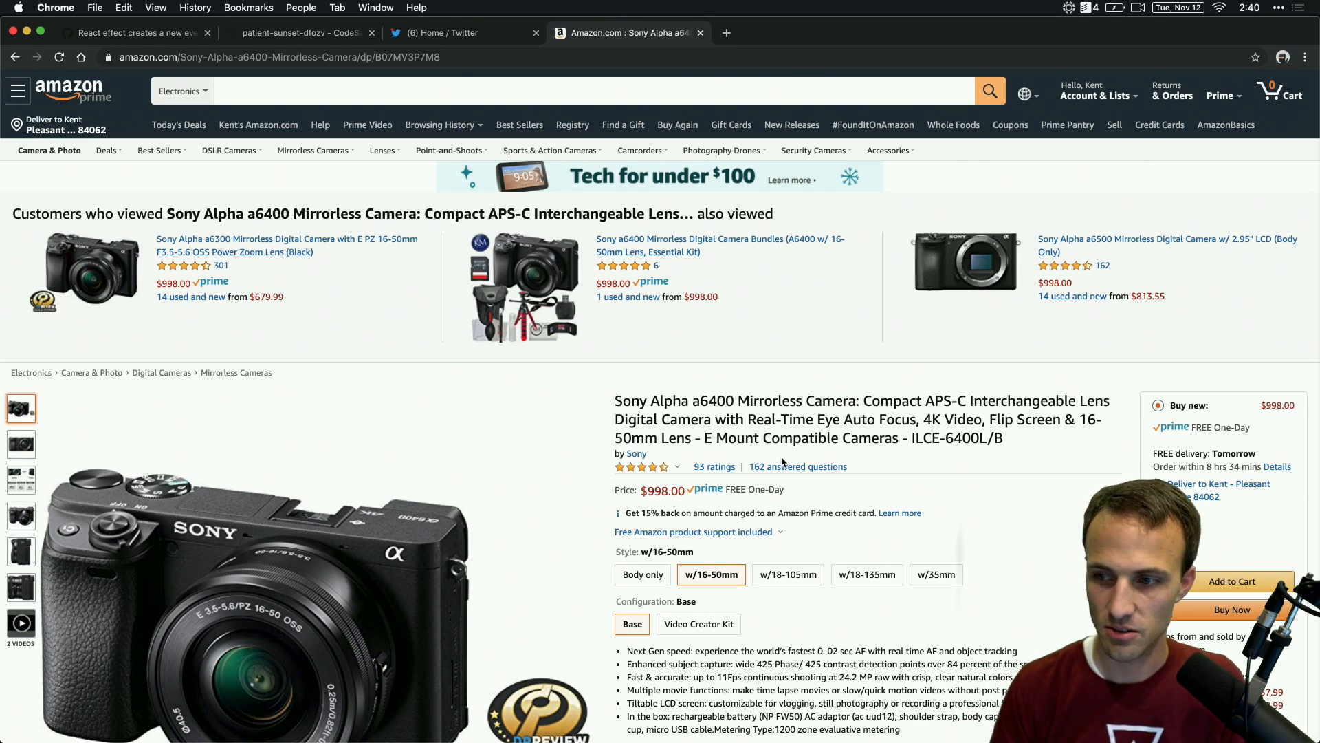
mouse_move(773, 457)
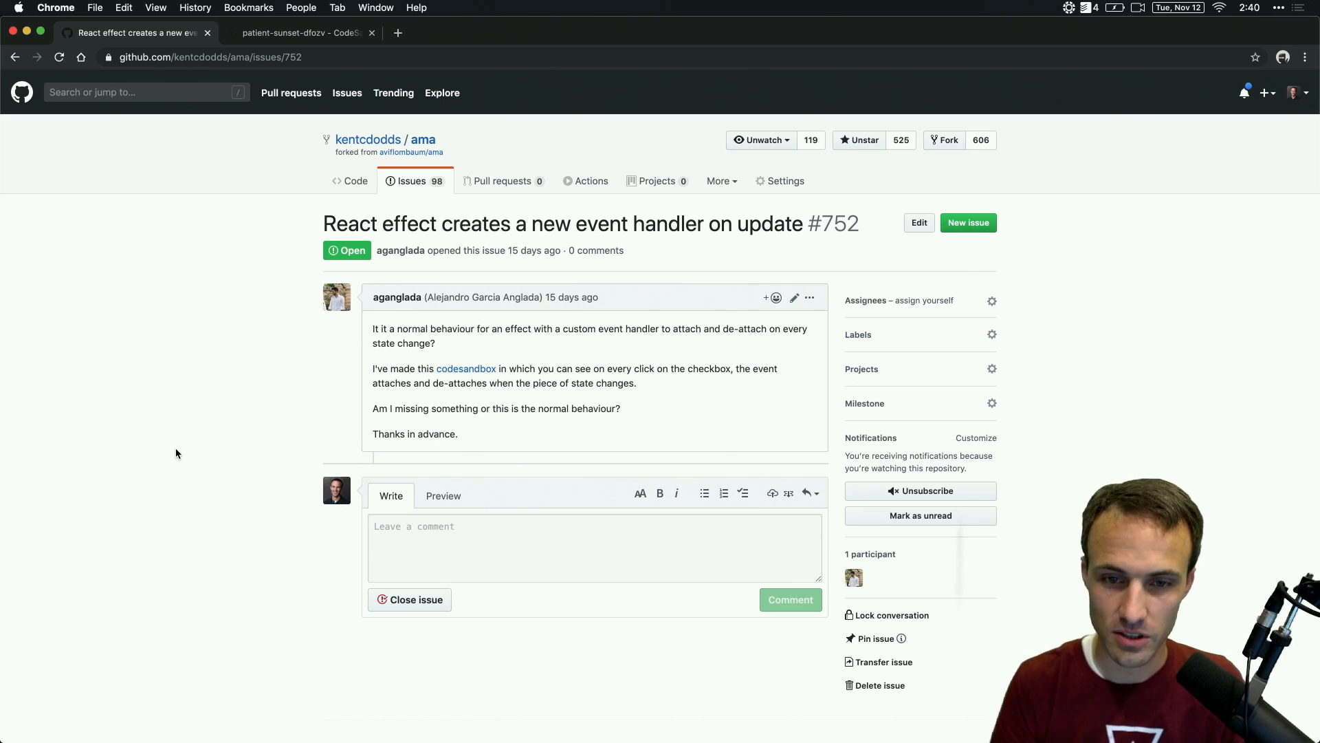
click(299, 33)
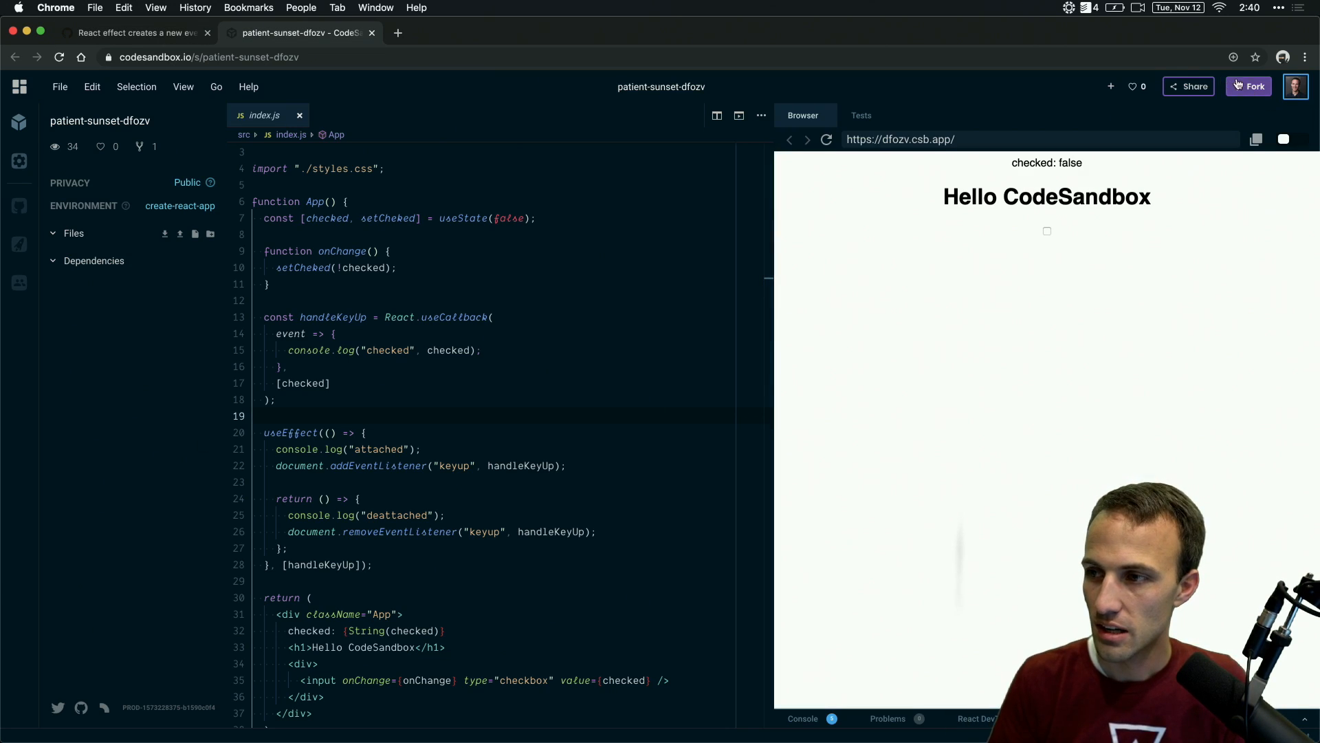
Step: Fork the issue's sandbox to get an editable copy
click(1254, 86)
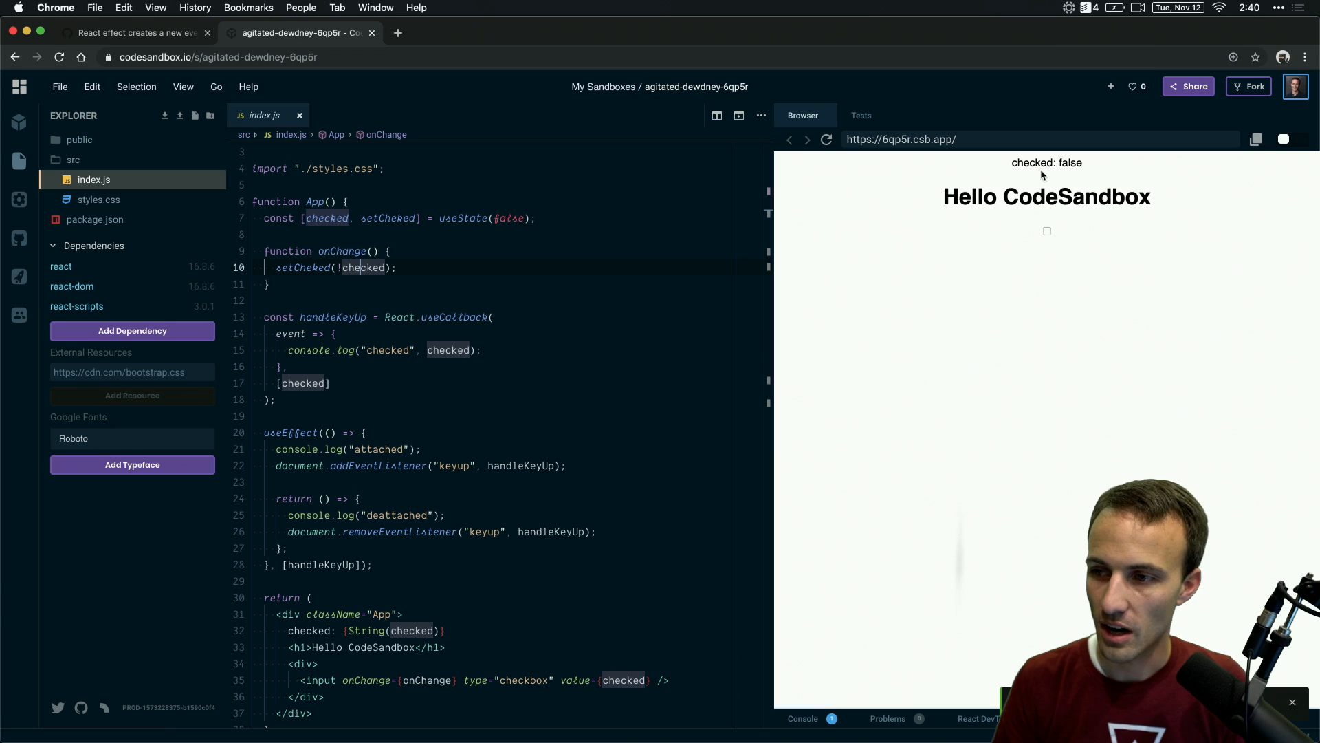
scroll(down, 3)
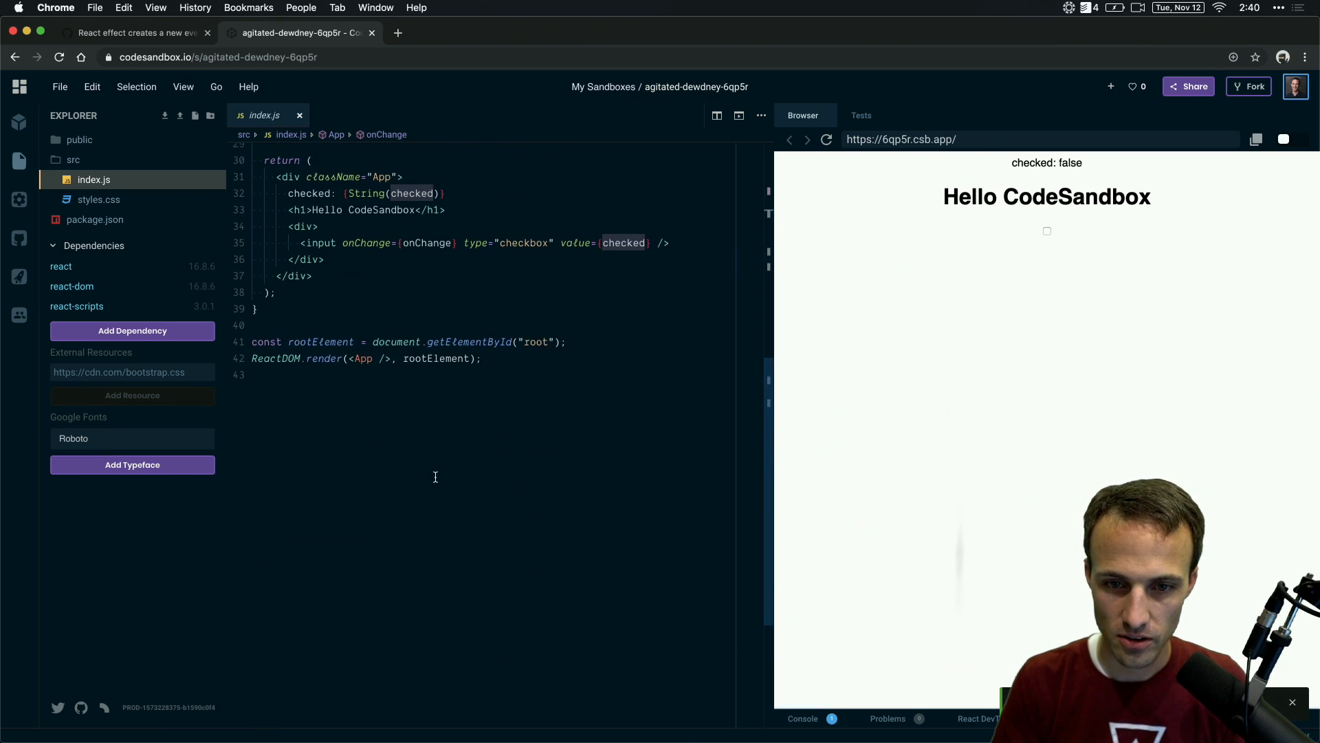
scroll(up, 3)
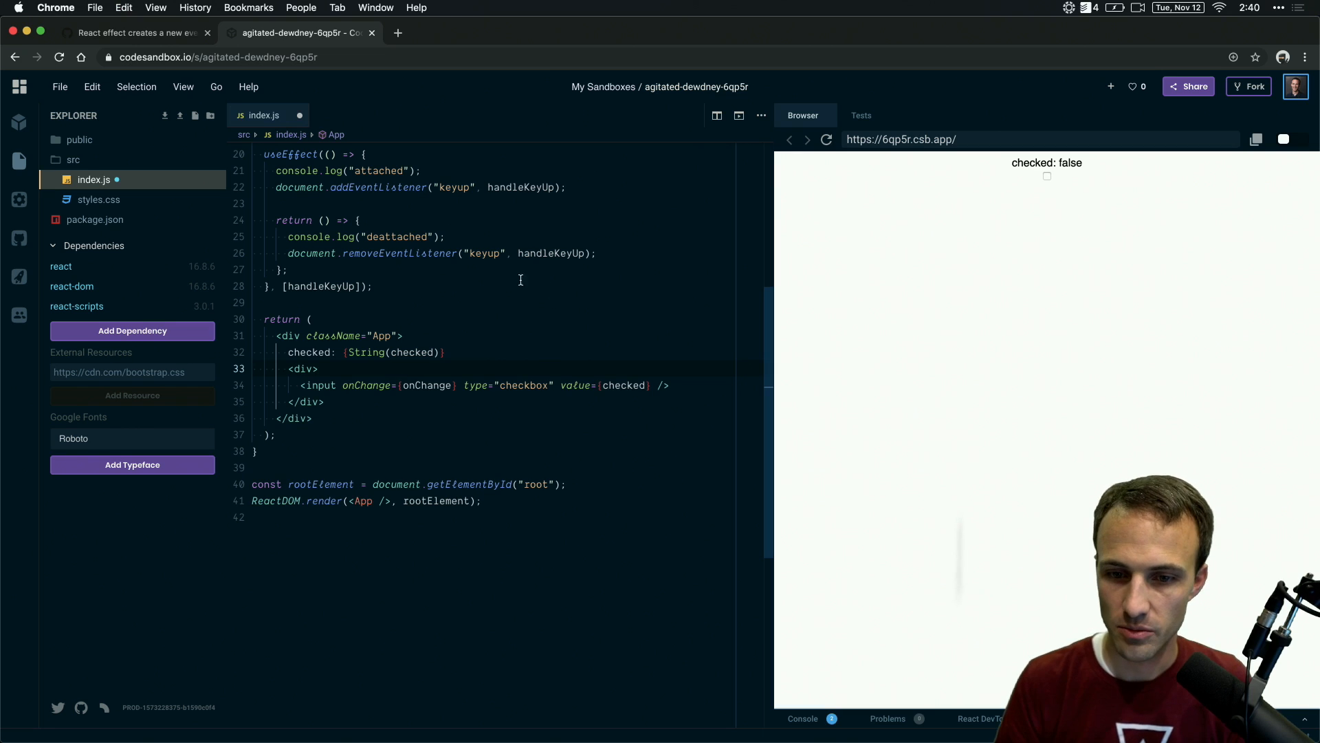
Step: Delete the h1 heading and checked-state text from index.js and save with Prettier
key(Backspace)
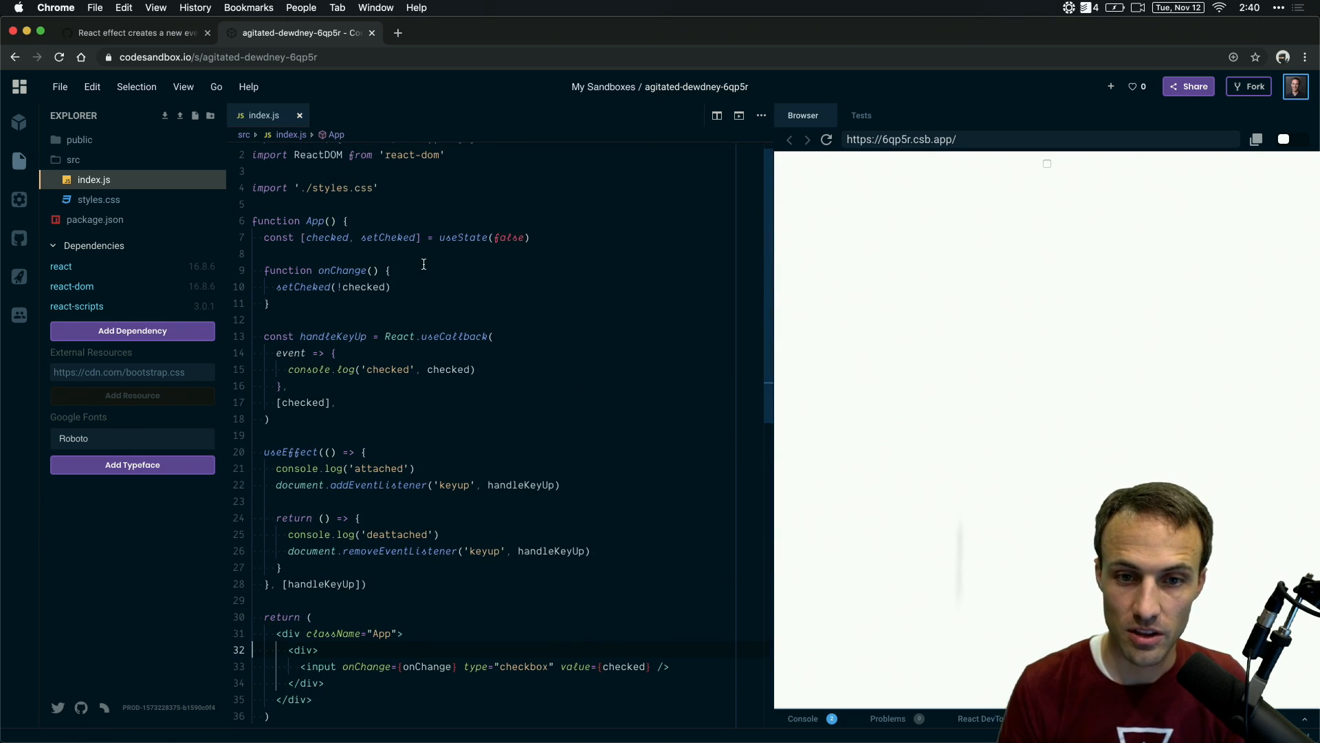
click(131, 33)
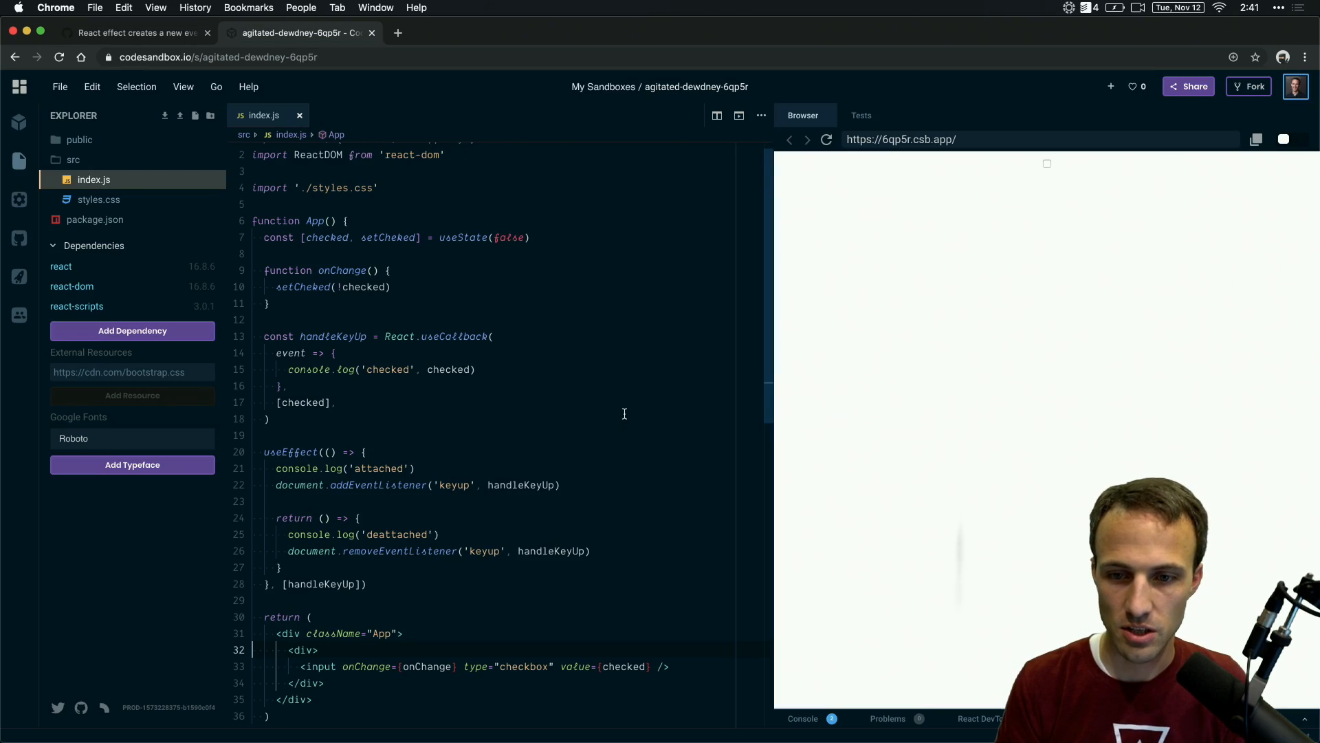
mouse_move(494, 316)
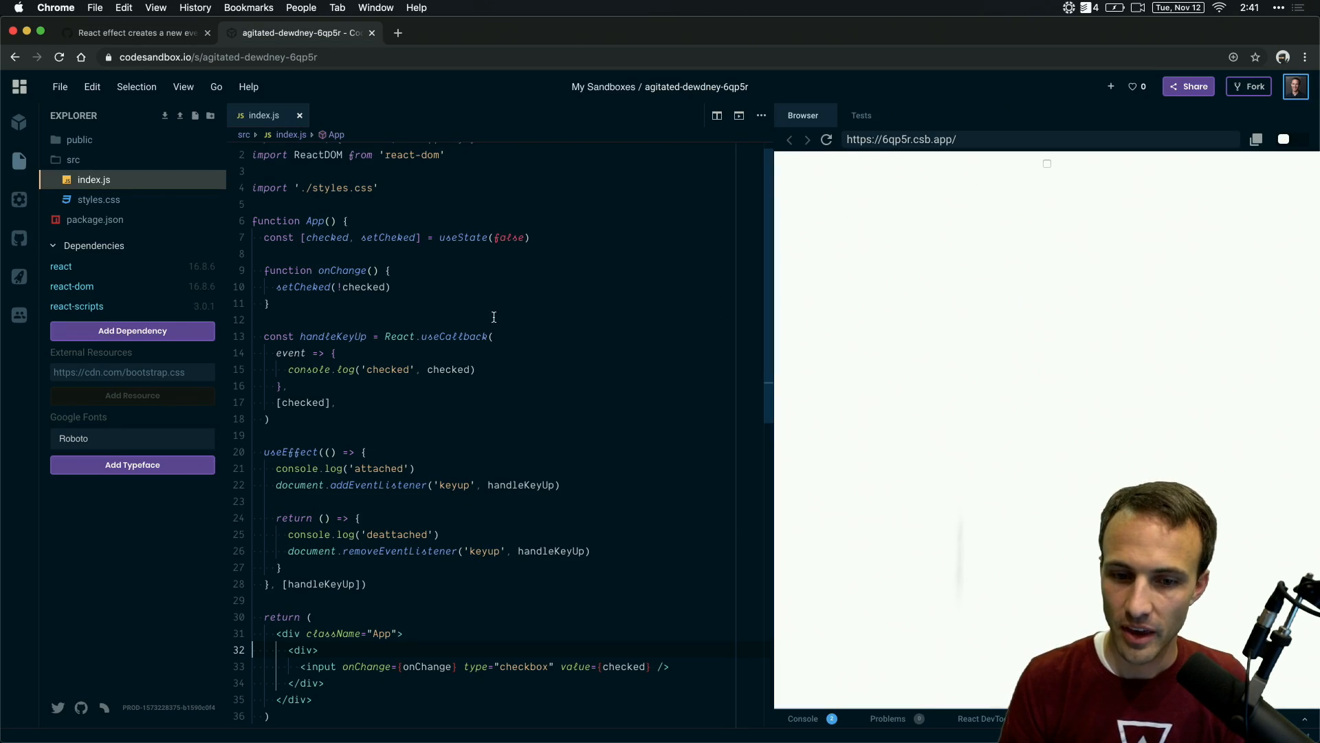
scroll(down, 3)
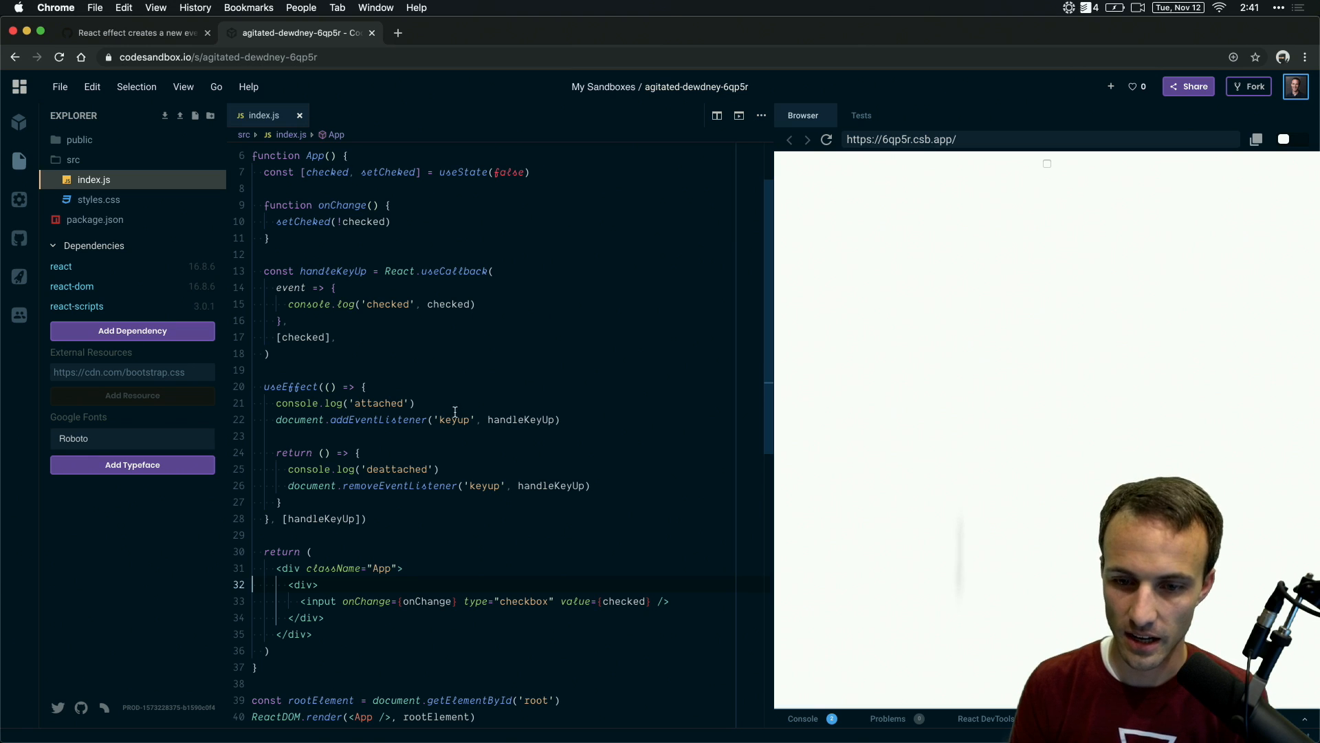
scroll(up, 3)
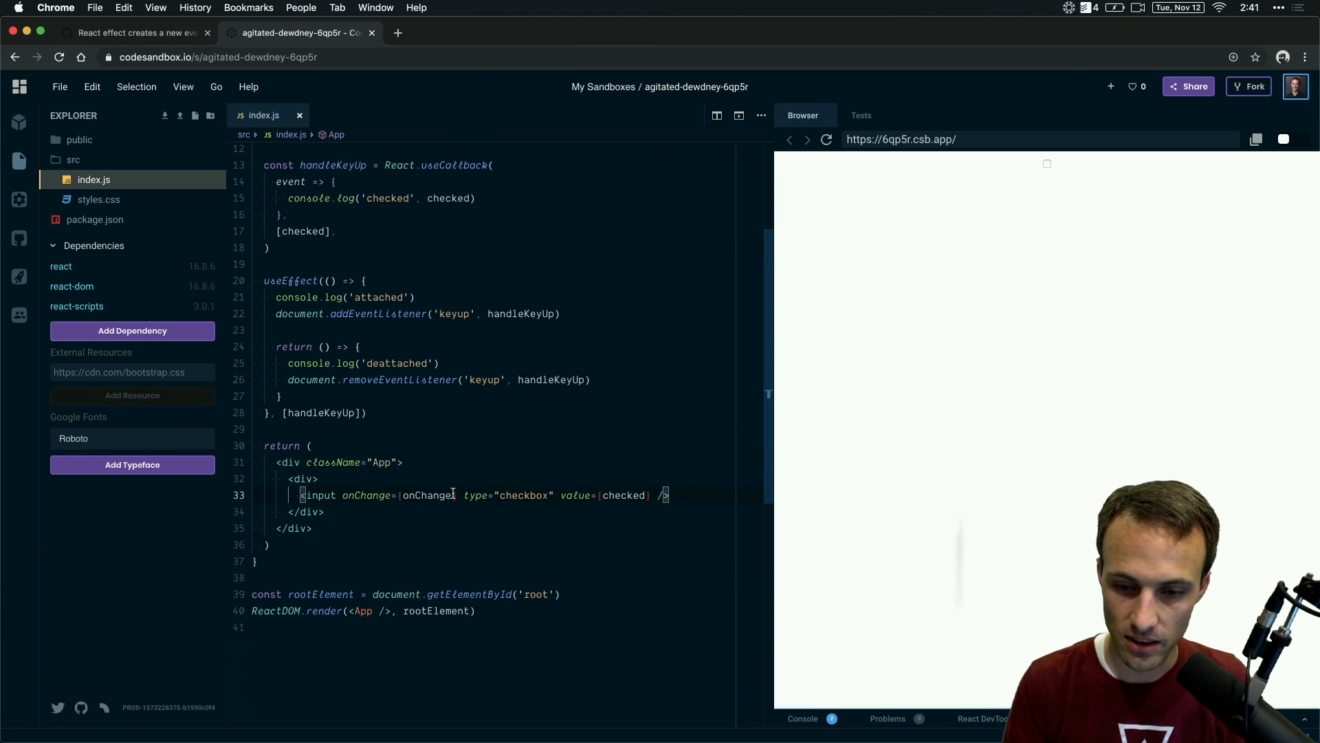
Step: Add onKeyUp={handleKeyUp} to the checkbox and write a plain const handleKeyUp logging events
double_click(425, 496)
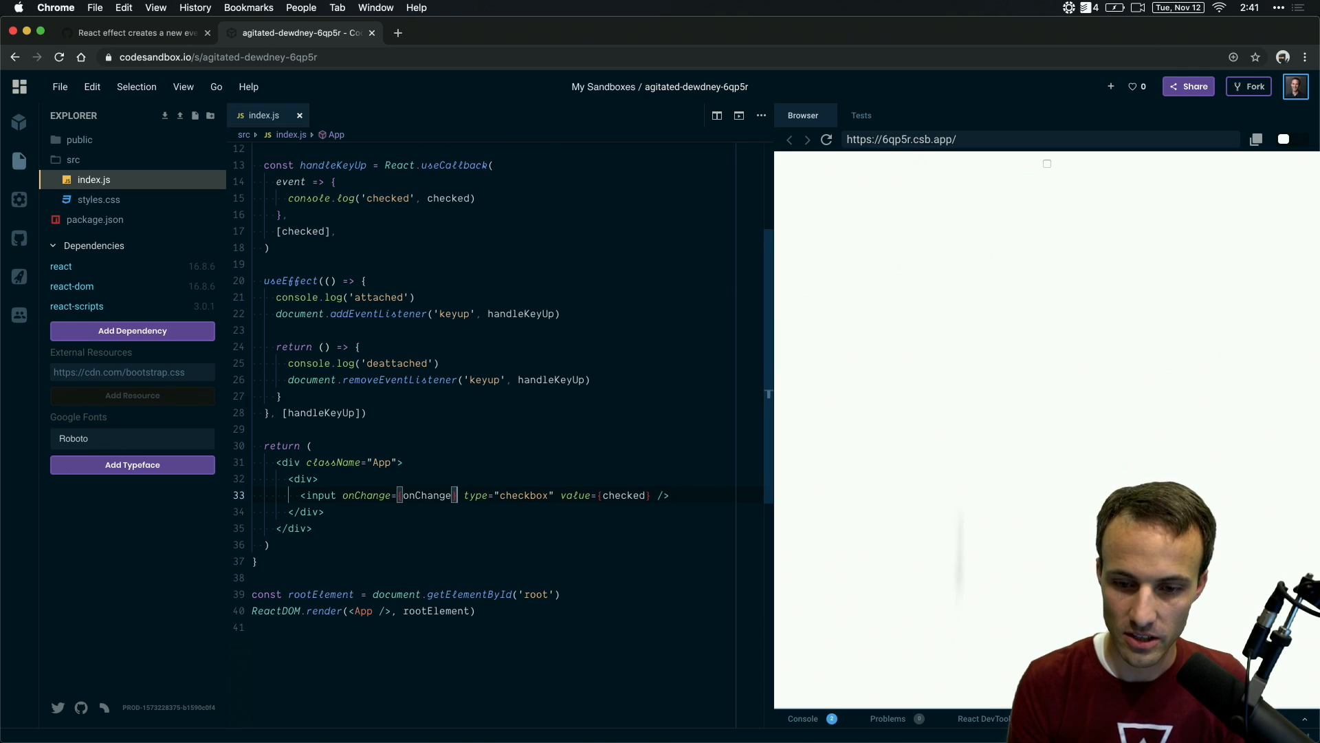
text(onKeyUp())
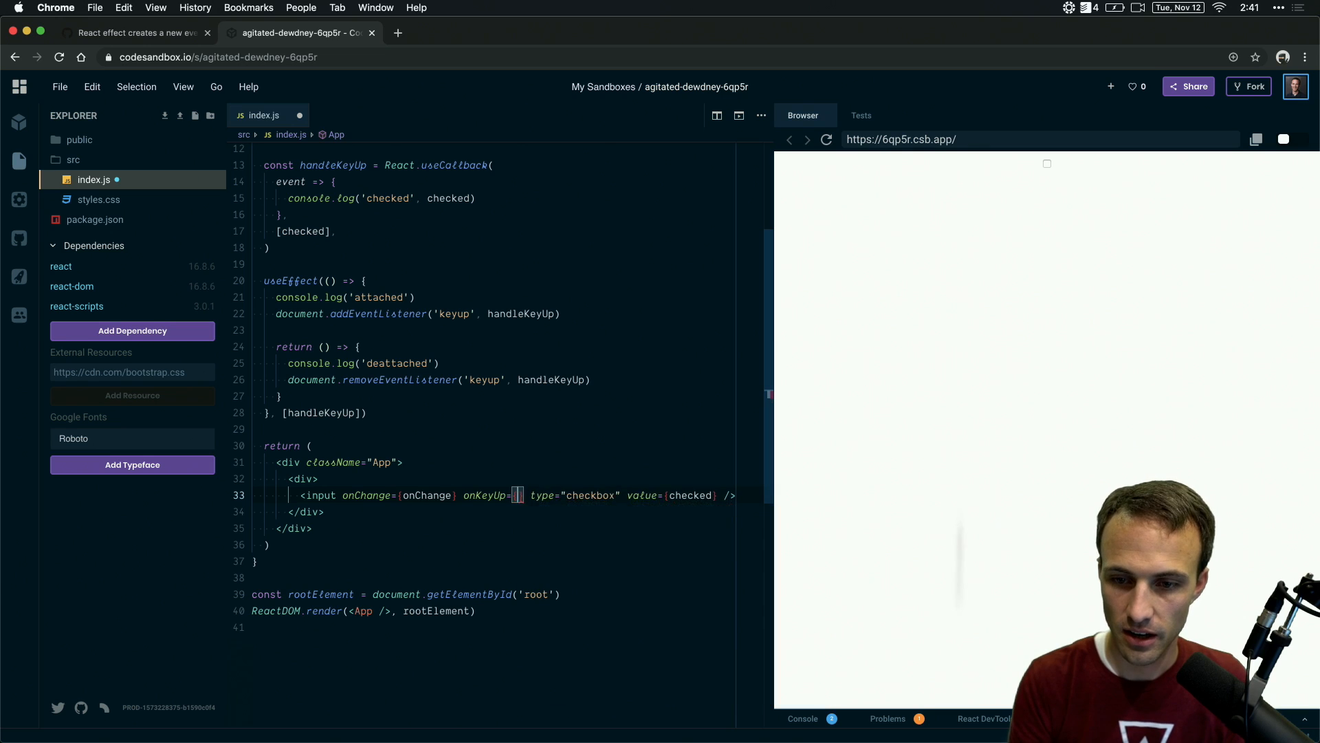
text(handleKeyUp)
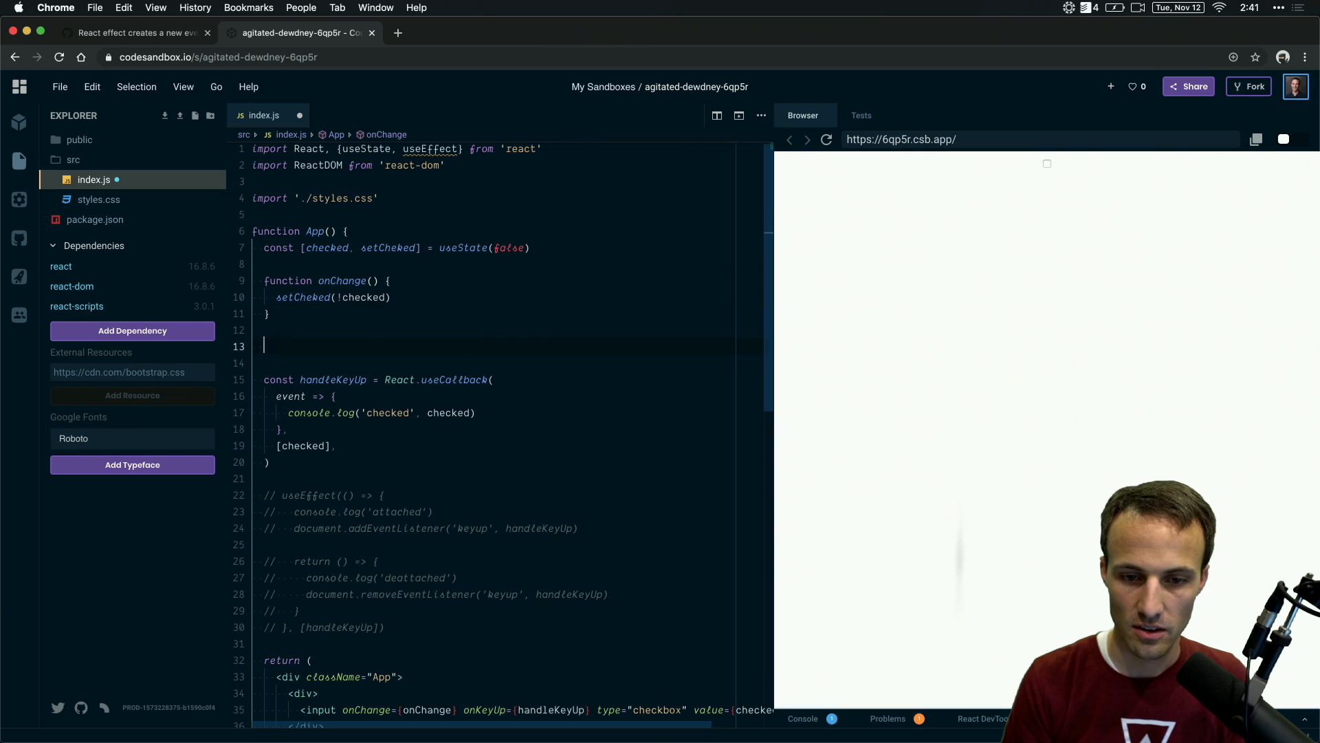
text(const handleKeyUp = event => {)
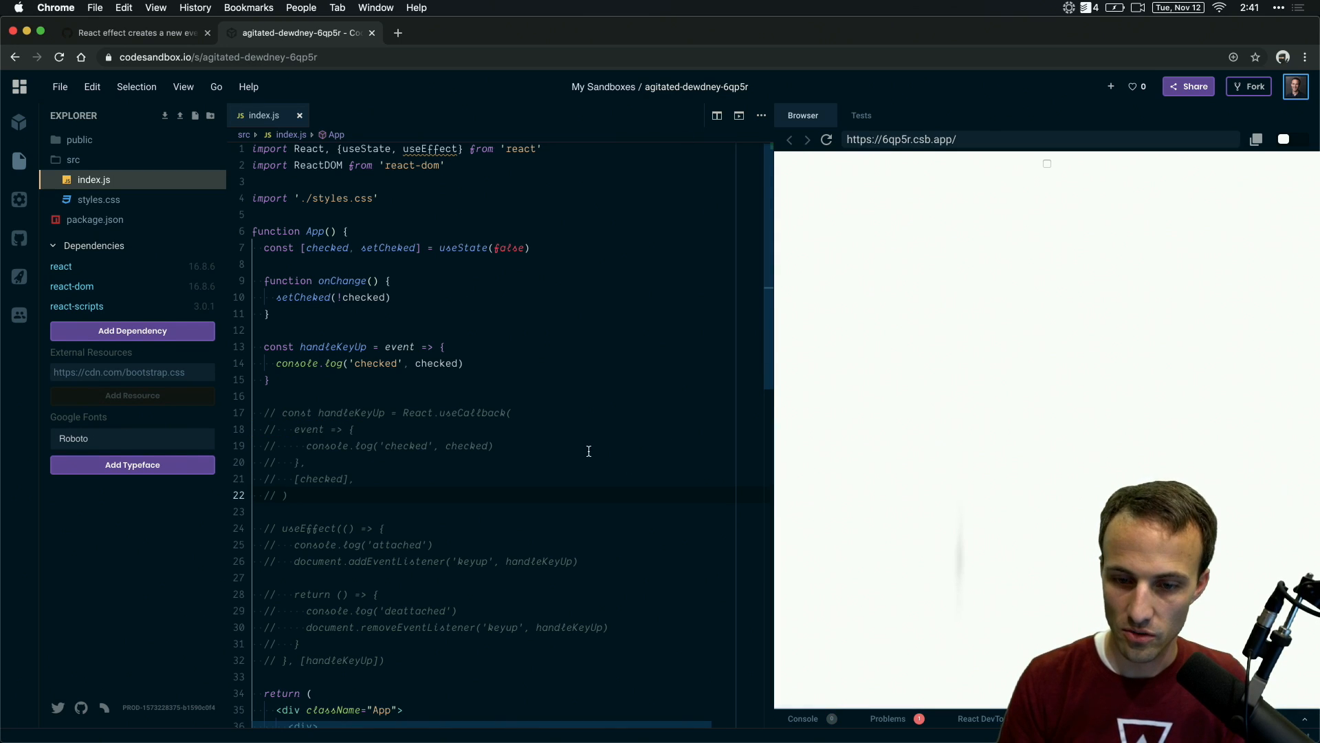
Step: Open the console and focus the preview checkbox to watch checked false/true logs
click(801, 717)
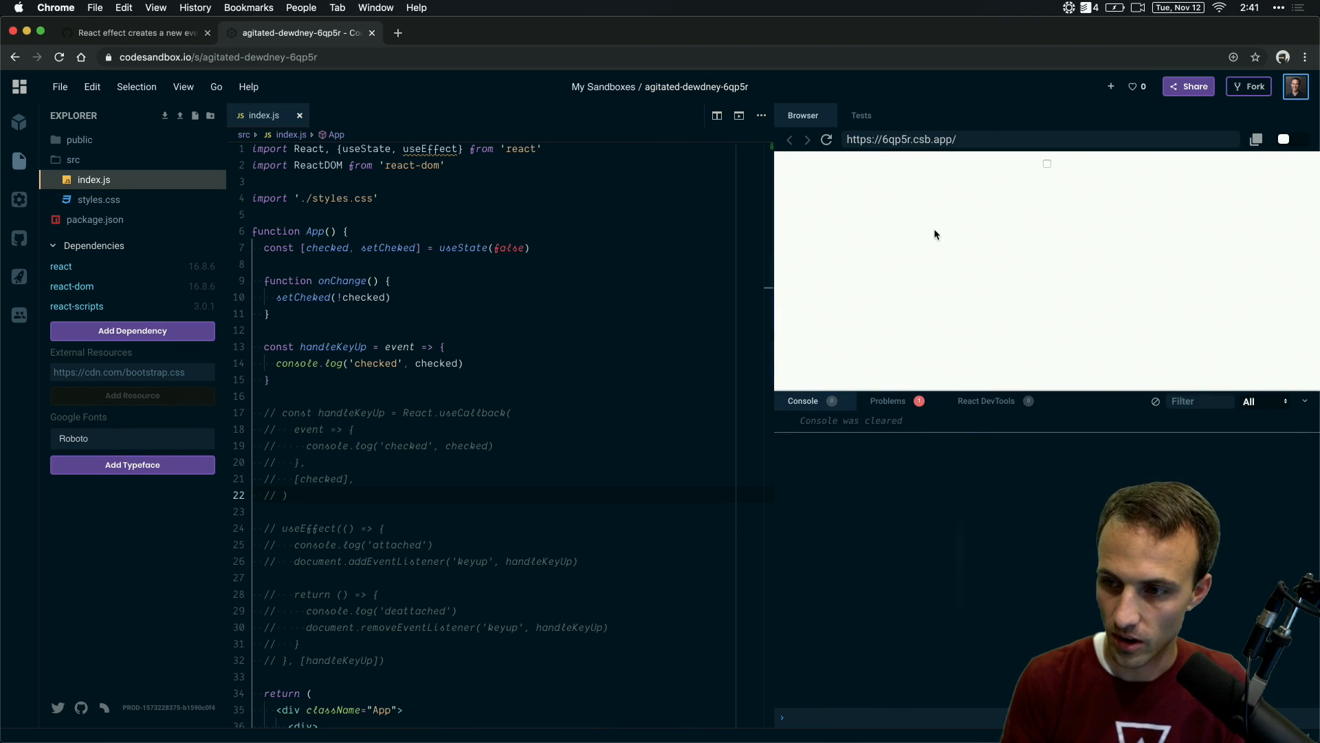
mouse_move(1046, 165)
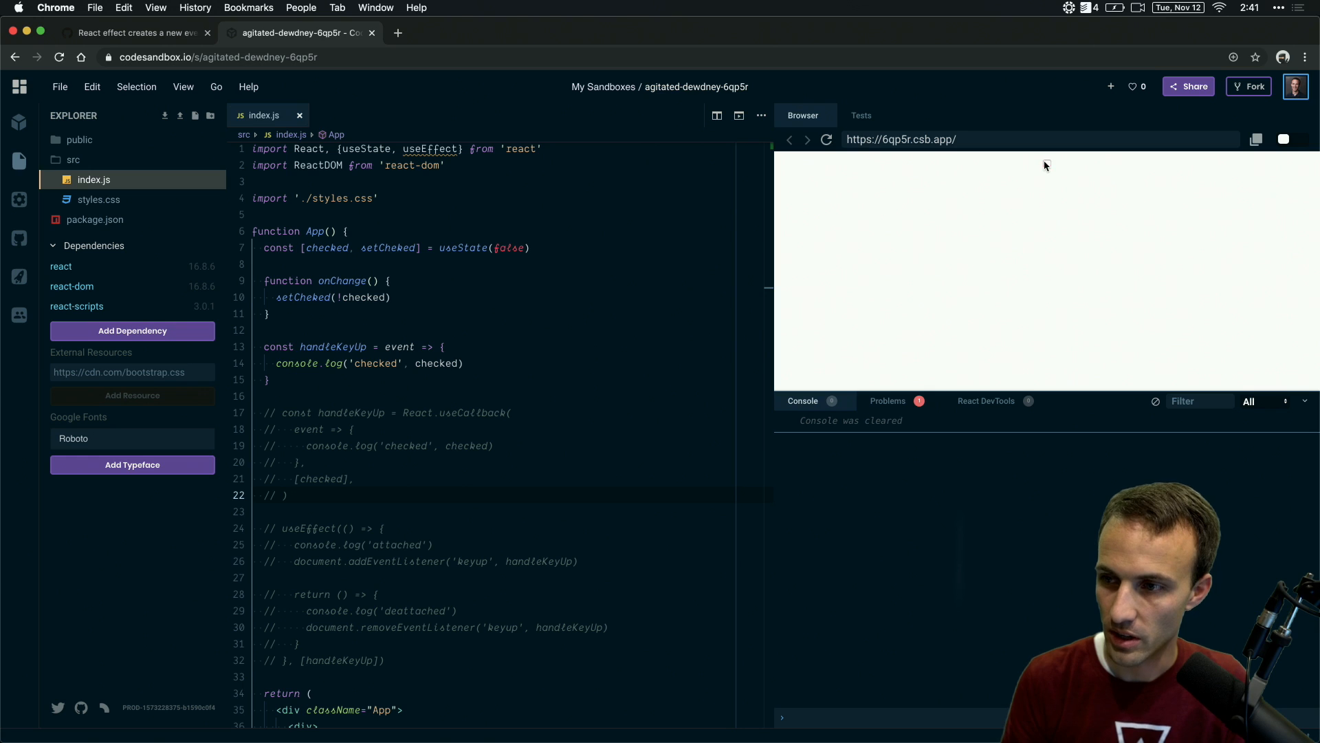
scroll(down, 3)
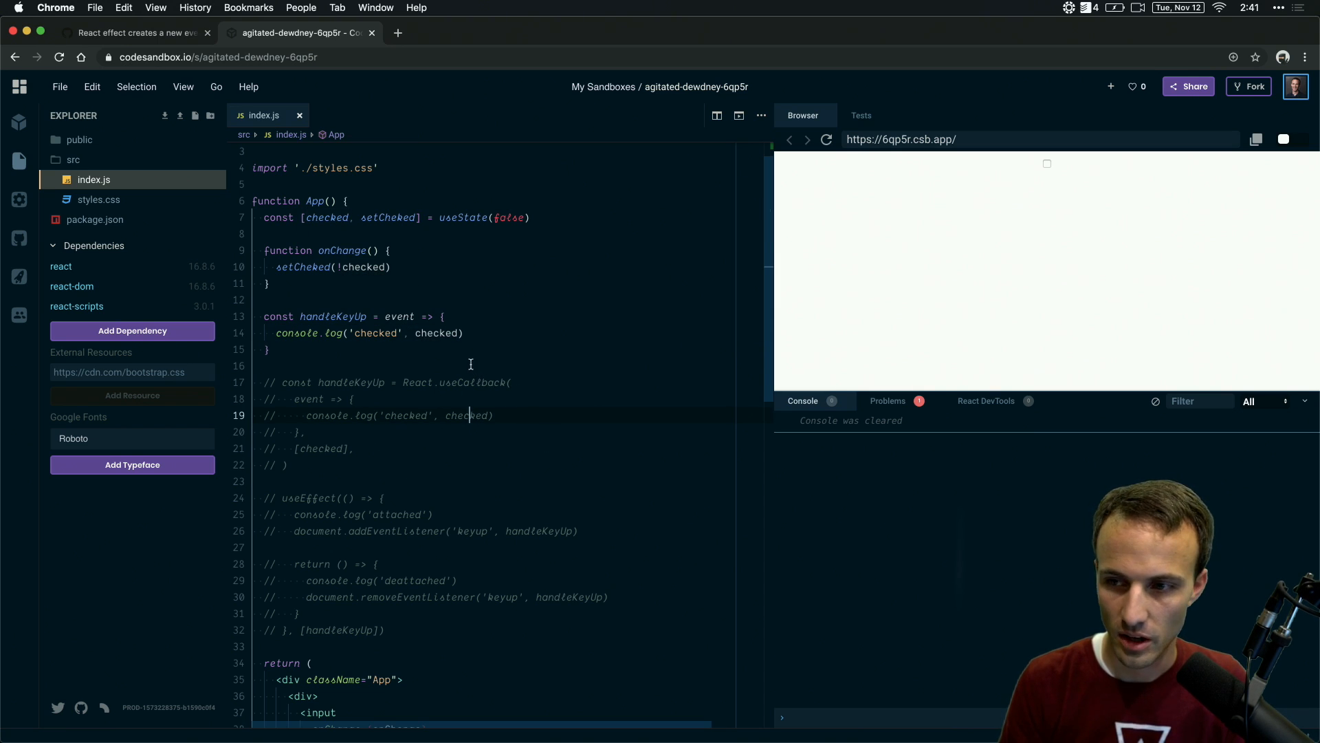
double_click(331, 316)
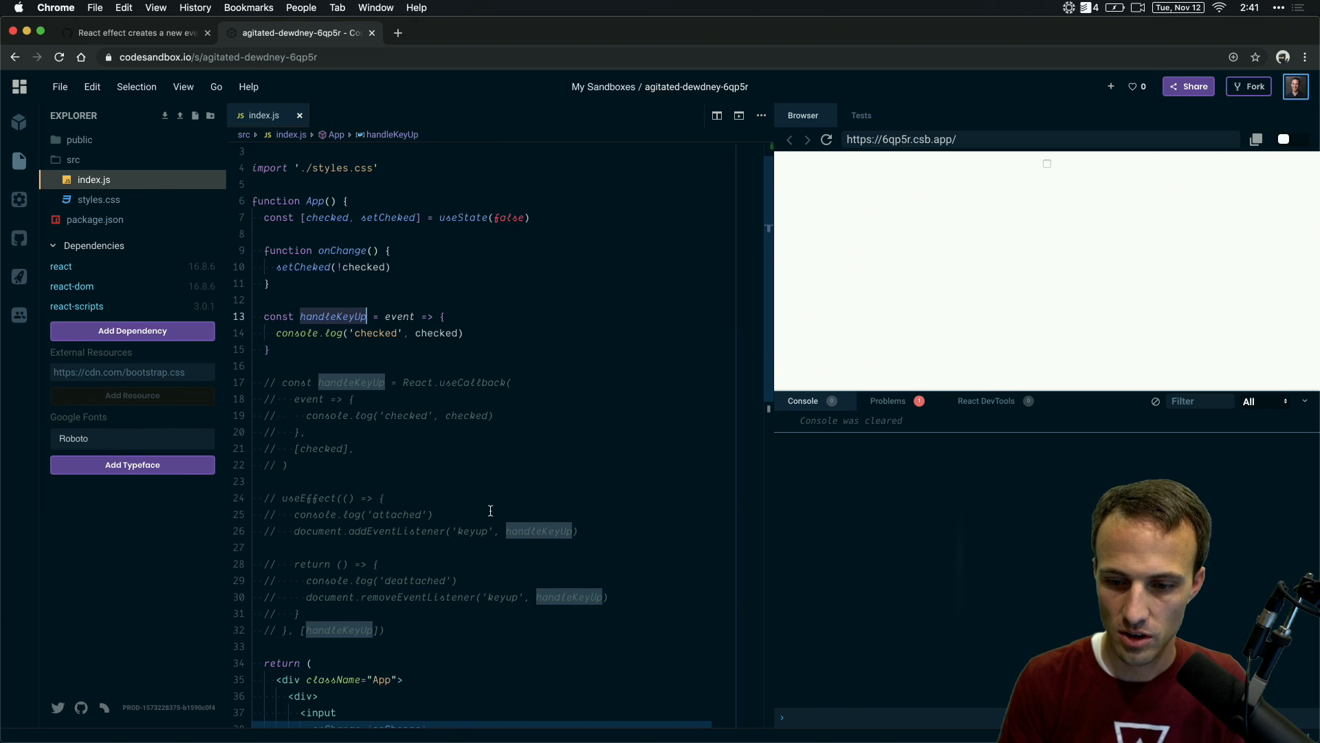
scroll(down, 3)
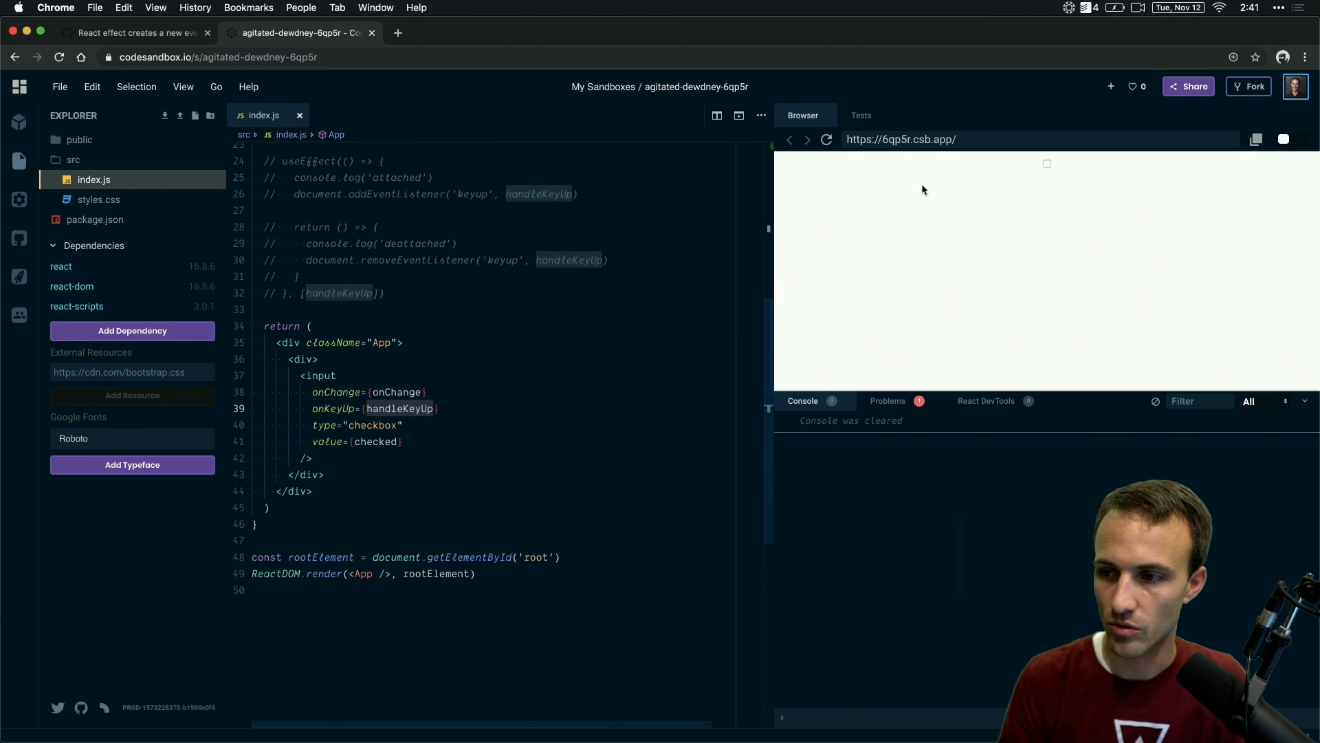
click(1047, 164)
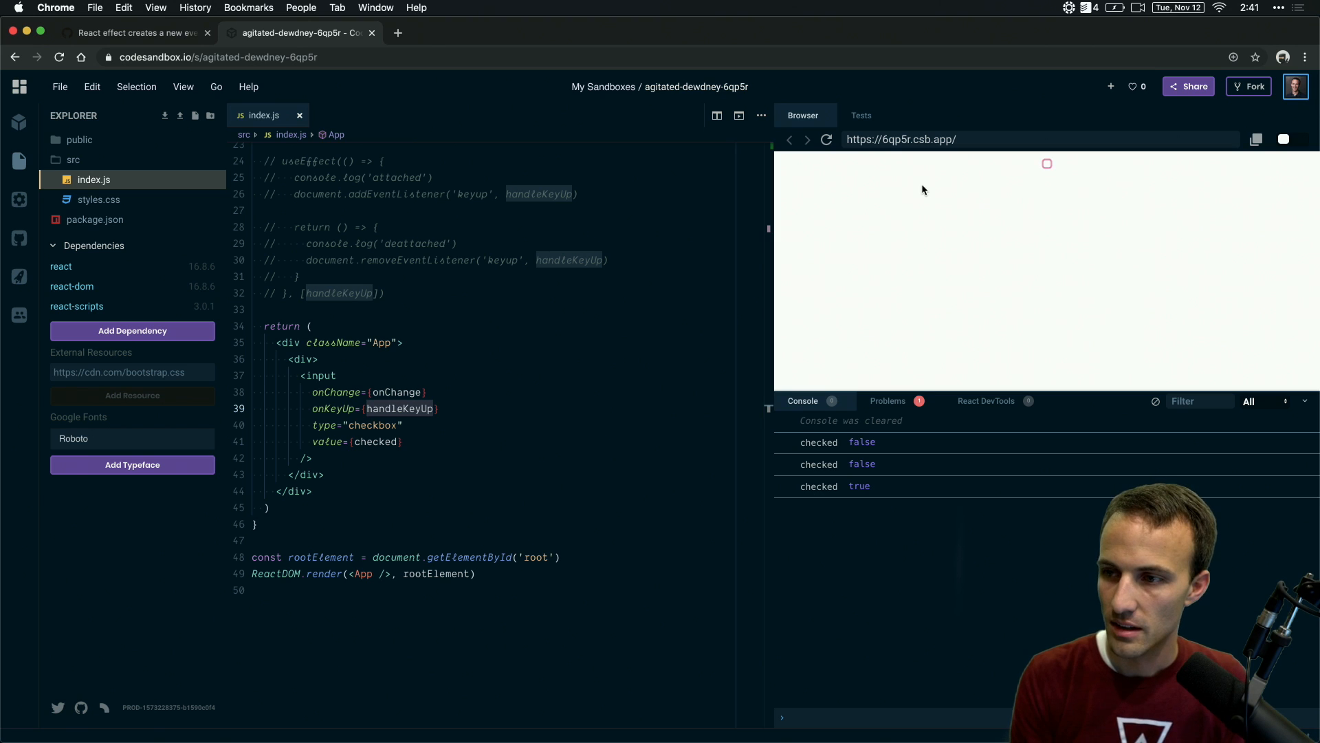
click(1046, 163)
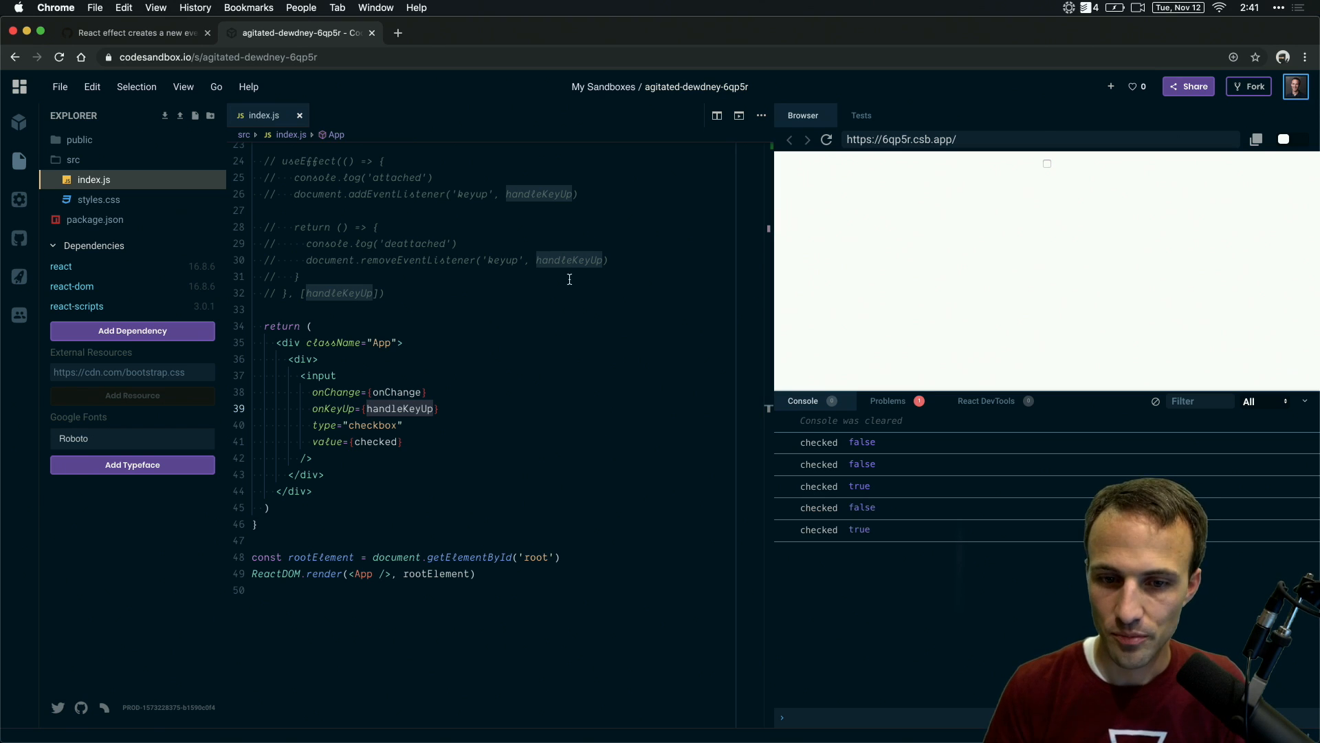
scroll(up, 3)
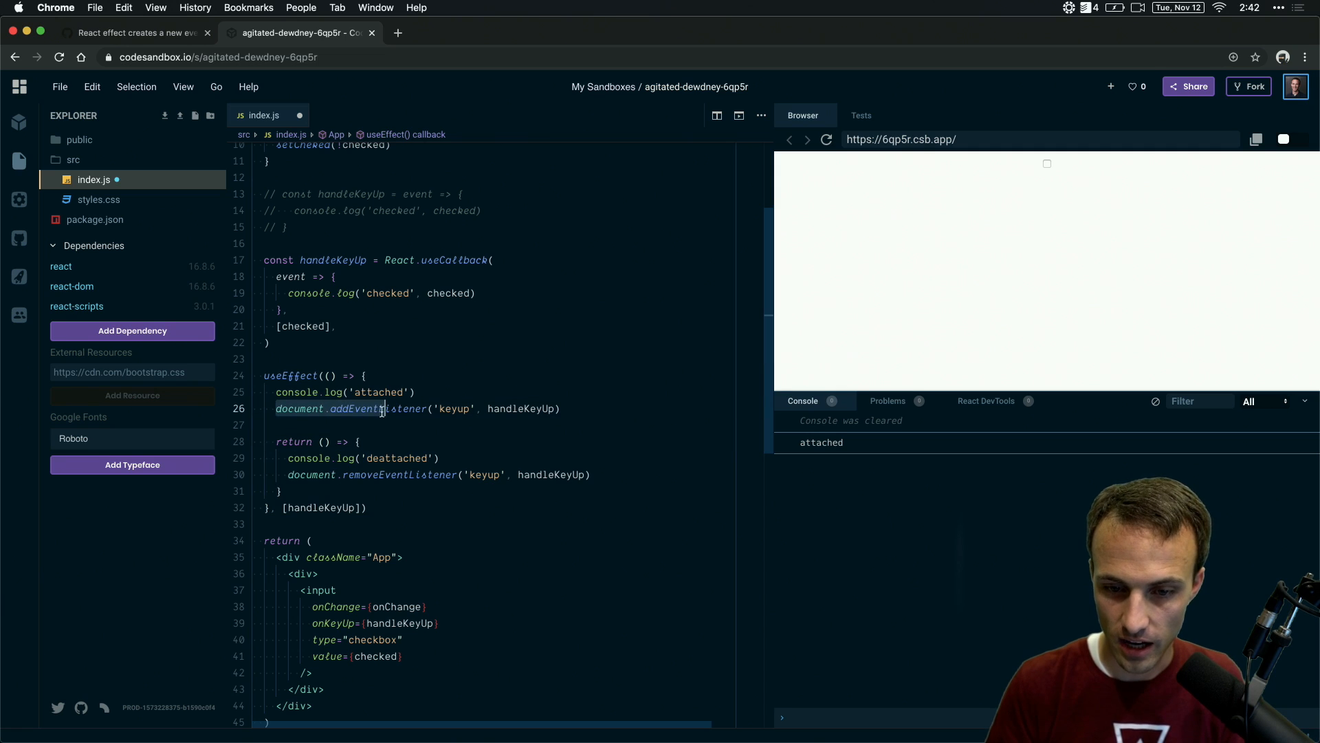
mouse_move(462, 425)
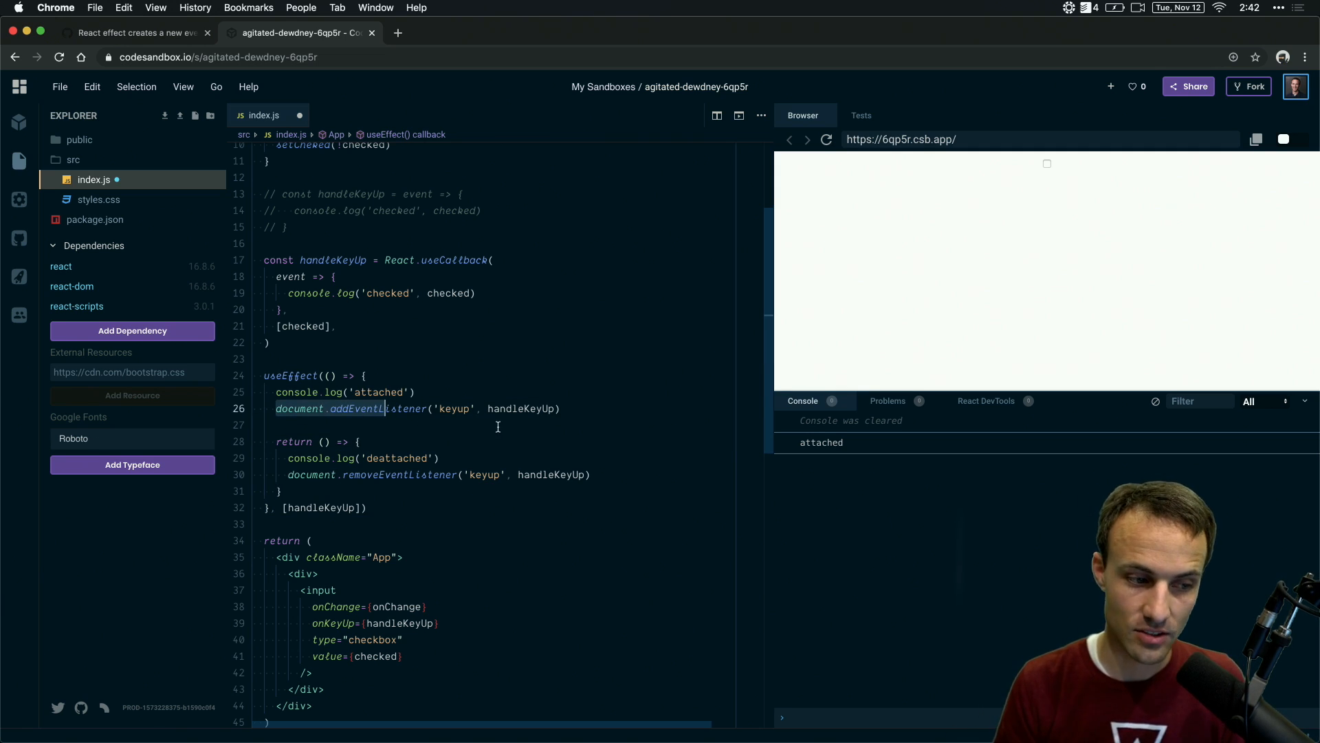
Step: Restore the React.useCallback handler and the useEffect adding and removing the document keyup listener
click(479, 425)
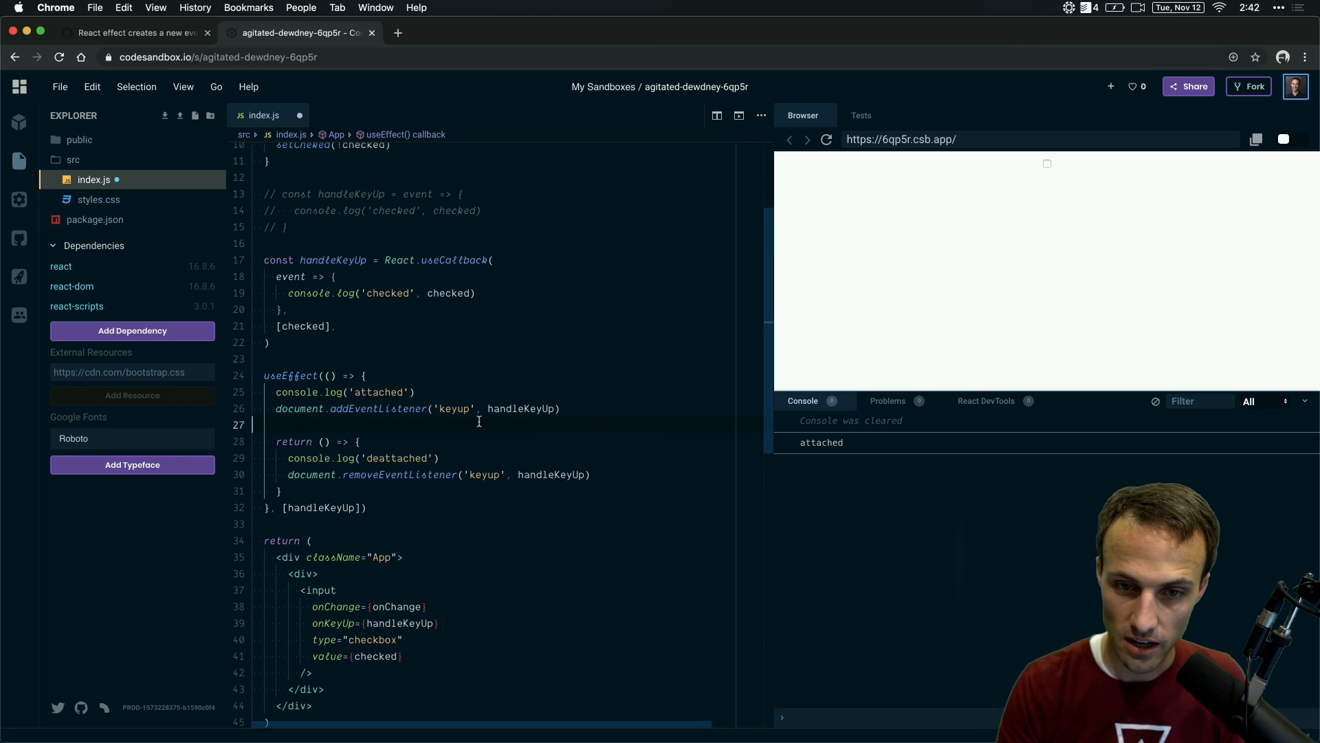
scroll(down, 3)
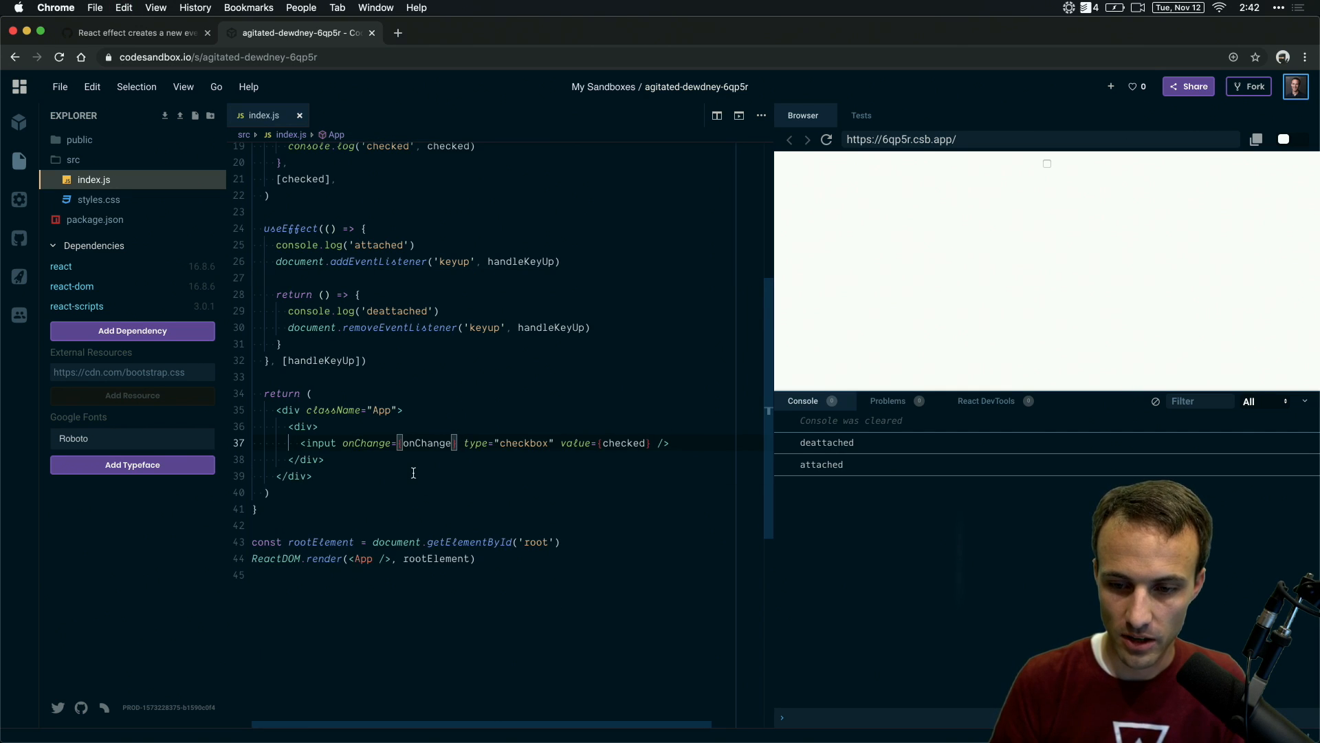
Step: Remove onKeyUp={handleKeyUp} from the one-line checkbox JSX and observe repeated 'checked false' logs
scroll(up, 3)
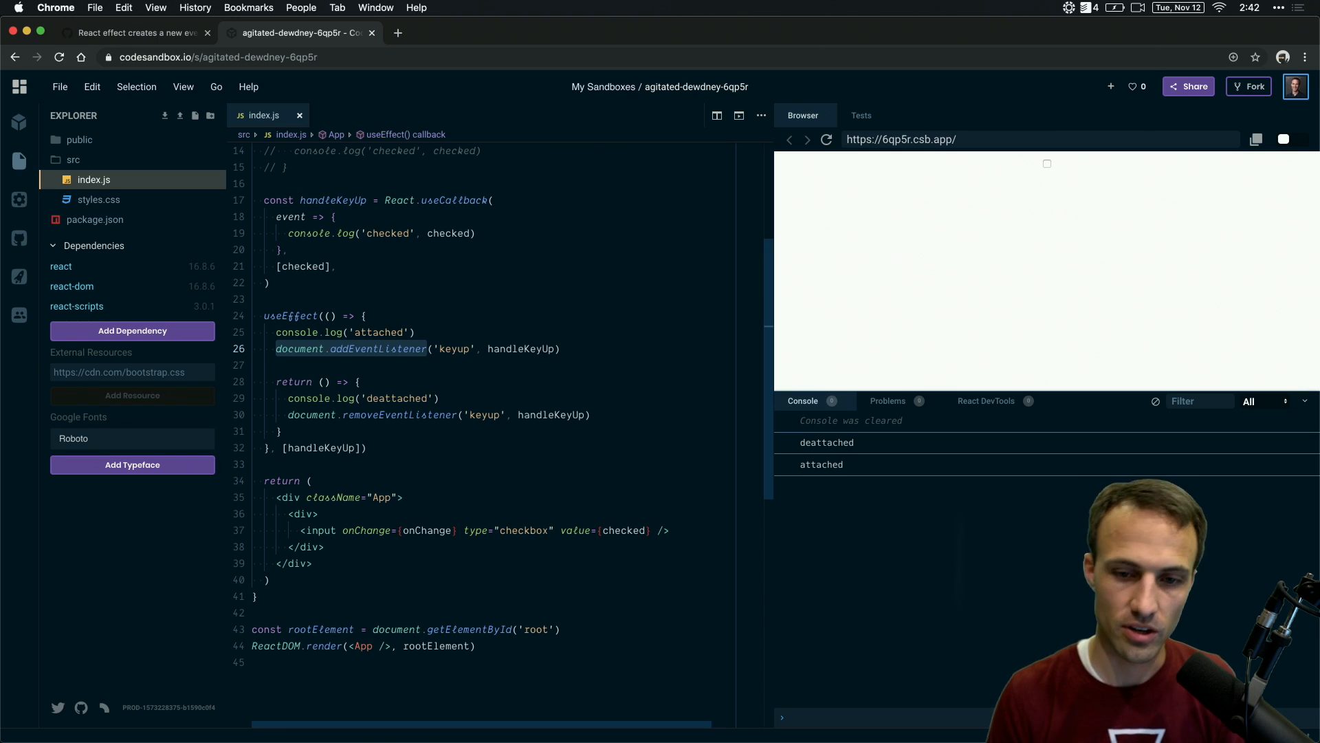
mouse_move(329, 331)
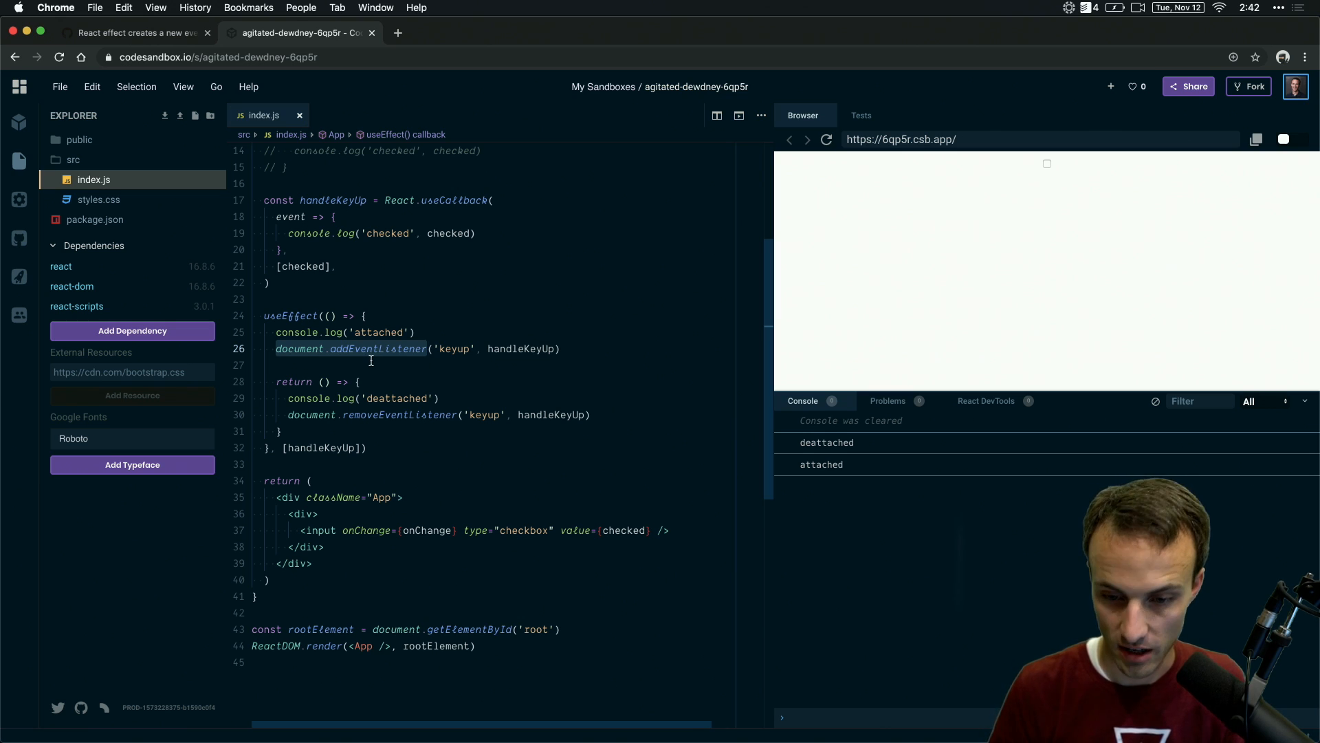
mouse_move(530, 333)
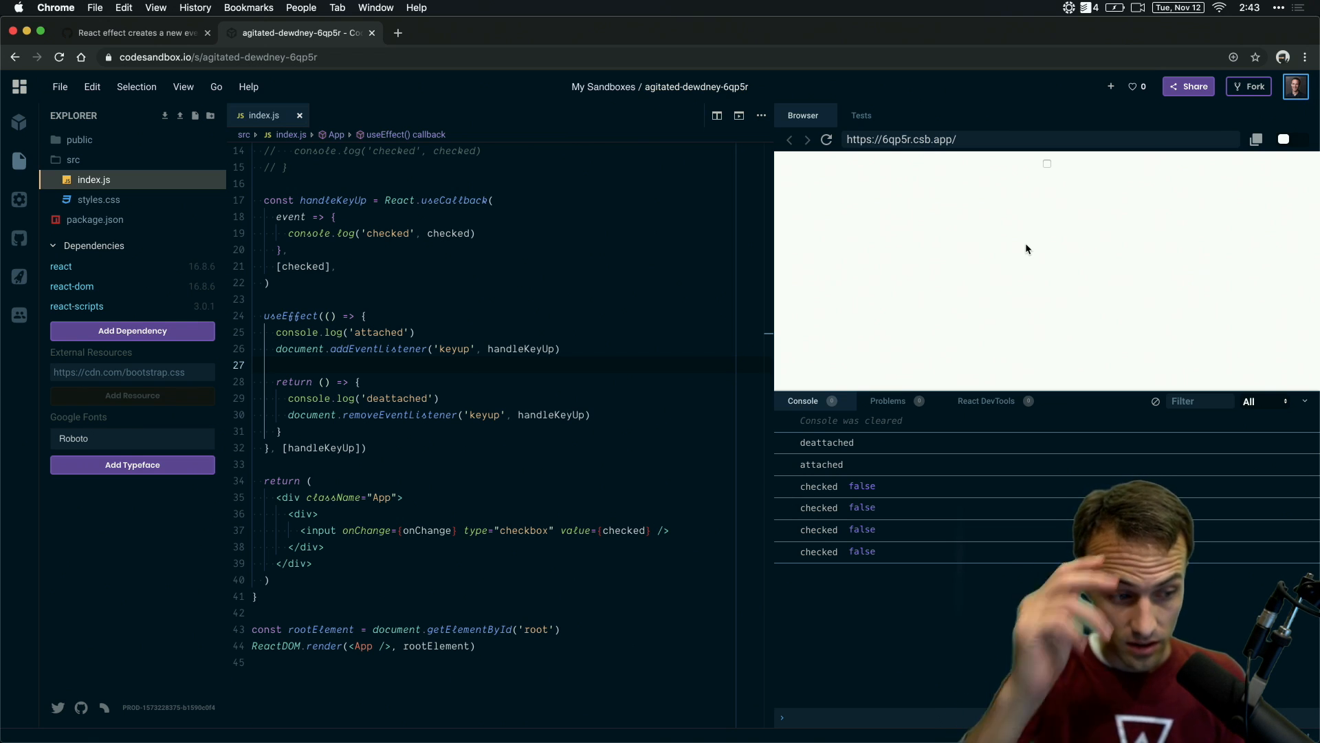
scroll(up, 3)
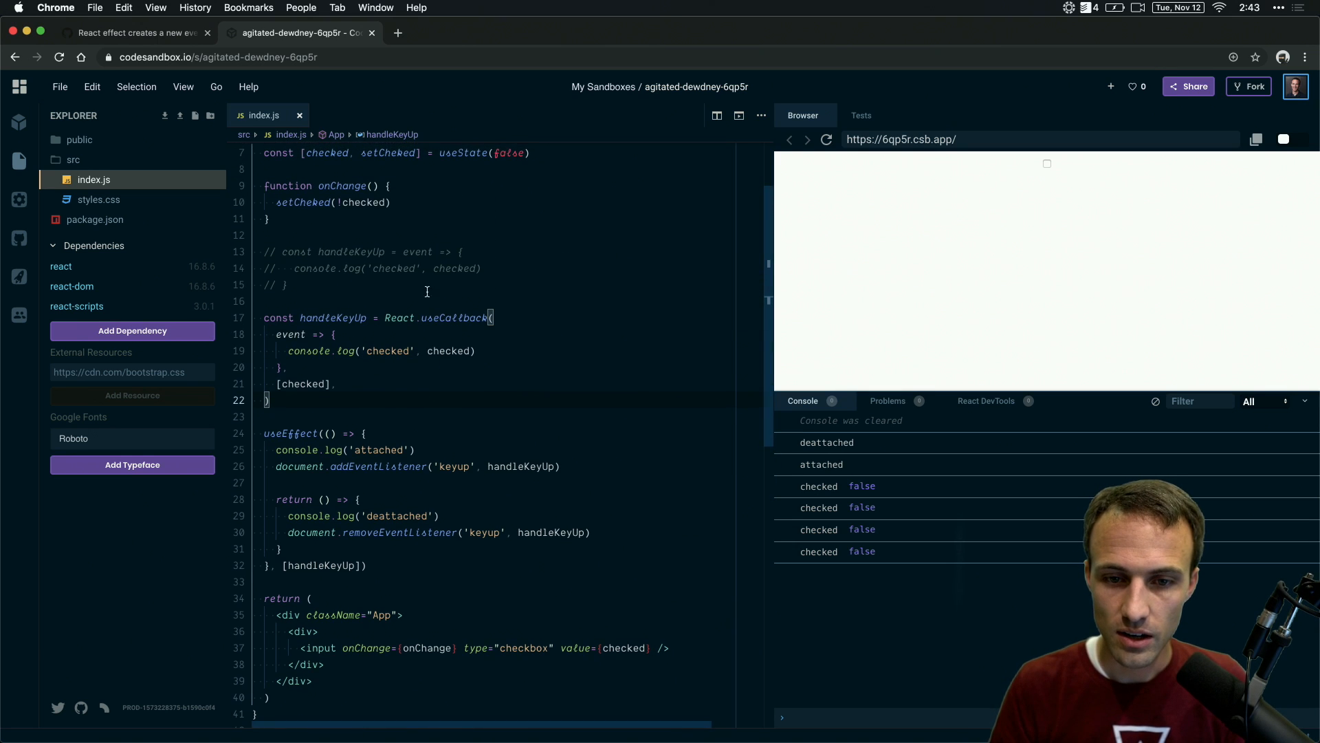
scroll(up, 3)
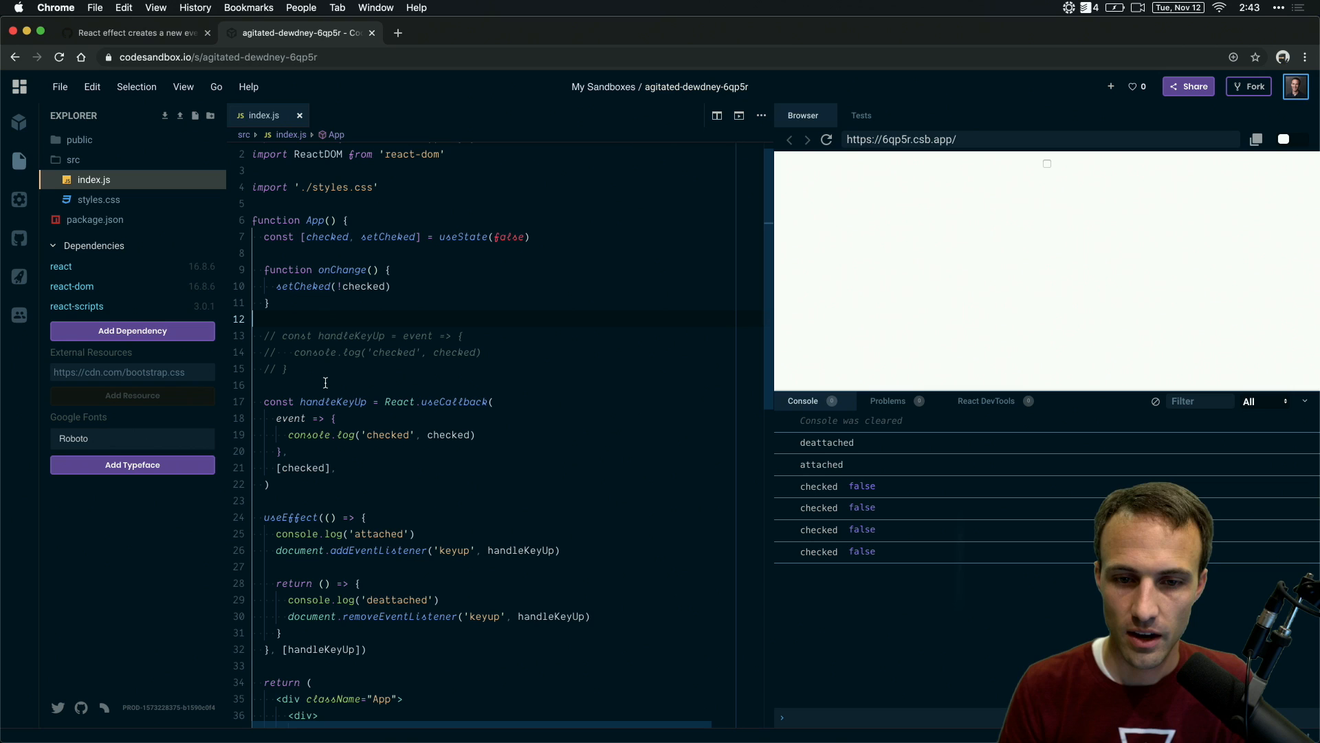
scroll(down, 3)
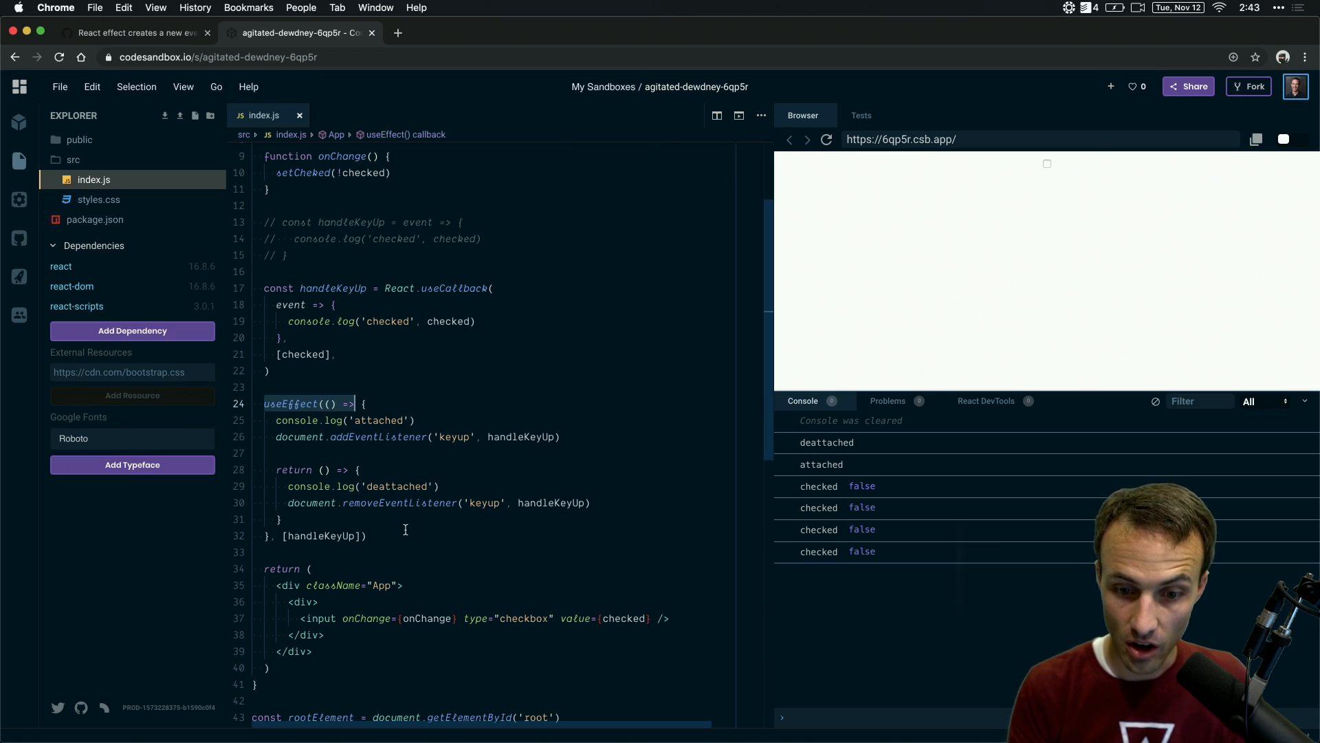
Step: Delete useEffect's [handleKeyUp] dependency array and toggle the preview checkbox to see logs
click(367, 536)
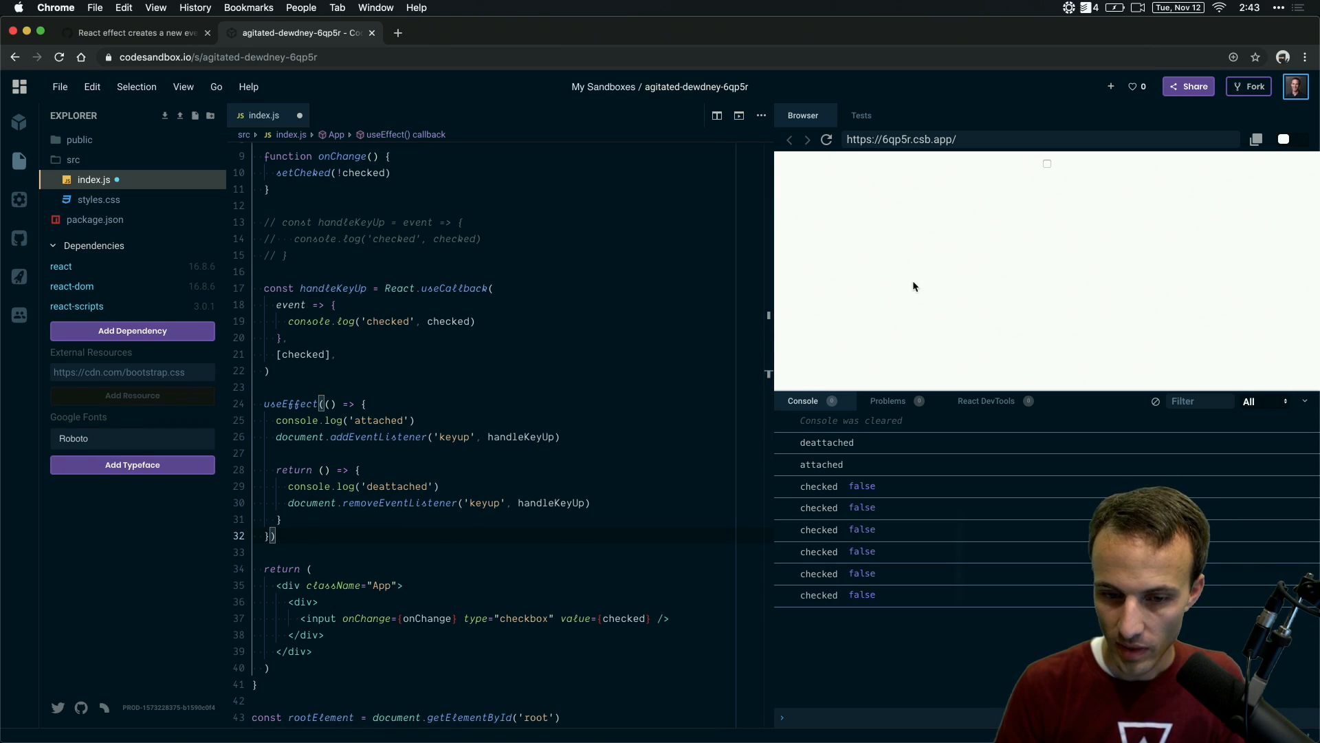
scroll(down, 3)
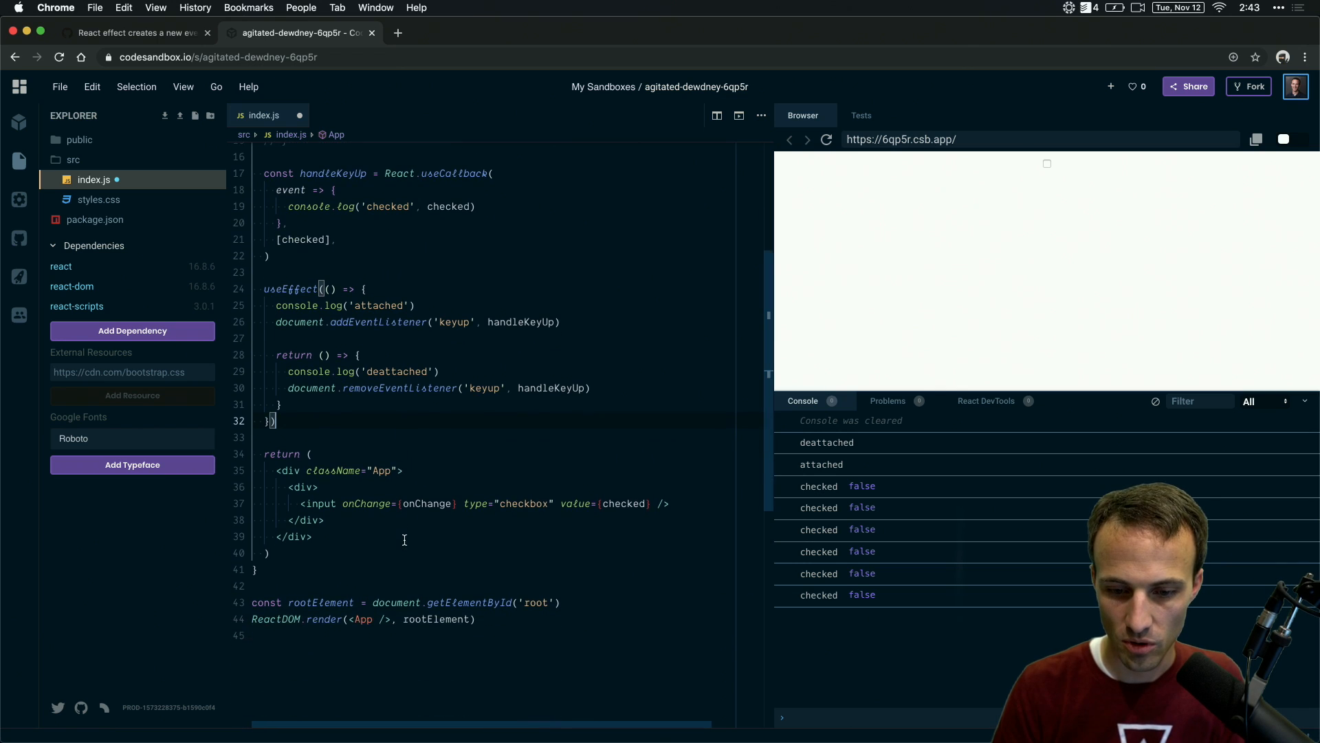
scroll(up, 3)
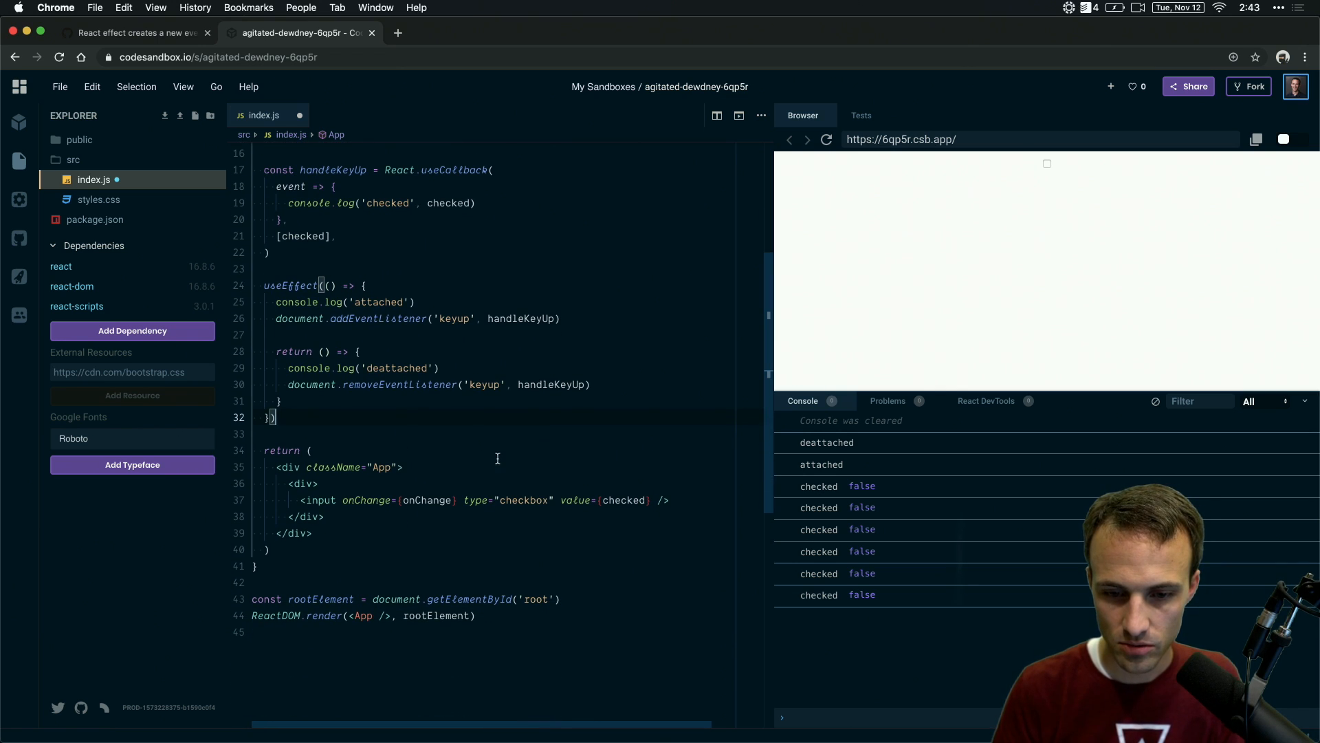
mouse_move(405, 431)
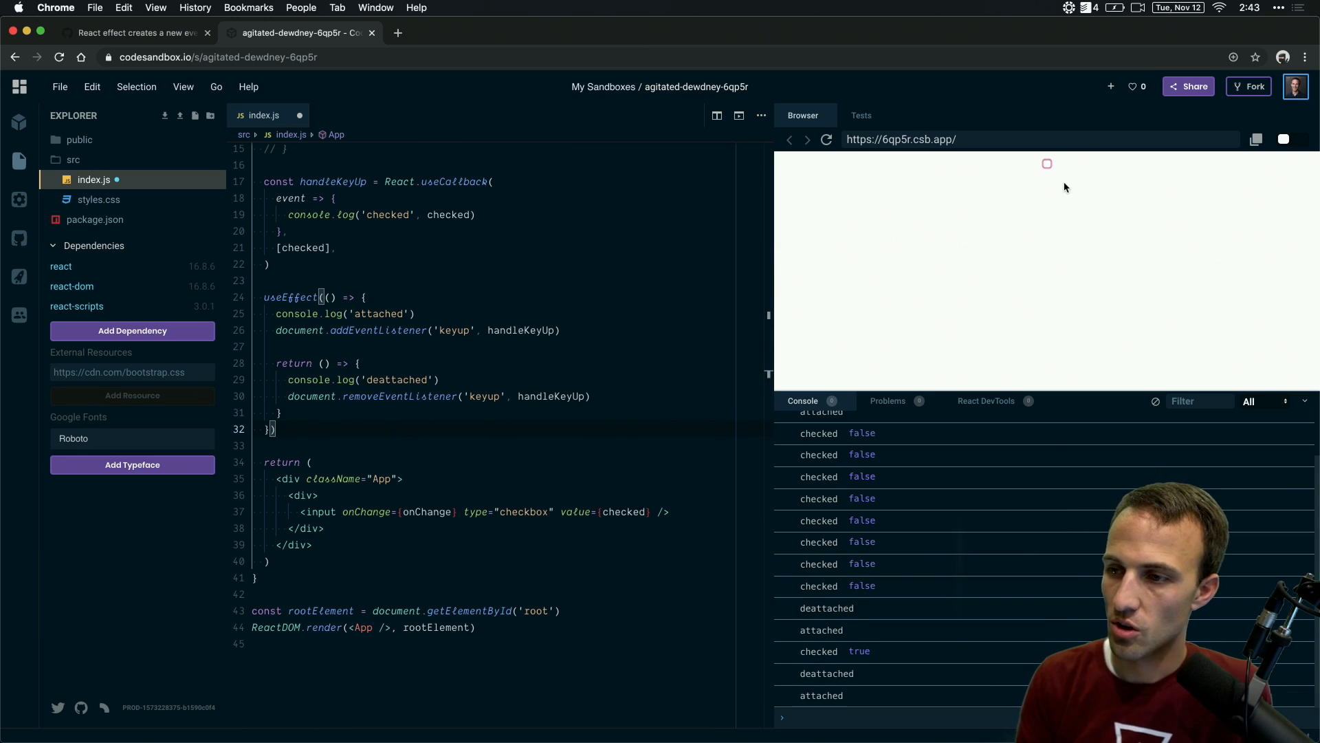
click(1047, 163)
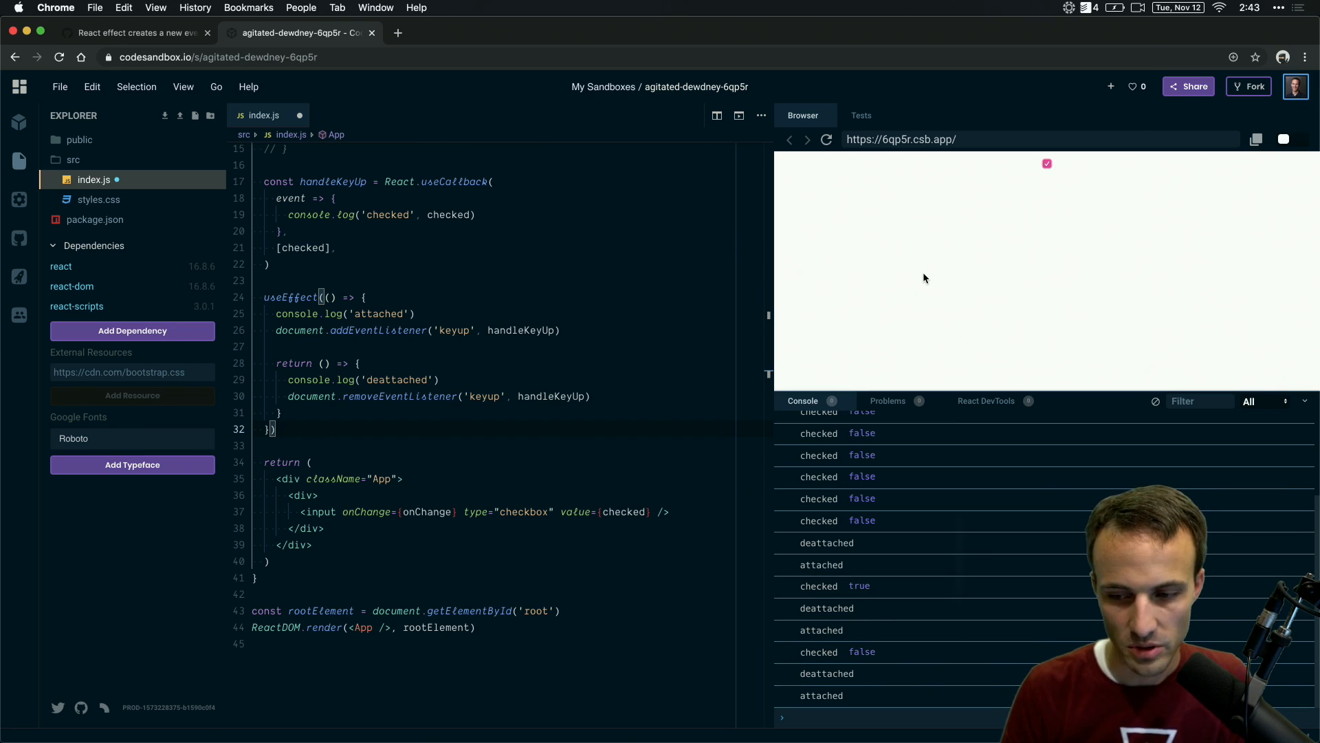
mouse_move(798, 545)
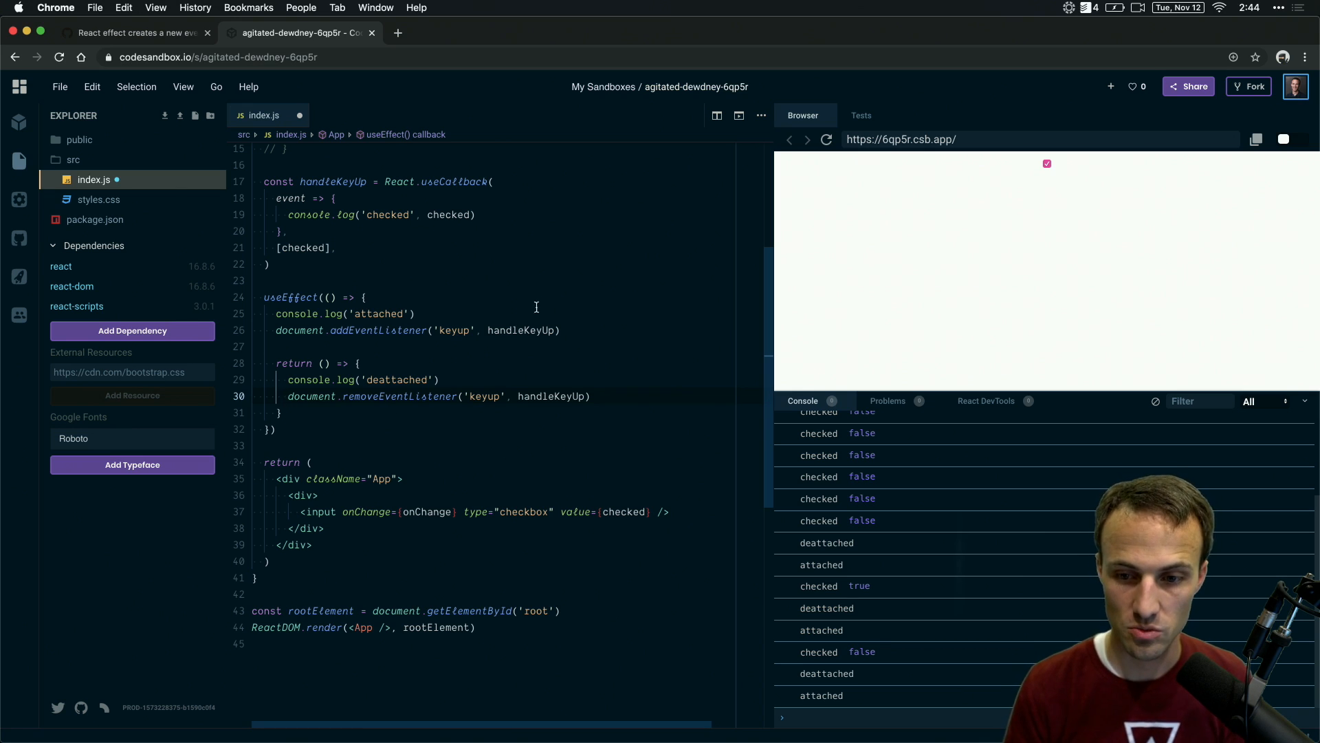
Step: Try an empty [] dependency array, then fill it to make [handleKeyUp]
double_click(520, 330)
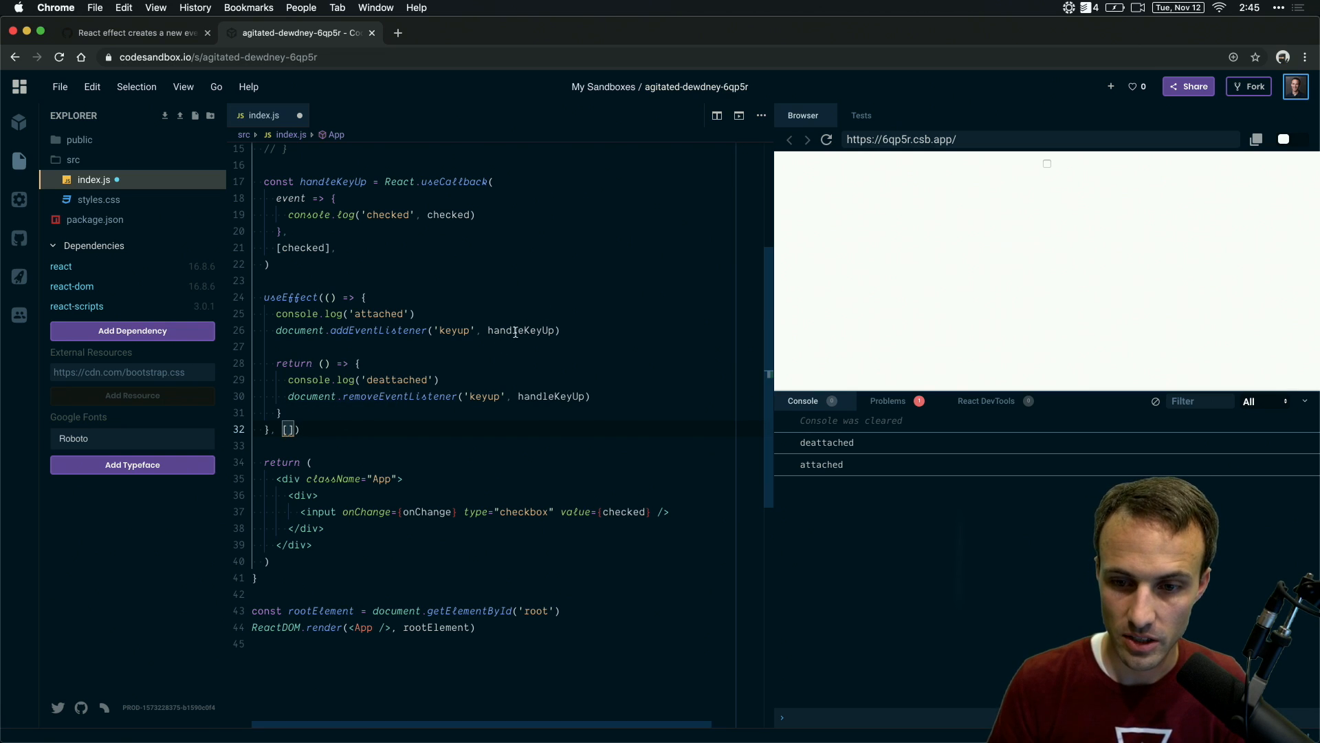
text(handleKeyUp)
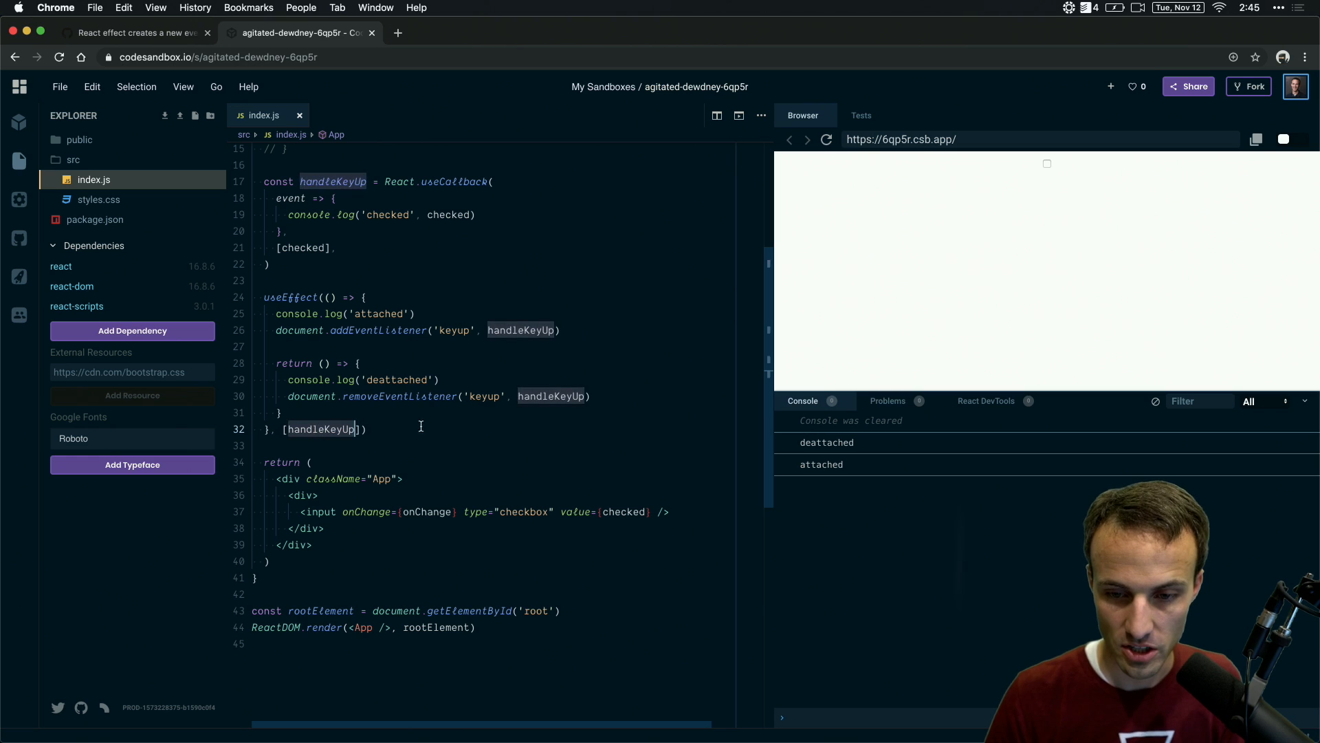
click(1047, 164)
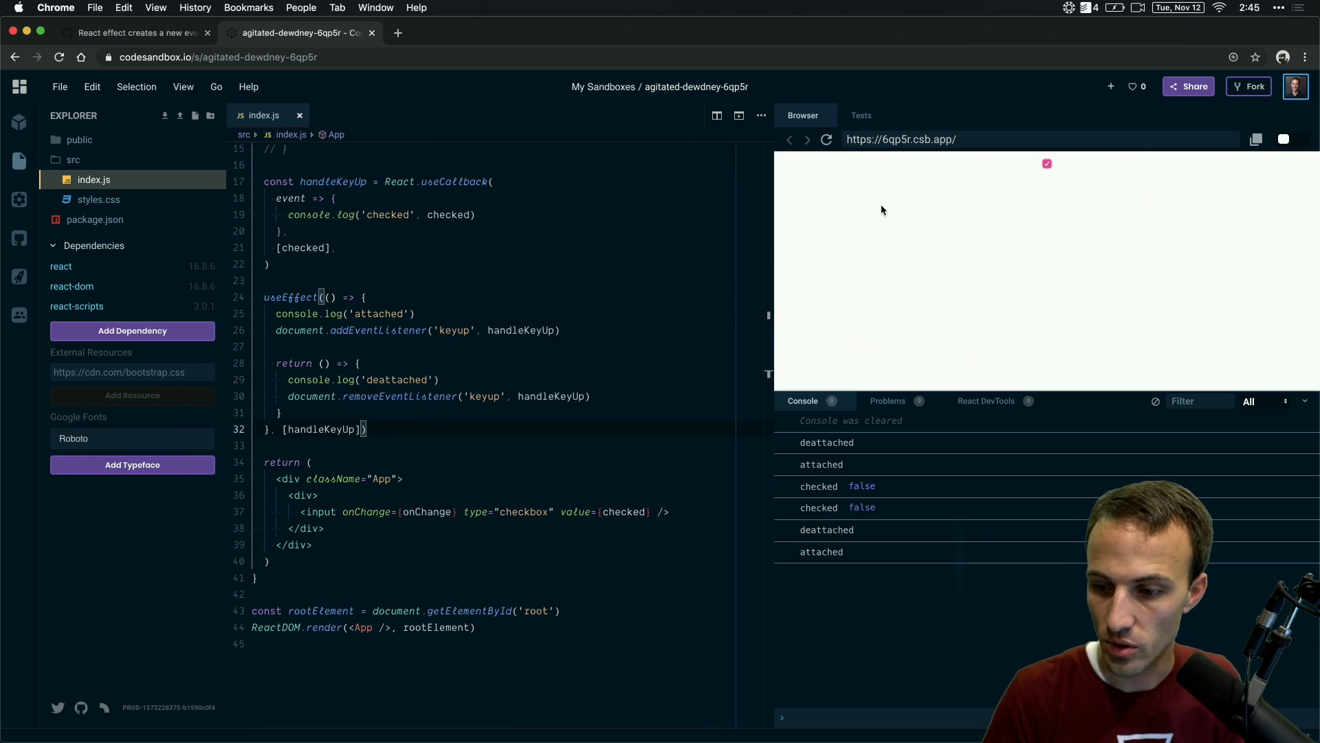
click(1047, 163)
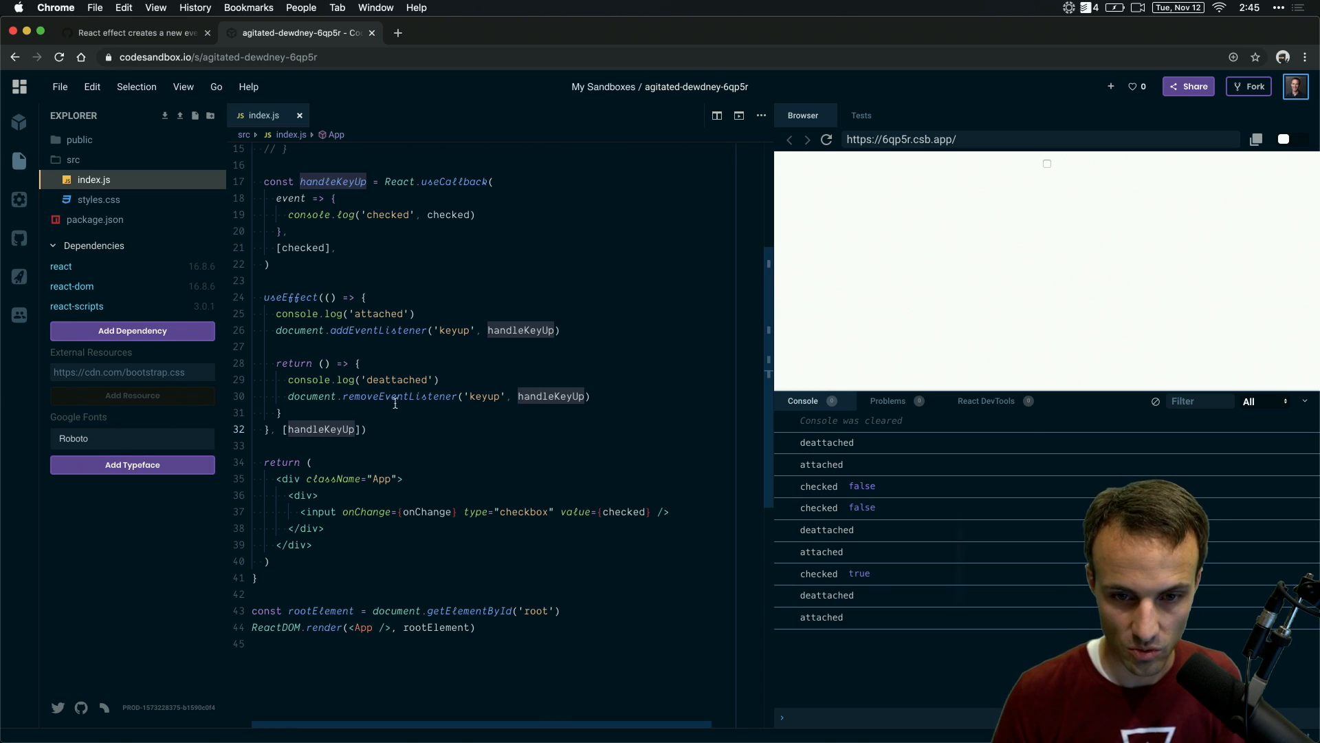
scroll(up, 3)
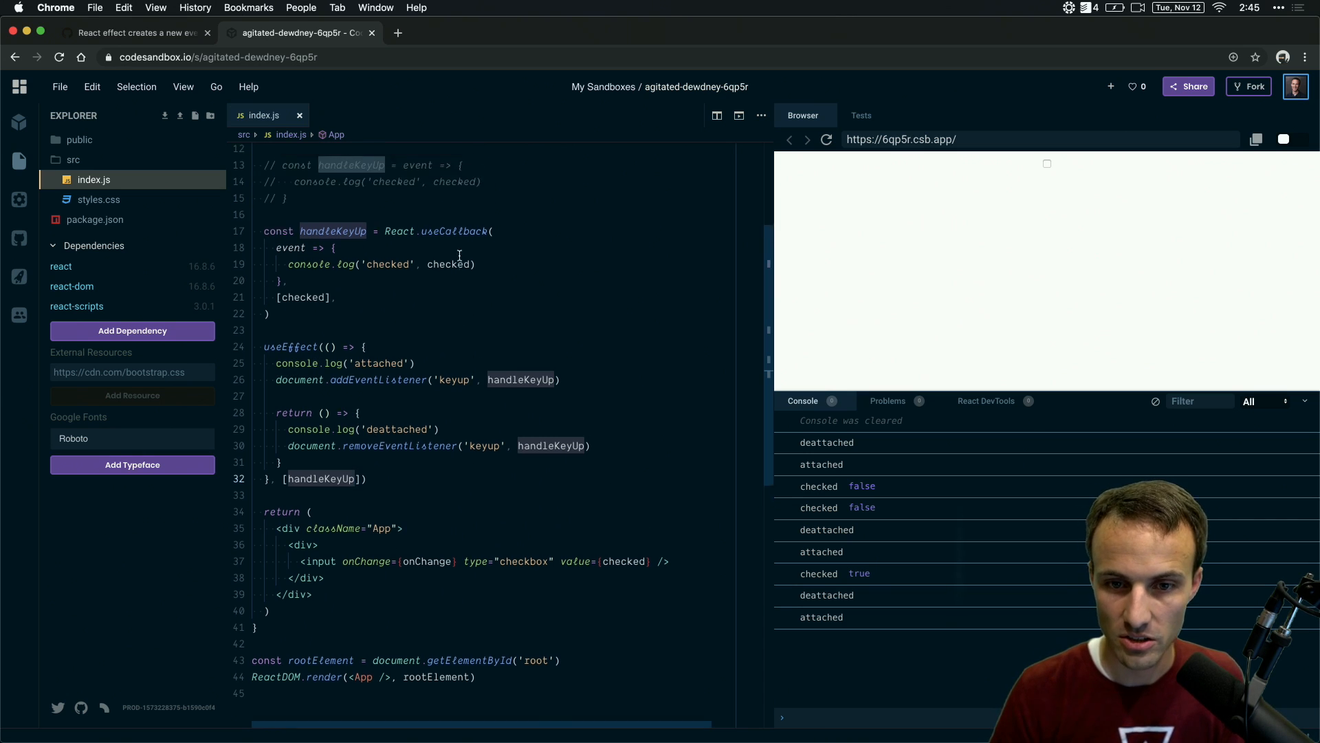
scroll(up, 3)
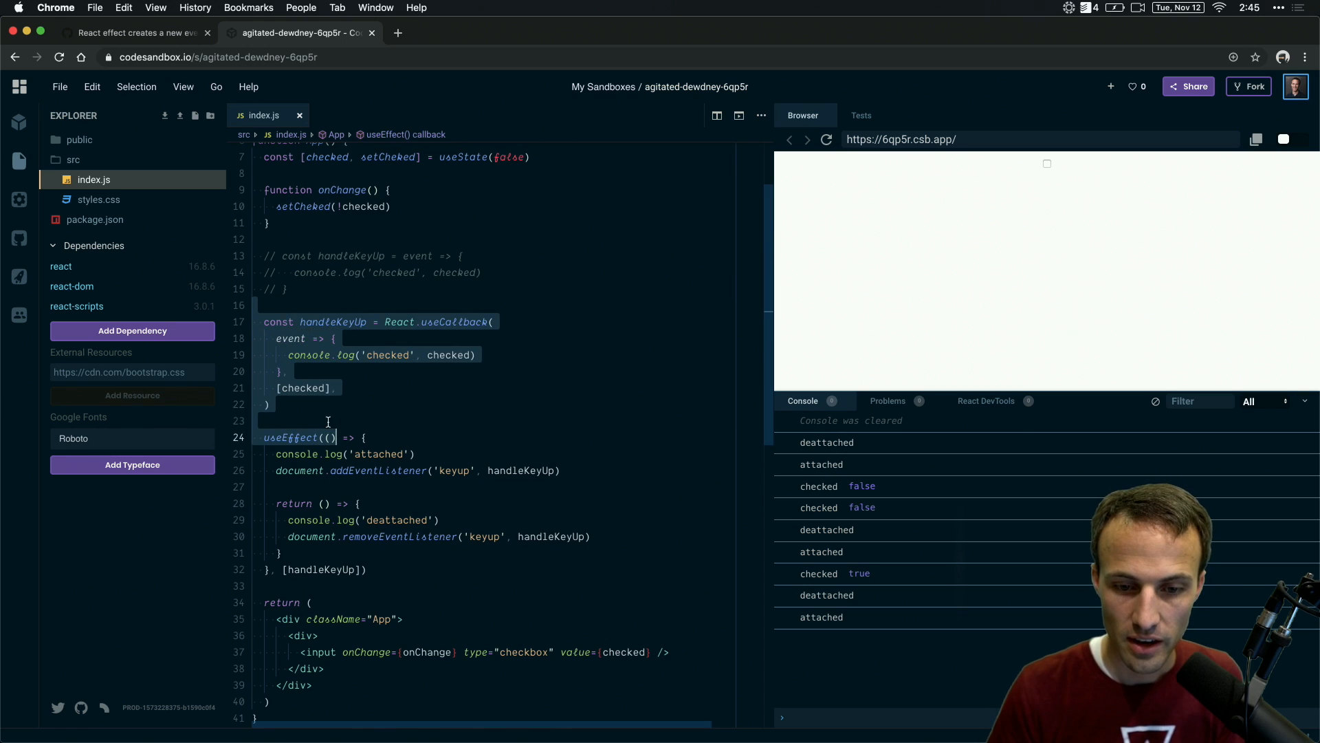
click(325, 420)
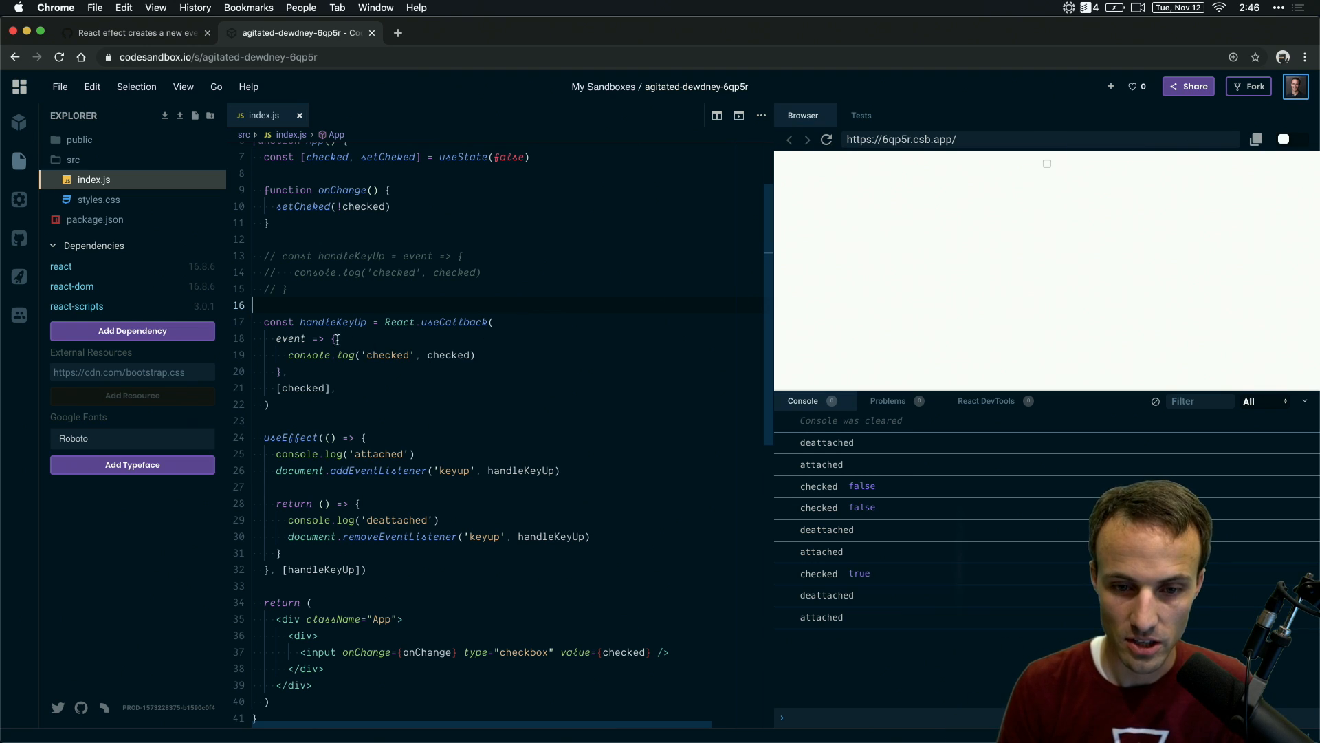
click(334, 337)
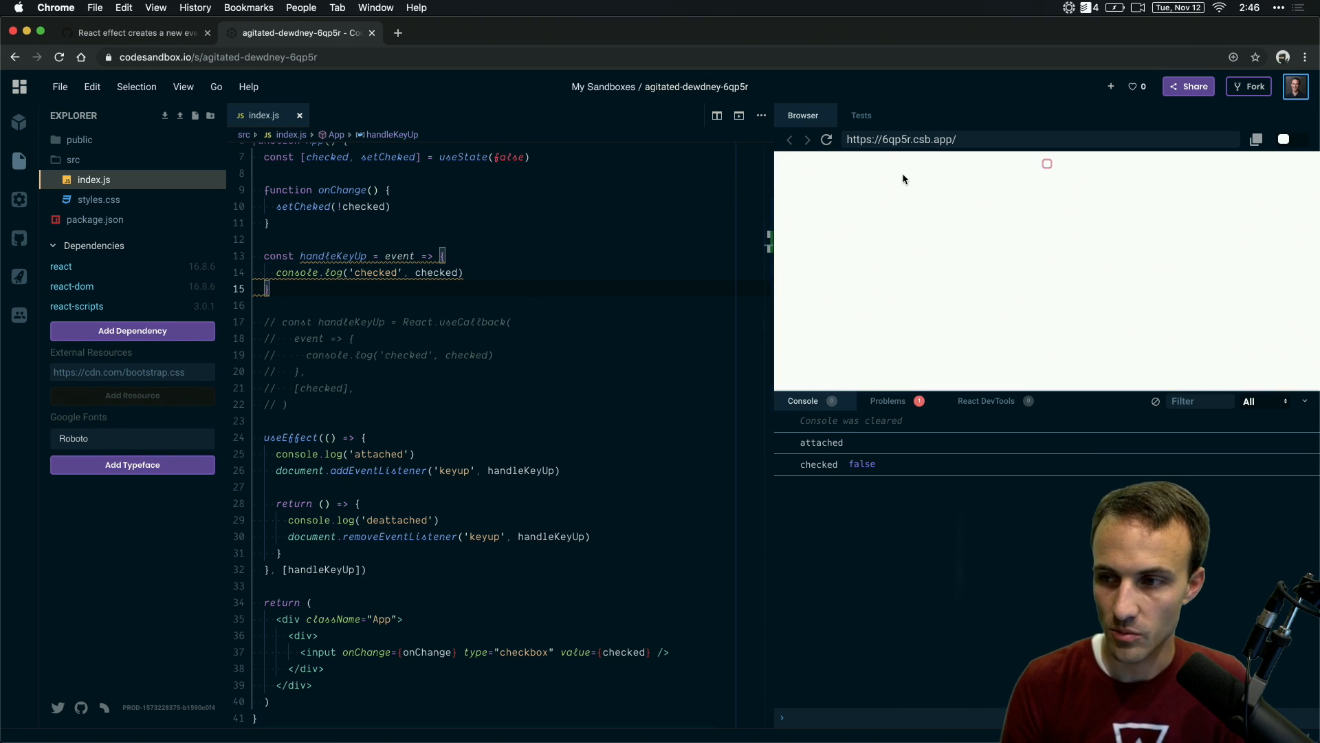
click(1047, 164)
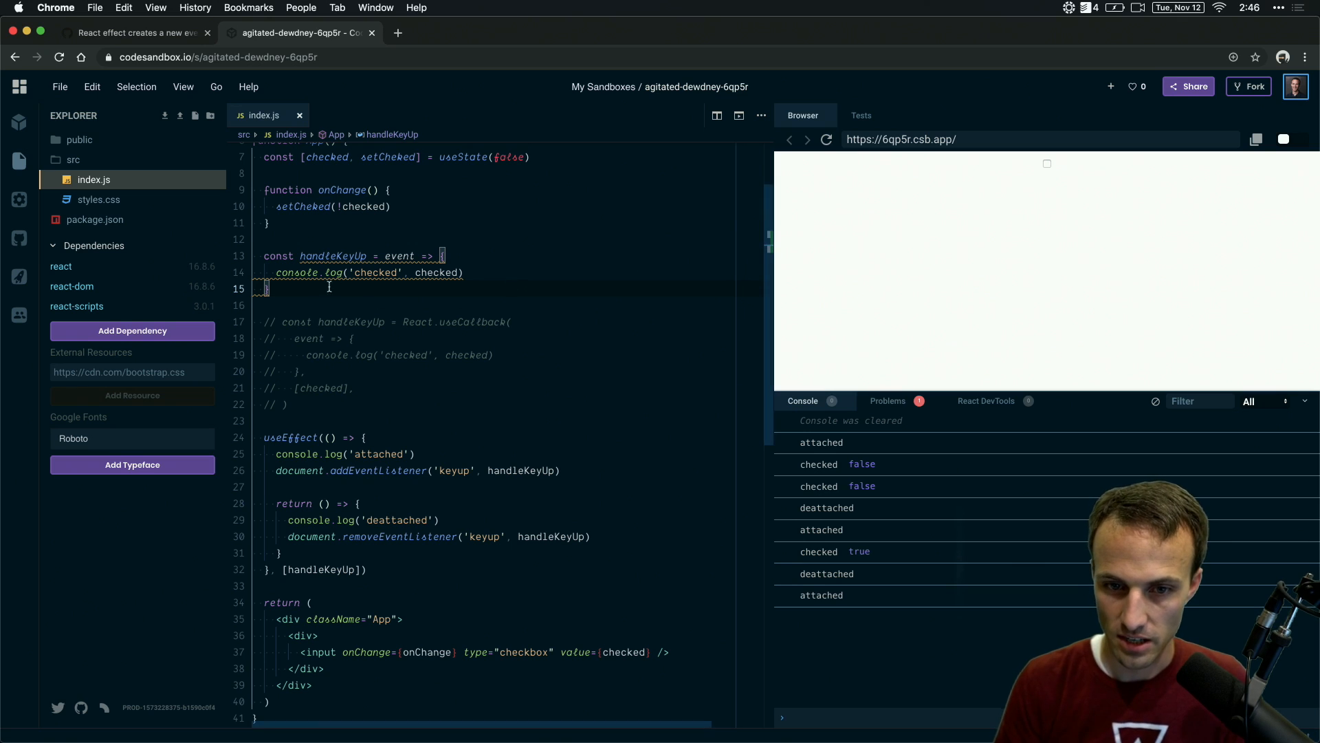
mouse_move(331, 256)
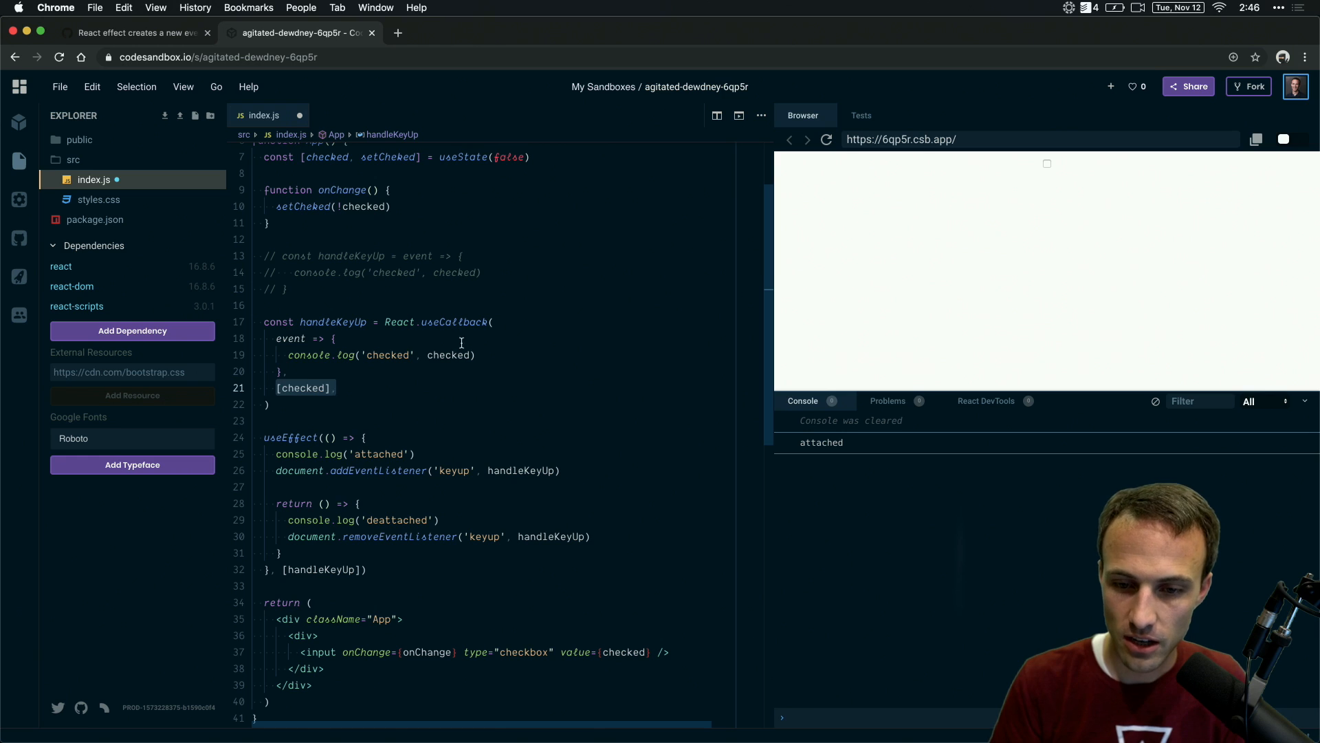
Step: Comment out the useCallback handleKeyUp, define handleKeyUp inside useEffect, and set dependencies to []
double_click(449, 354)
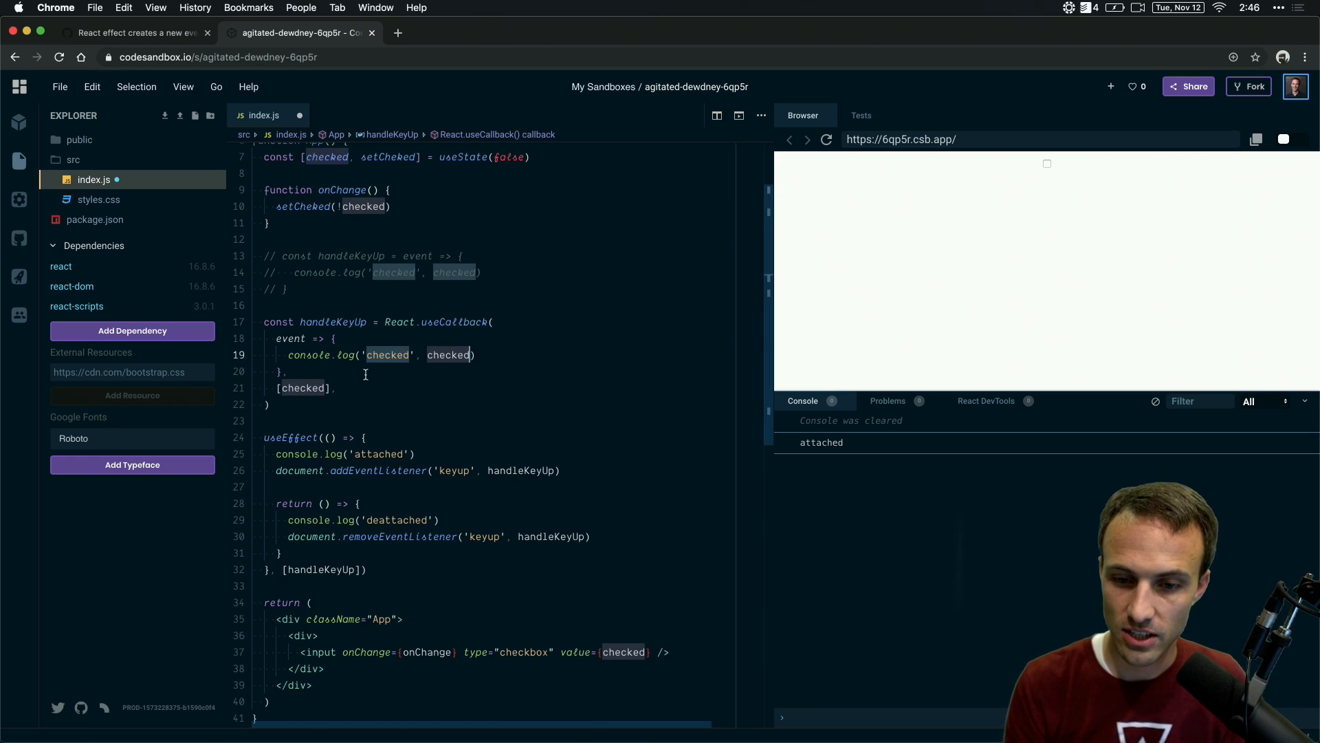
click(273, 337)
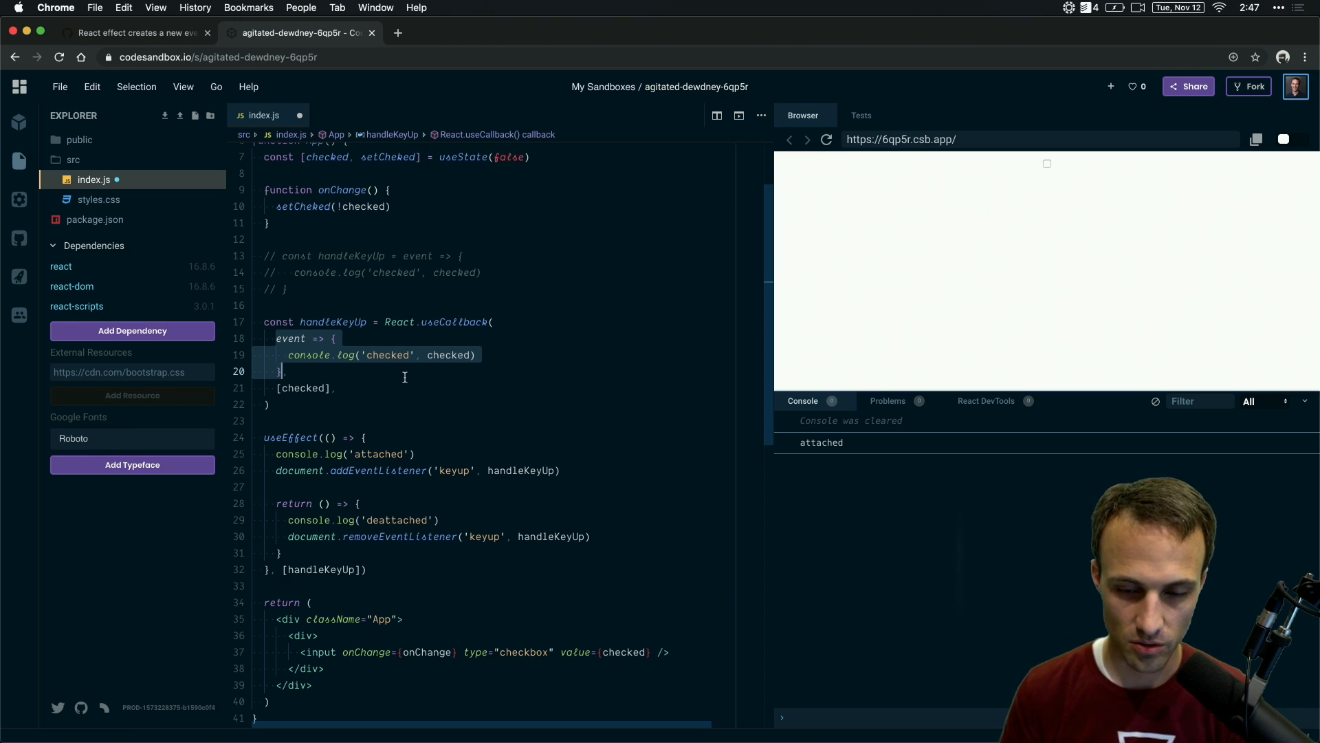
double_click(306, 388)
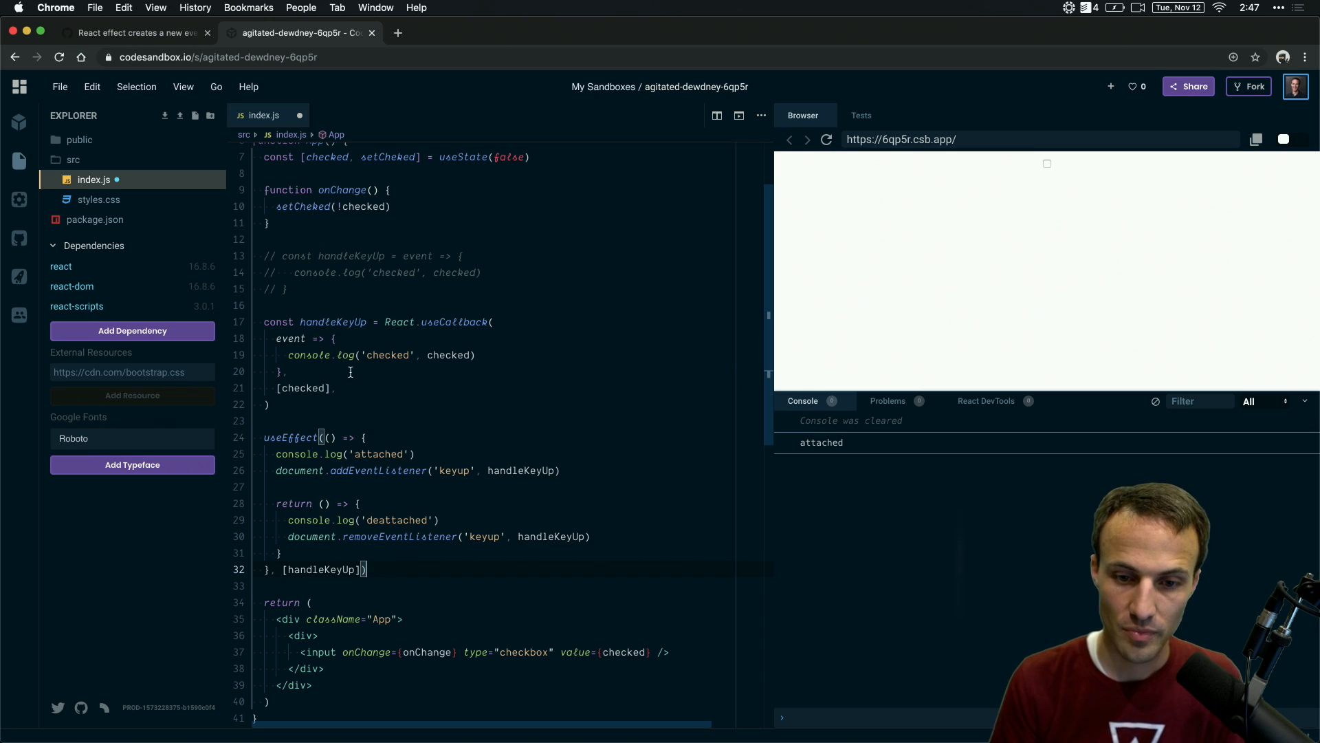
click(337, 322)
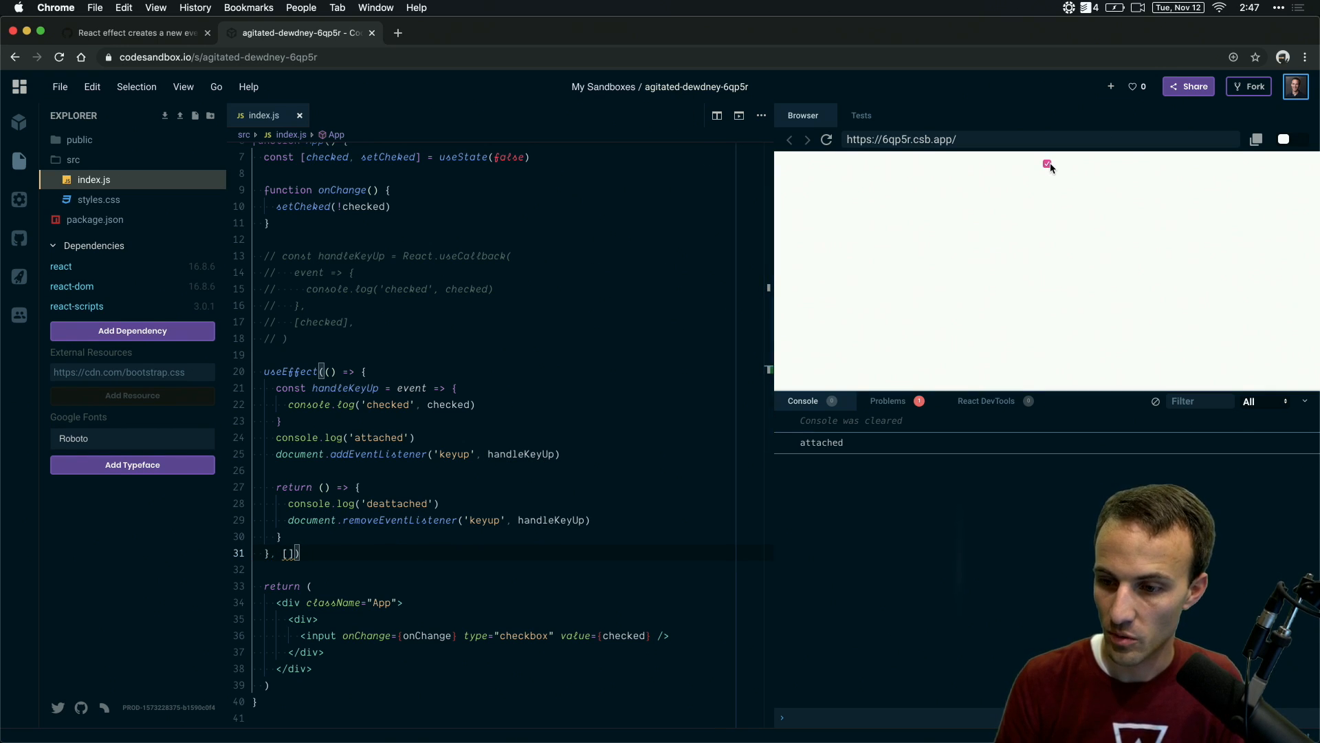
Step: Add checked to the useEffect dependencies and toggle the checkbox to see deattached/attached logged
click(1046, 164)
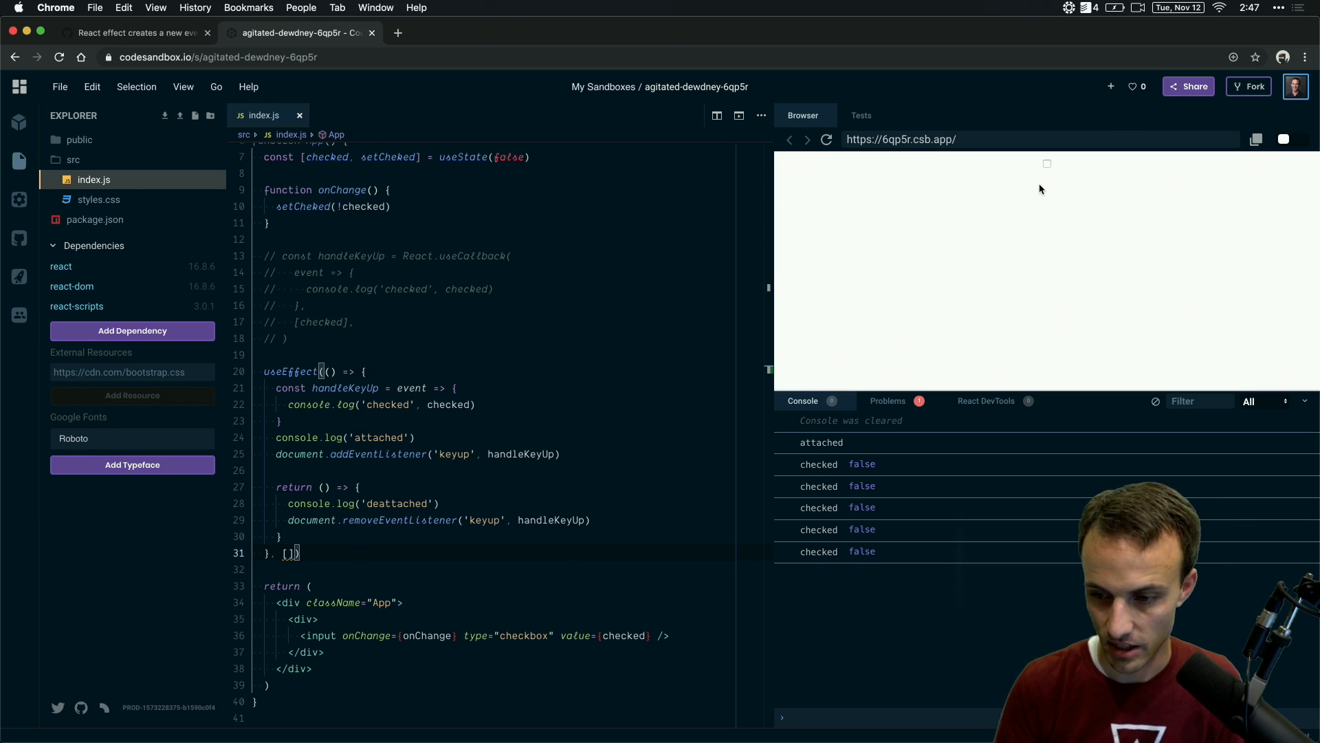
click(1046, 164)
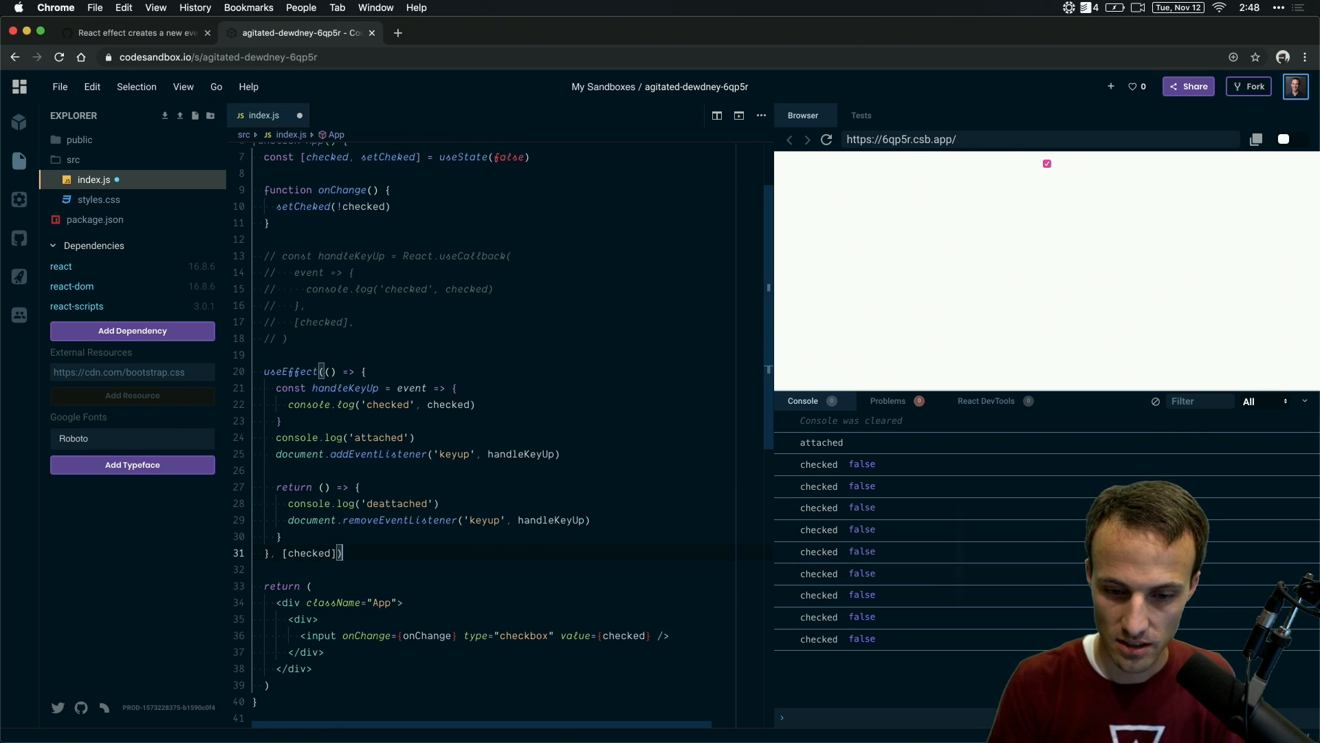
click(1046, 163)
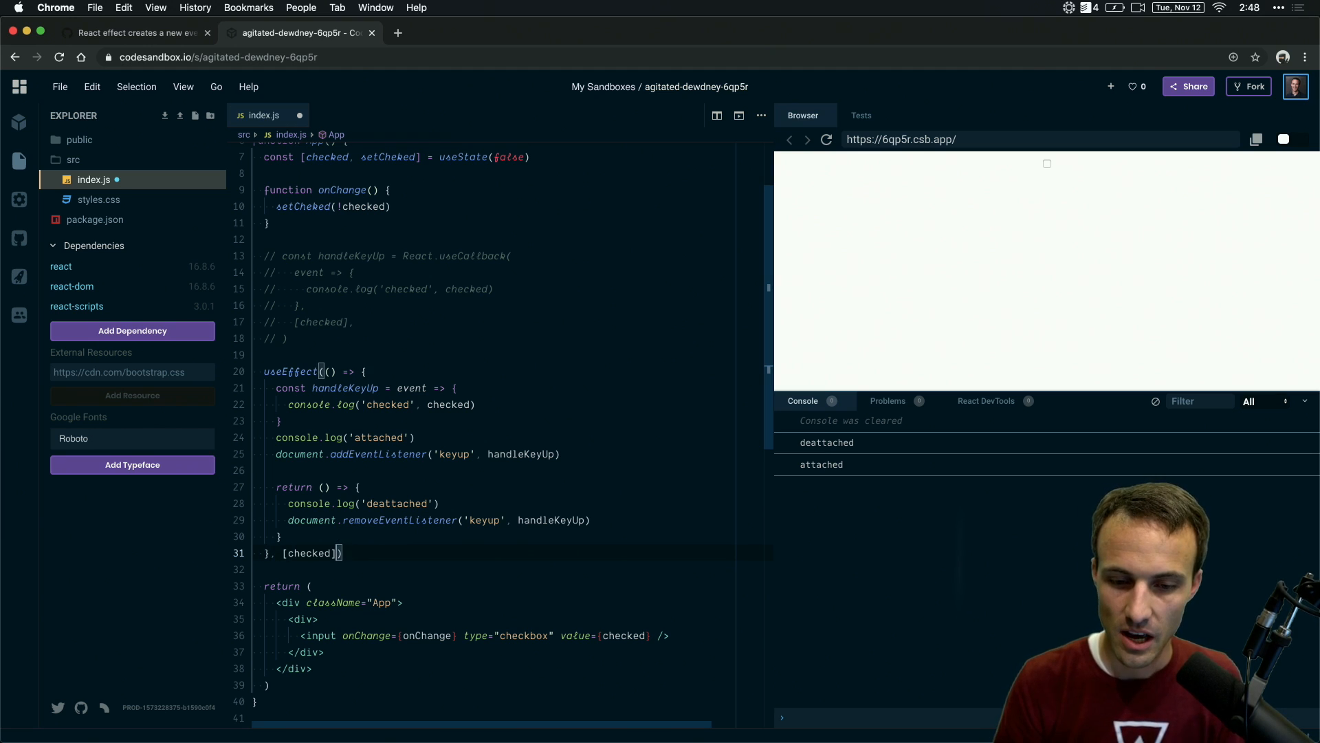
double_click(309, 553)
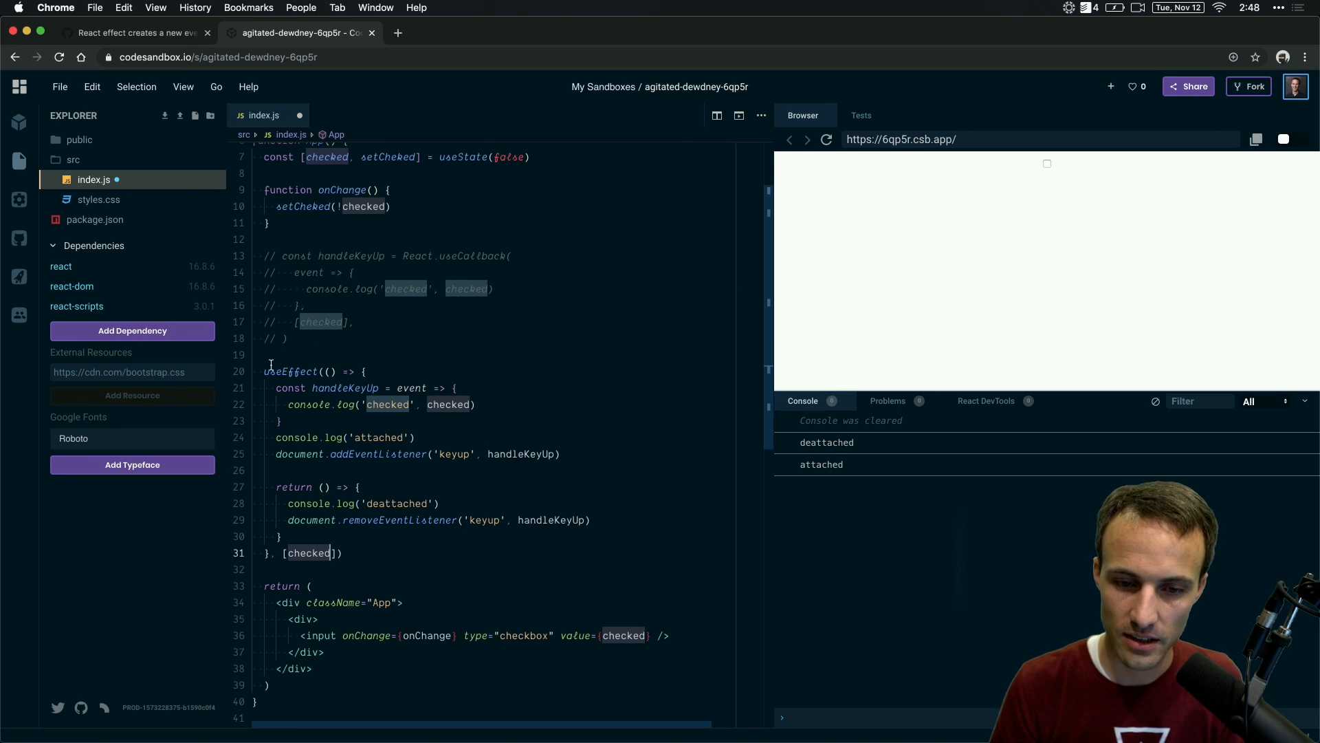
click(406, 567)
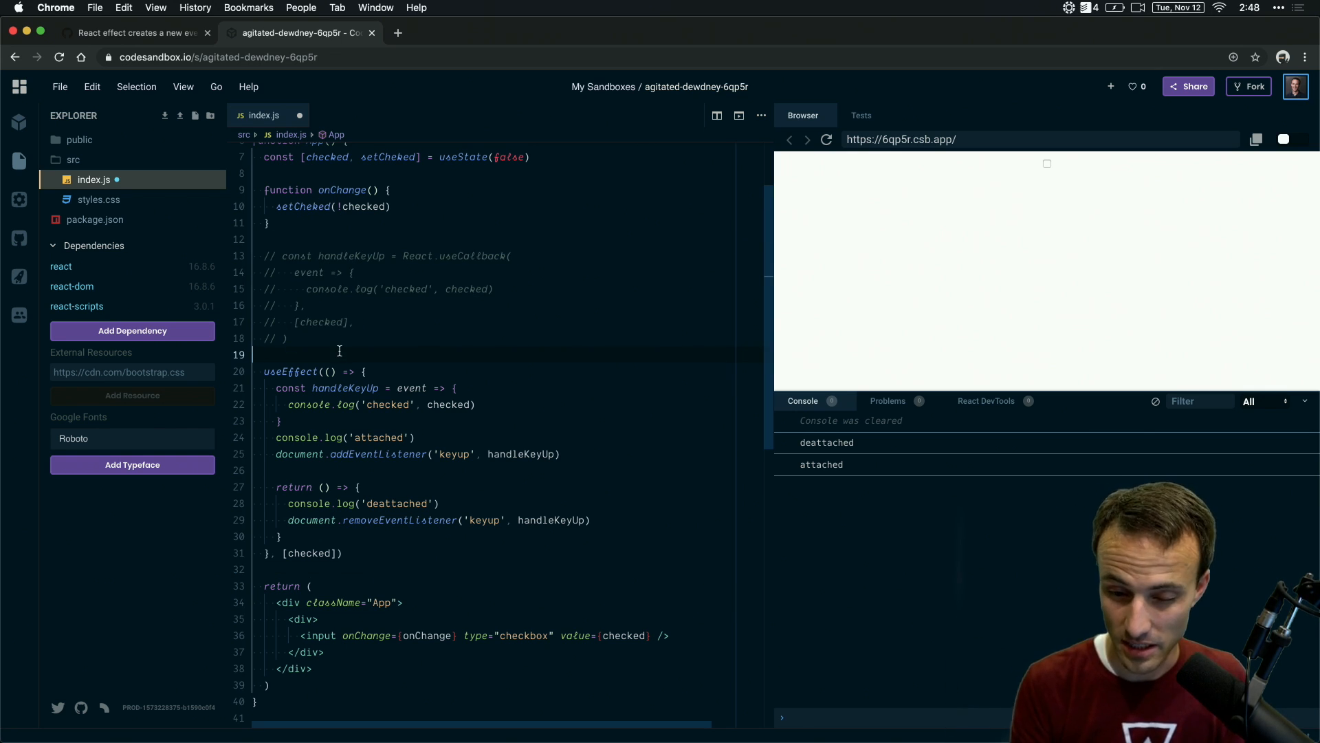
mouse_move(373, 290)
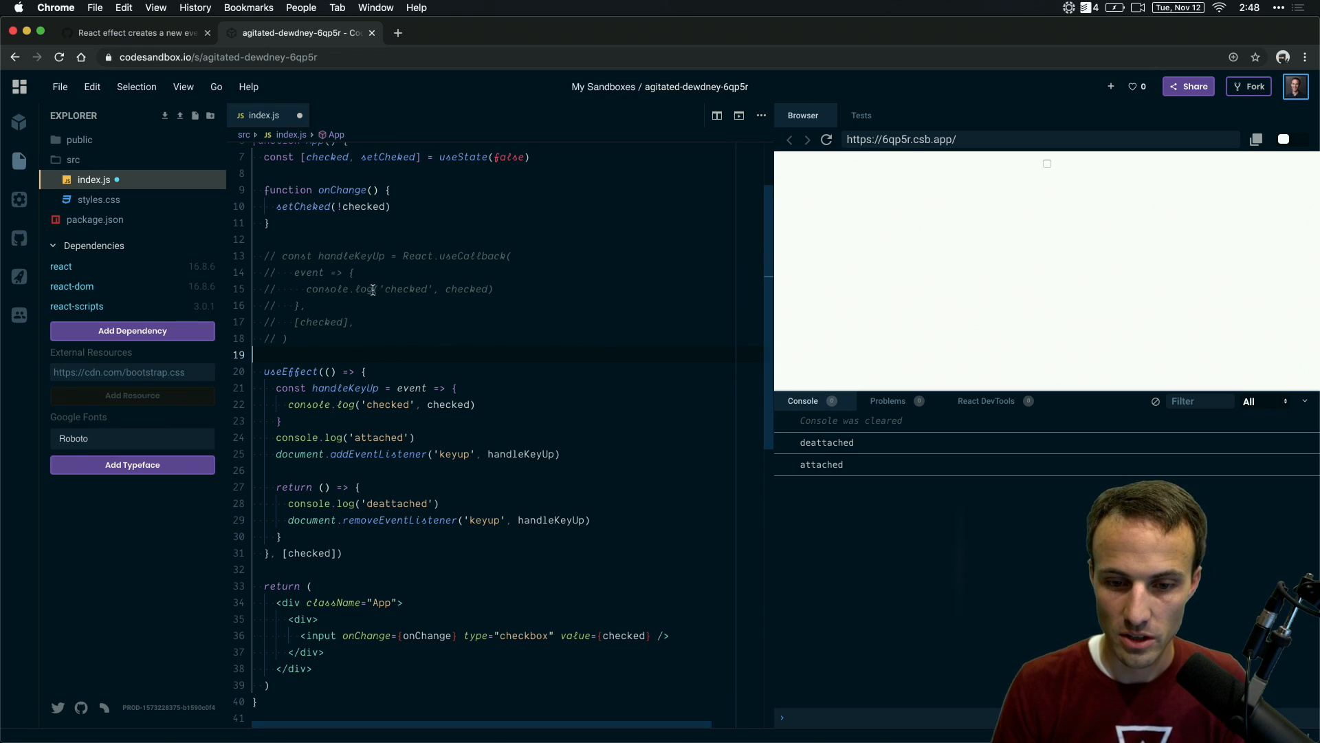
Step: Scroll up to the top of index.js near the checked useState line
scroll(up, 3)
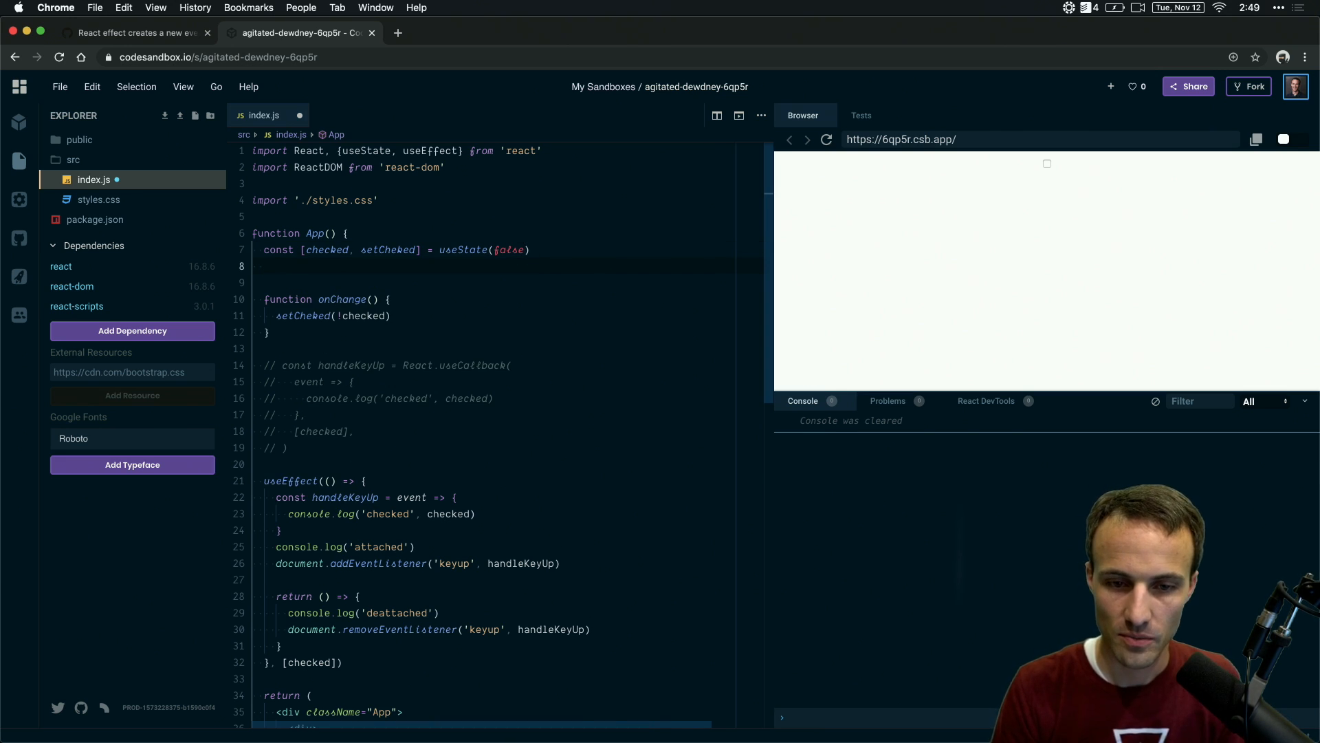
Step: Add checkedRef synced by an effect, log checkedRef.current, use [] deps, and test
text(const checkedRef = React.useRef(checked)
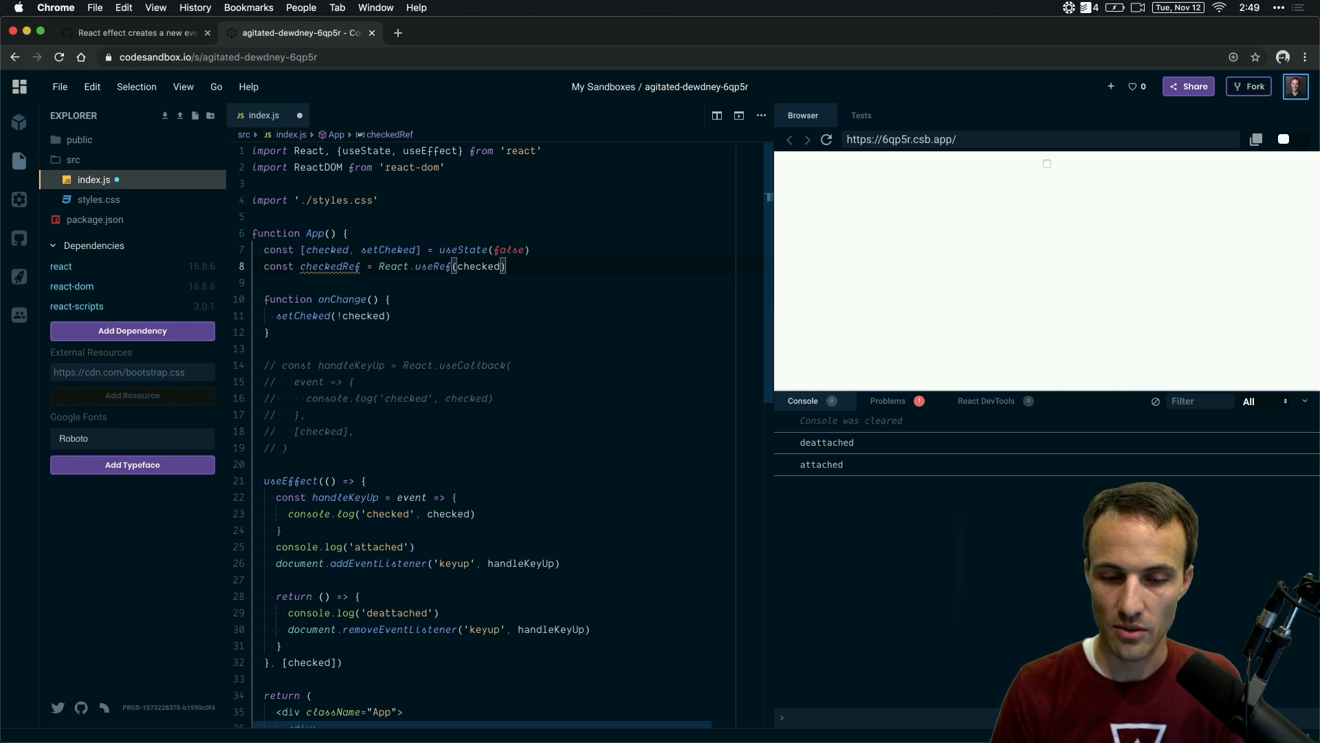
text(React.useEffect(() => {)
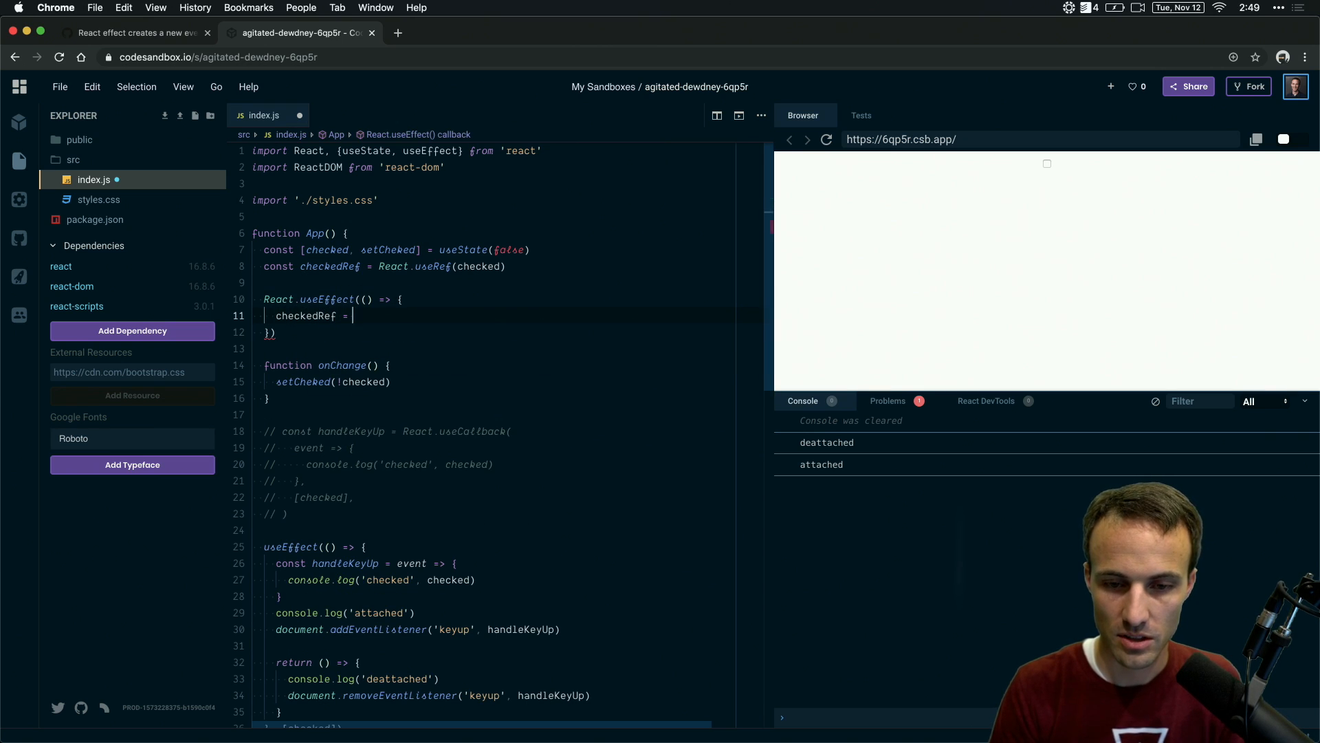
text(.current = checked)
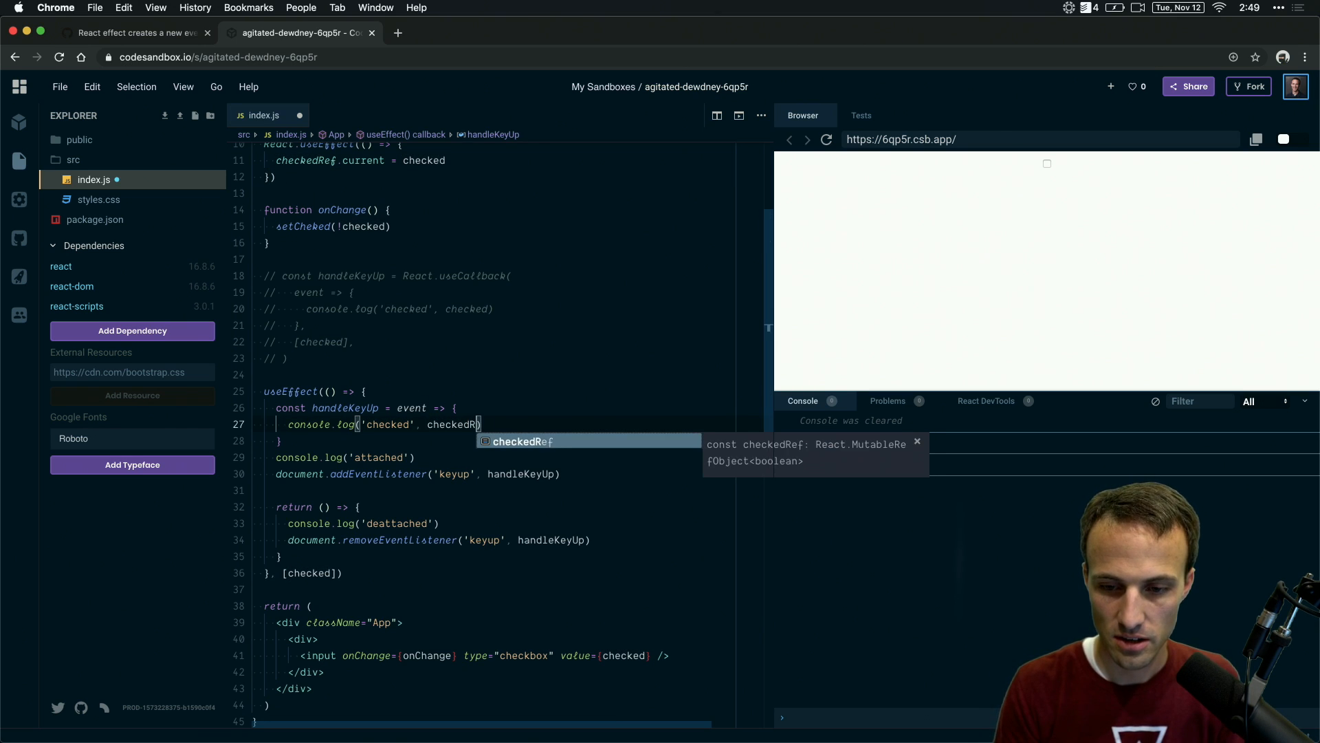
text(.current)
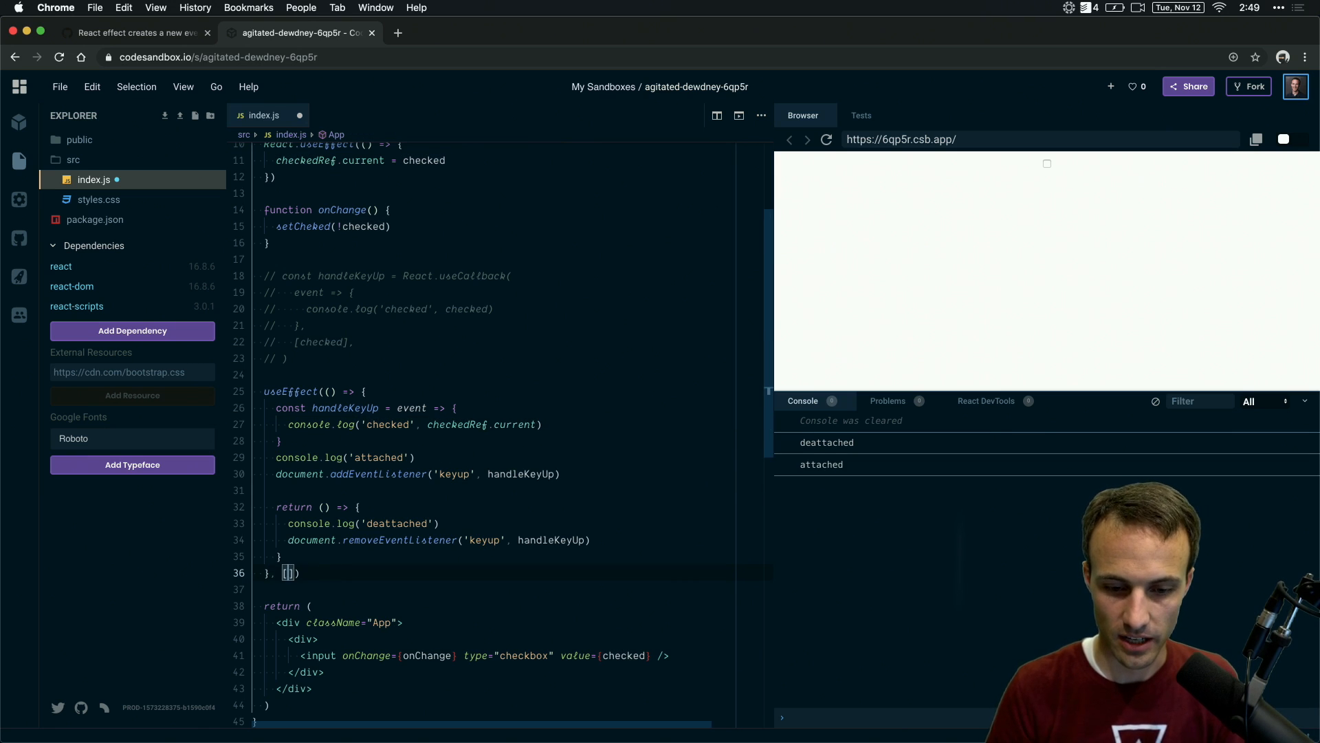
click(1047, 164)
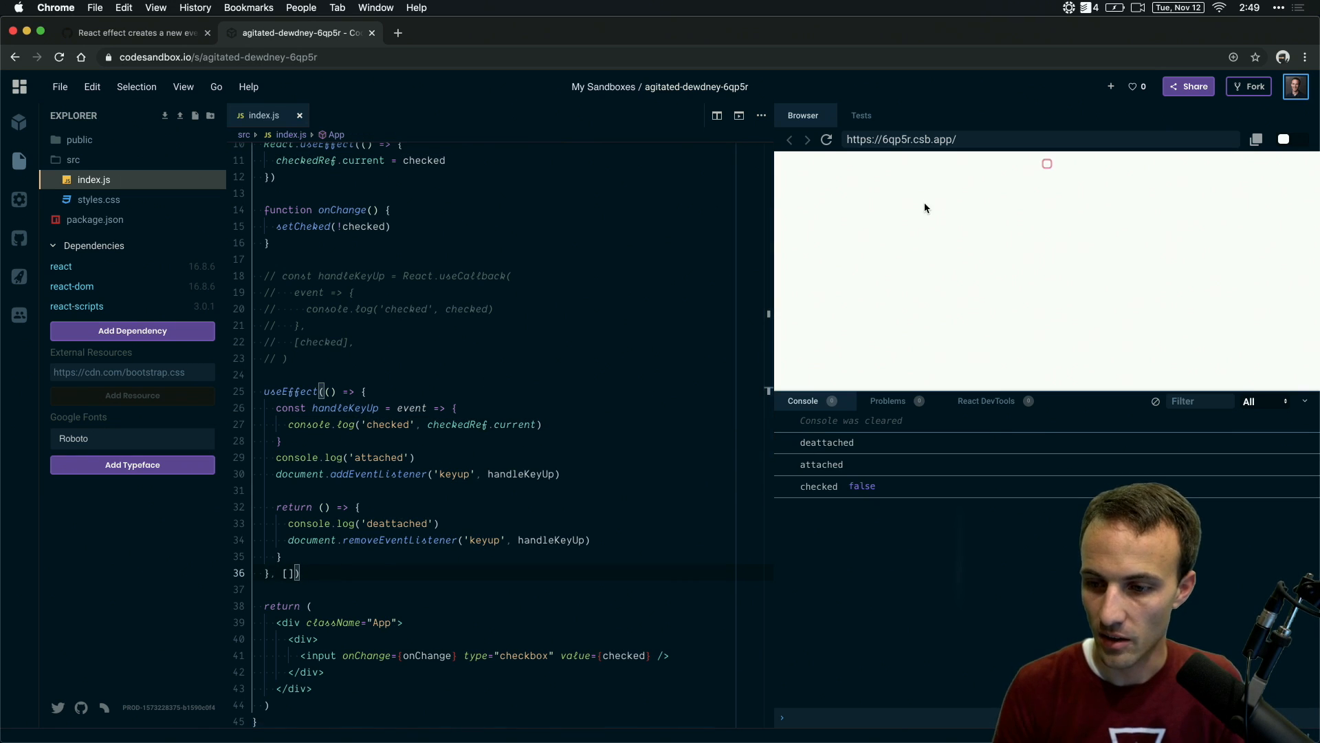
click(1046, 164)
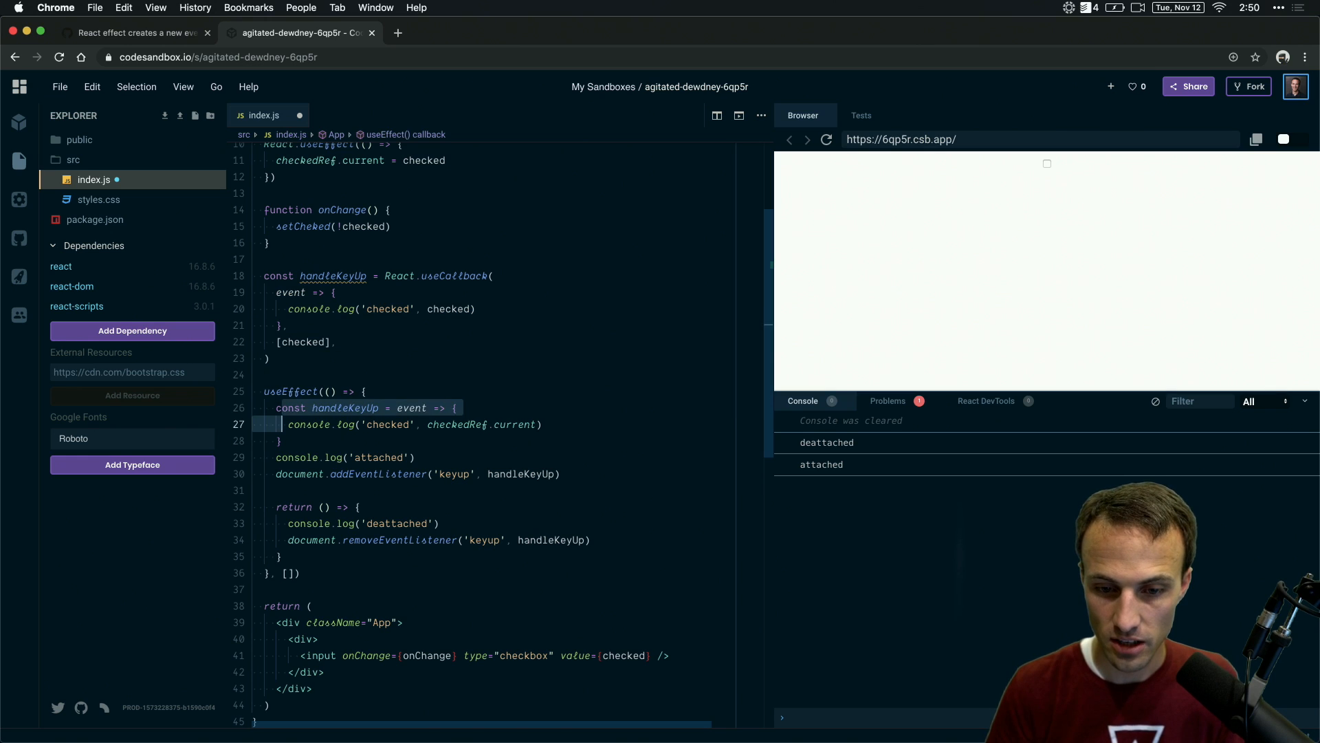
Step: Replace the inner handler with a ref-reading useCallback, used as the effect's dependency, and test
key(Cmd+/)
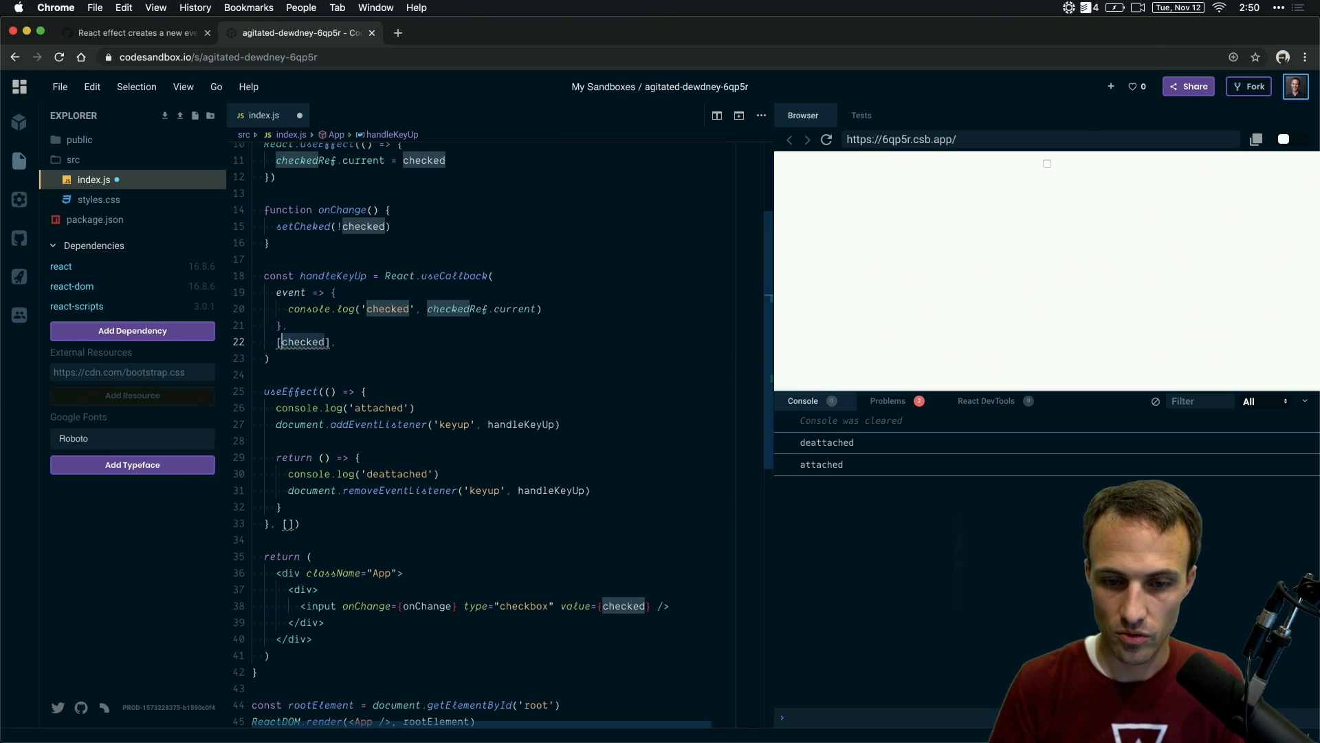
click(1046, 164)
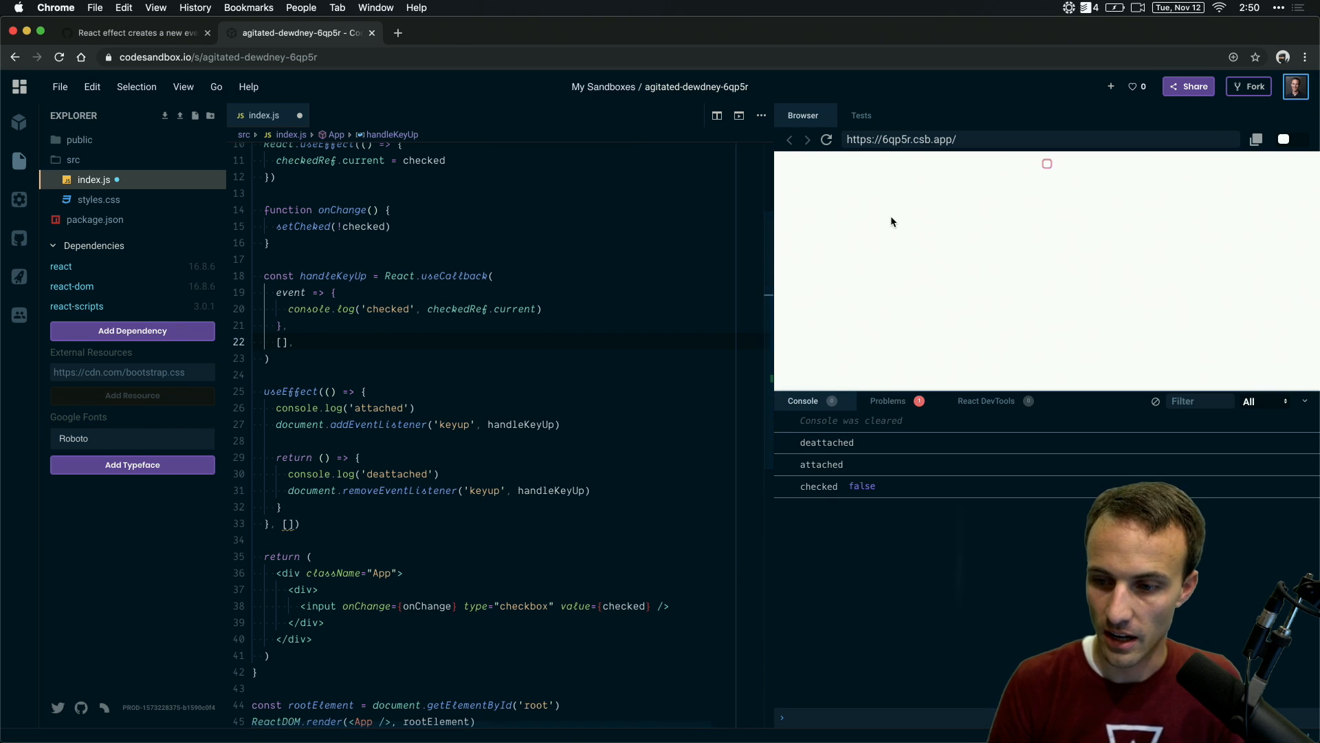
click(1047, 163)
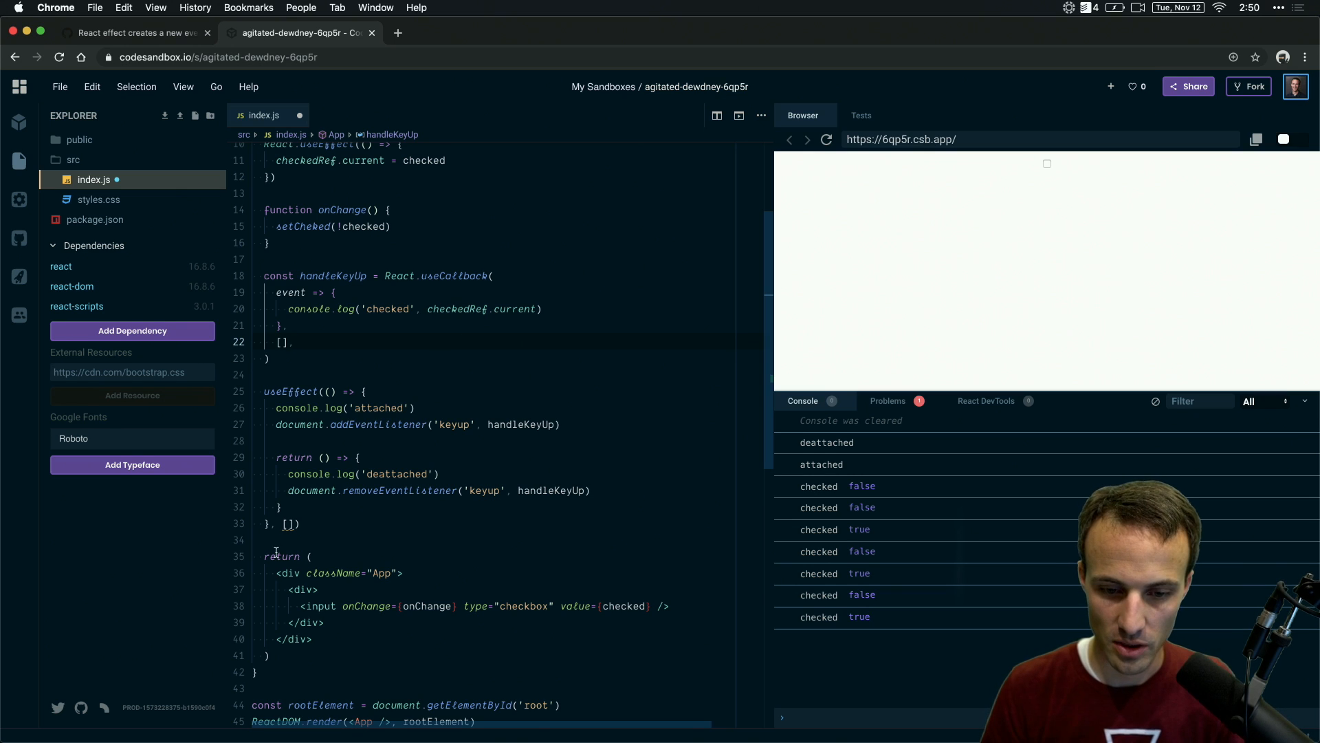
double_click(331, 275)
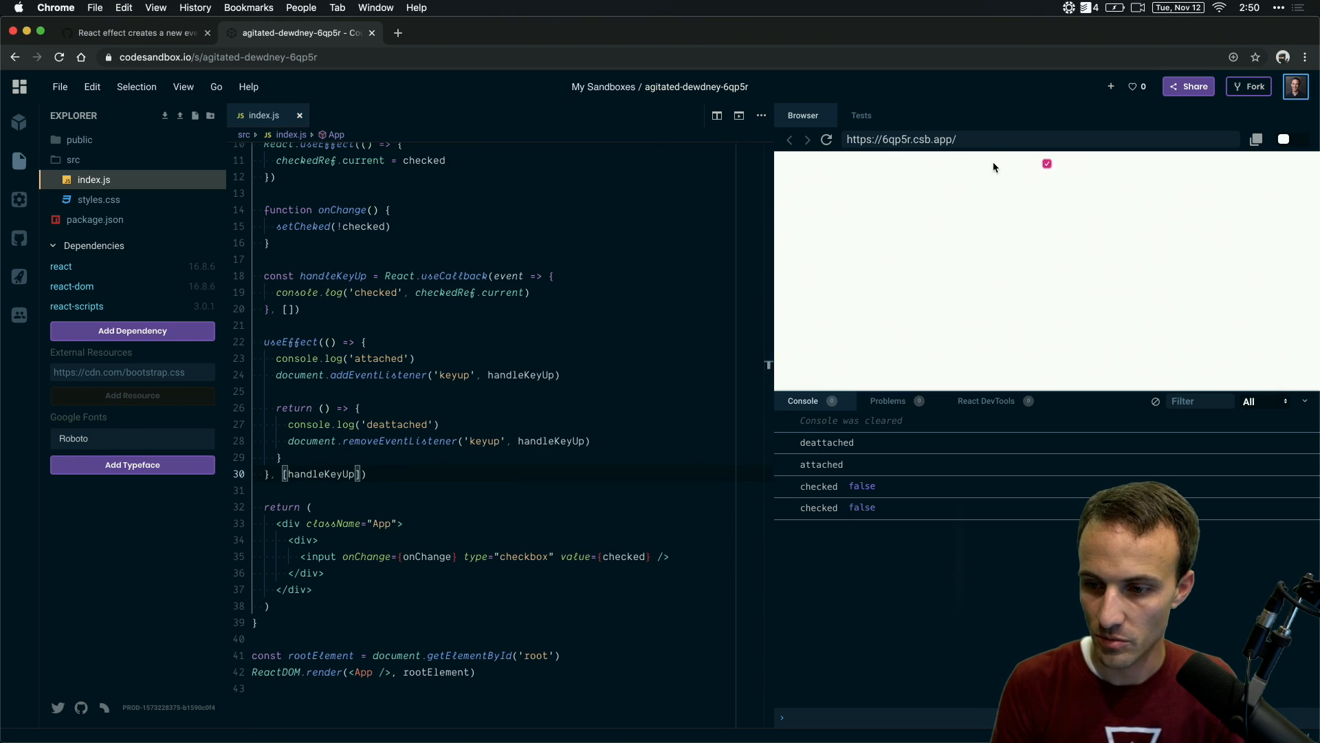
click(1046, 164)
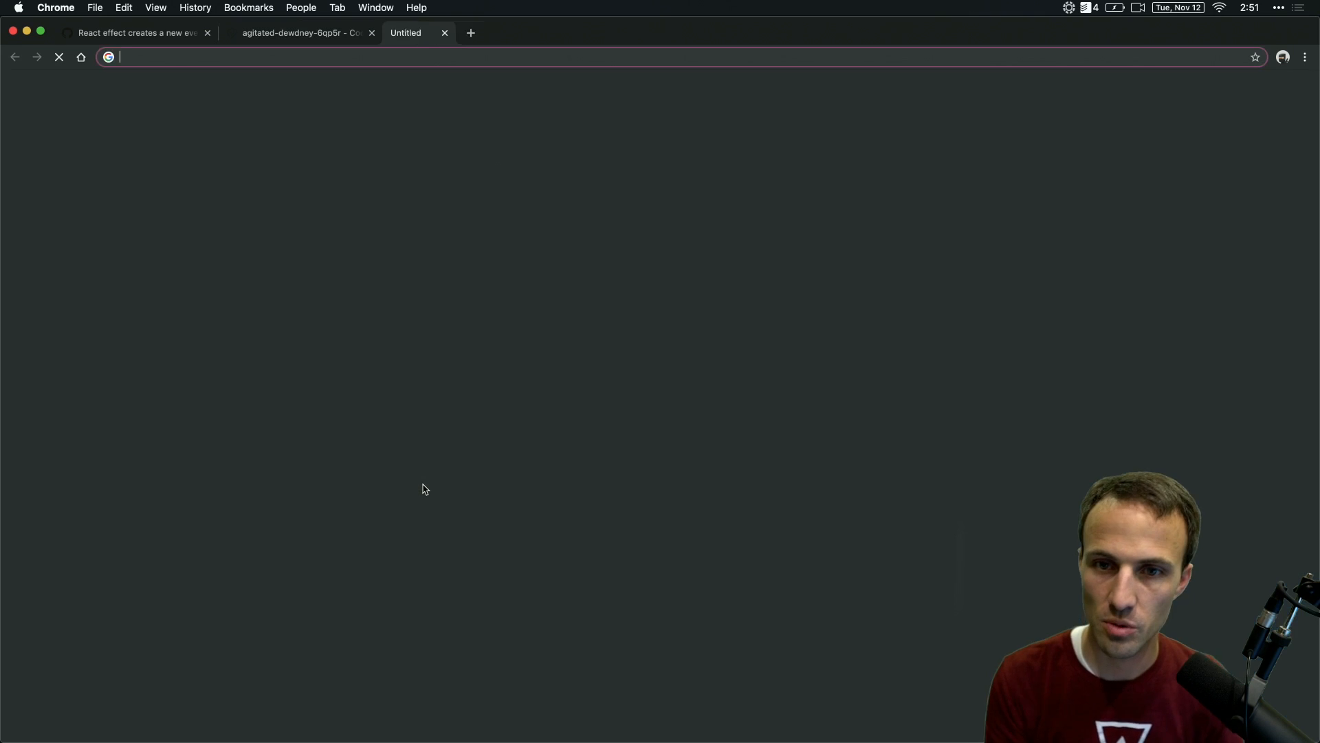
Step: Browse kentcdodds.com/talks and open the React Rally 2019 React Hook Pitfalls video
text(youtube.com)
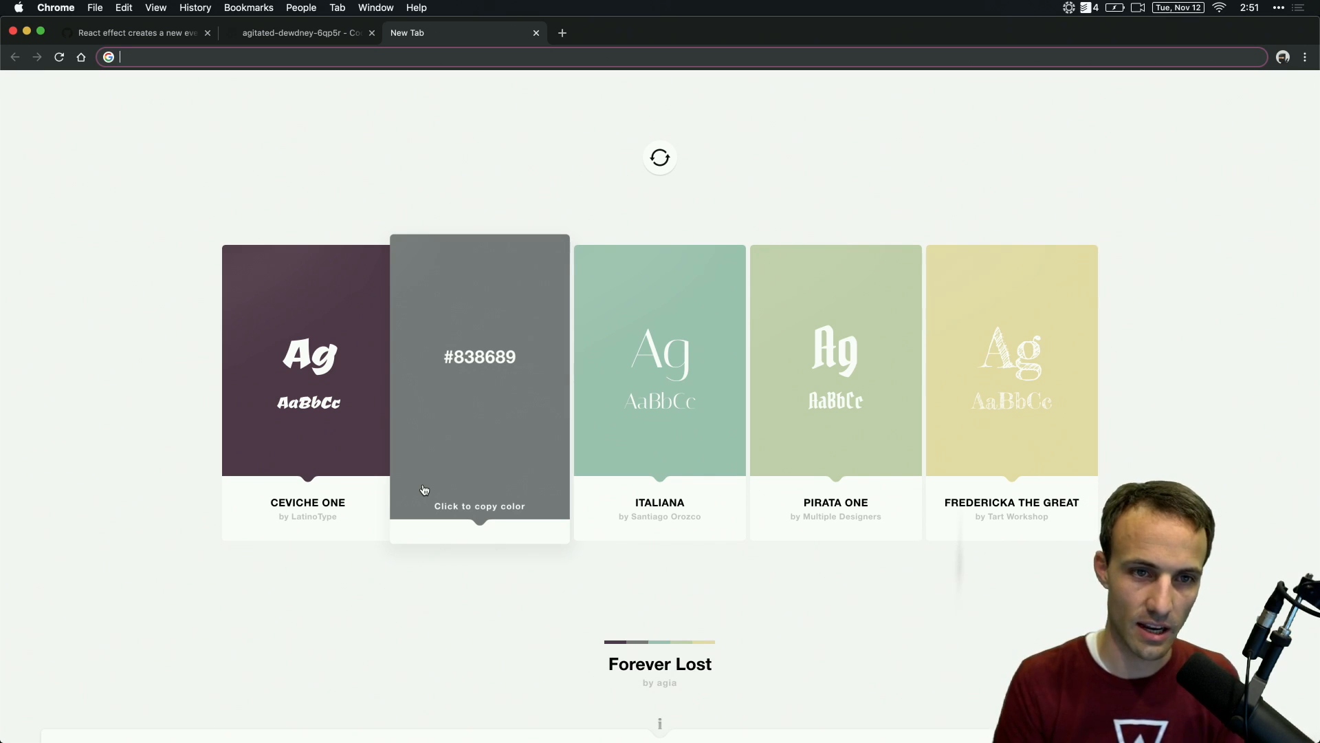
text(kentcdodds.com)
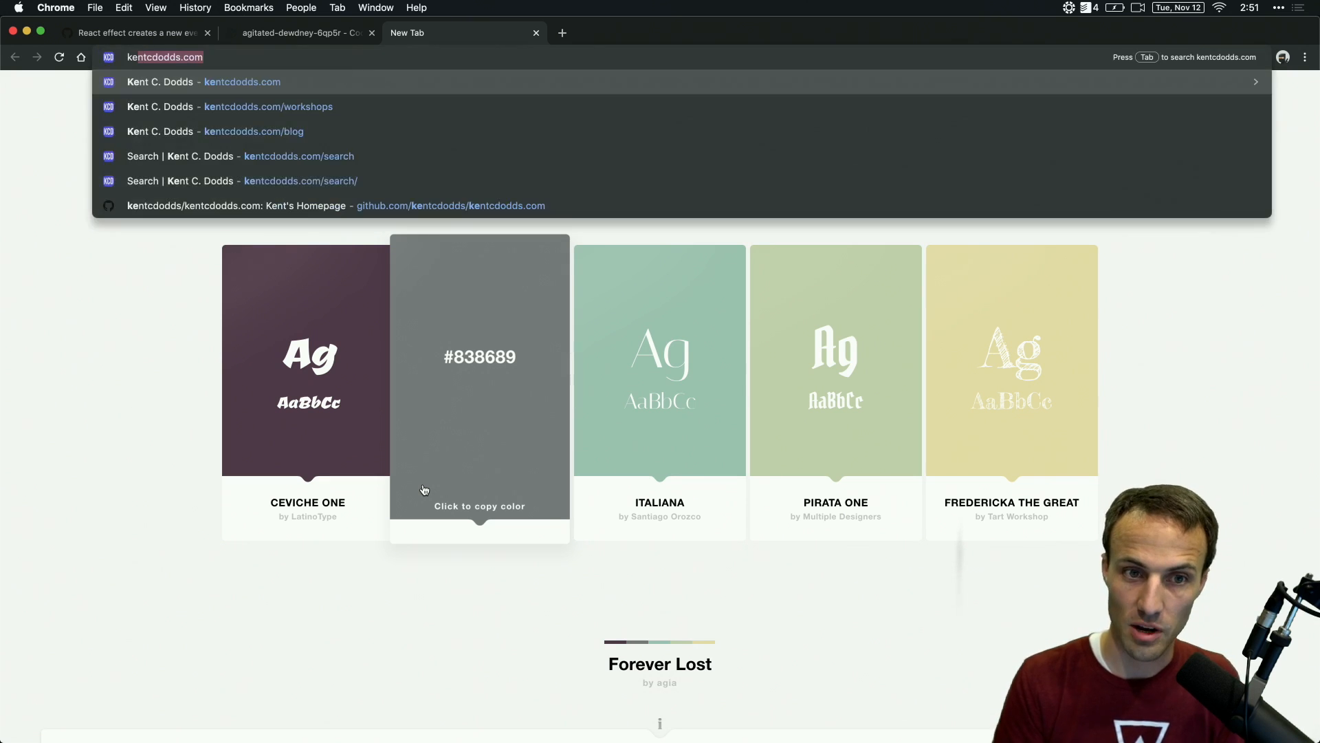
text(/talks/)
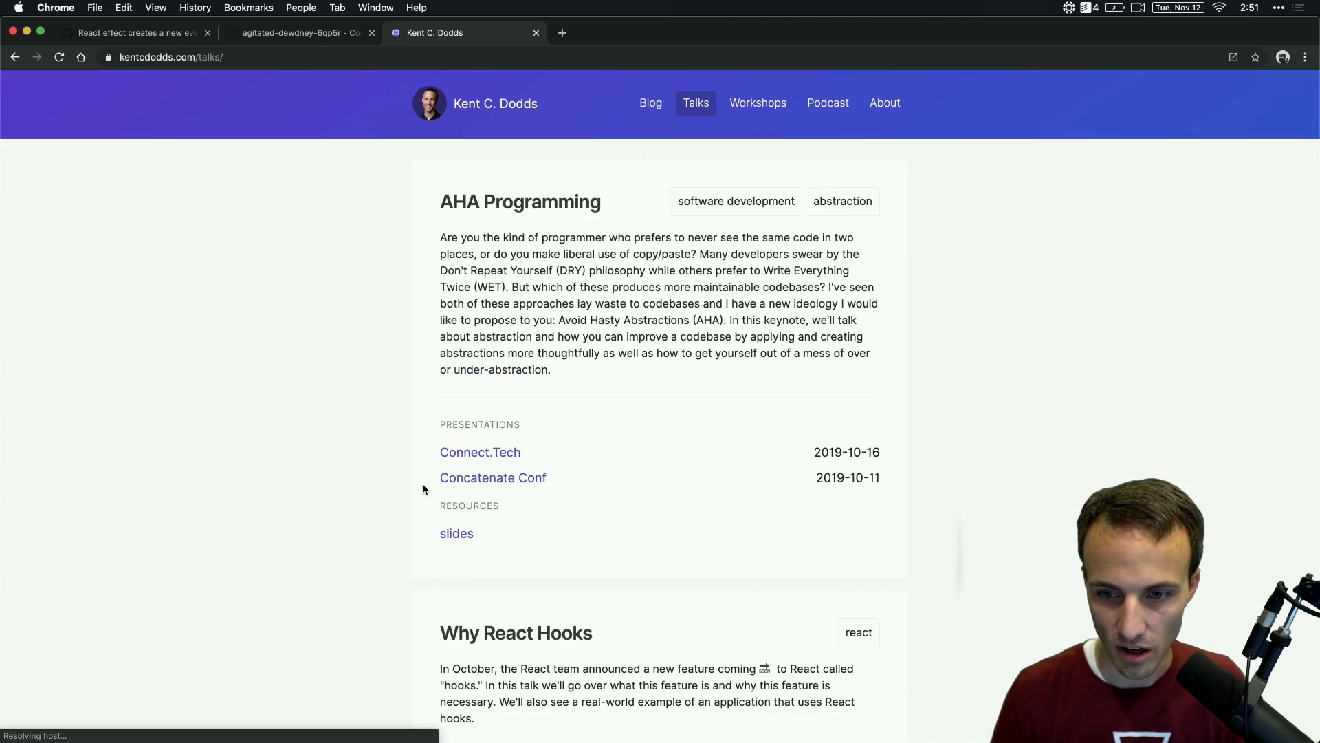
scroll(down, 3)
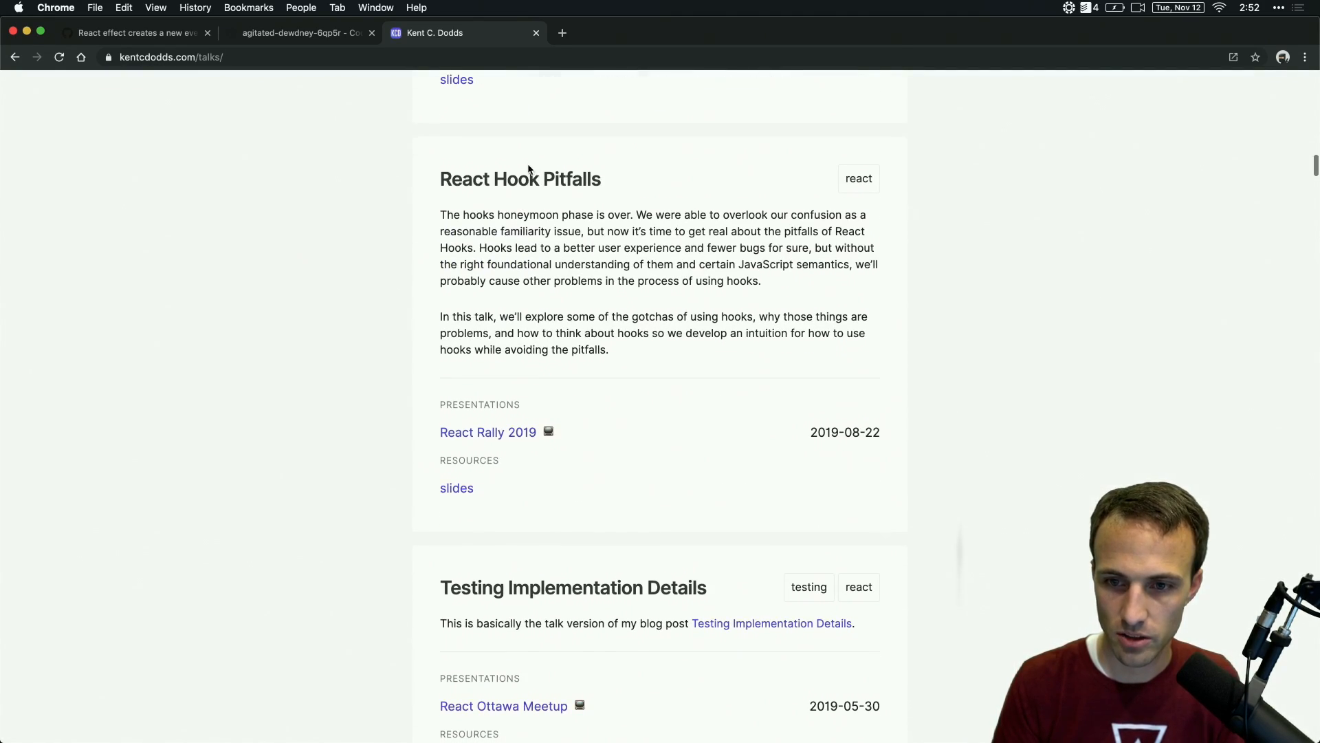
mouse_move(544, 438)
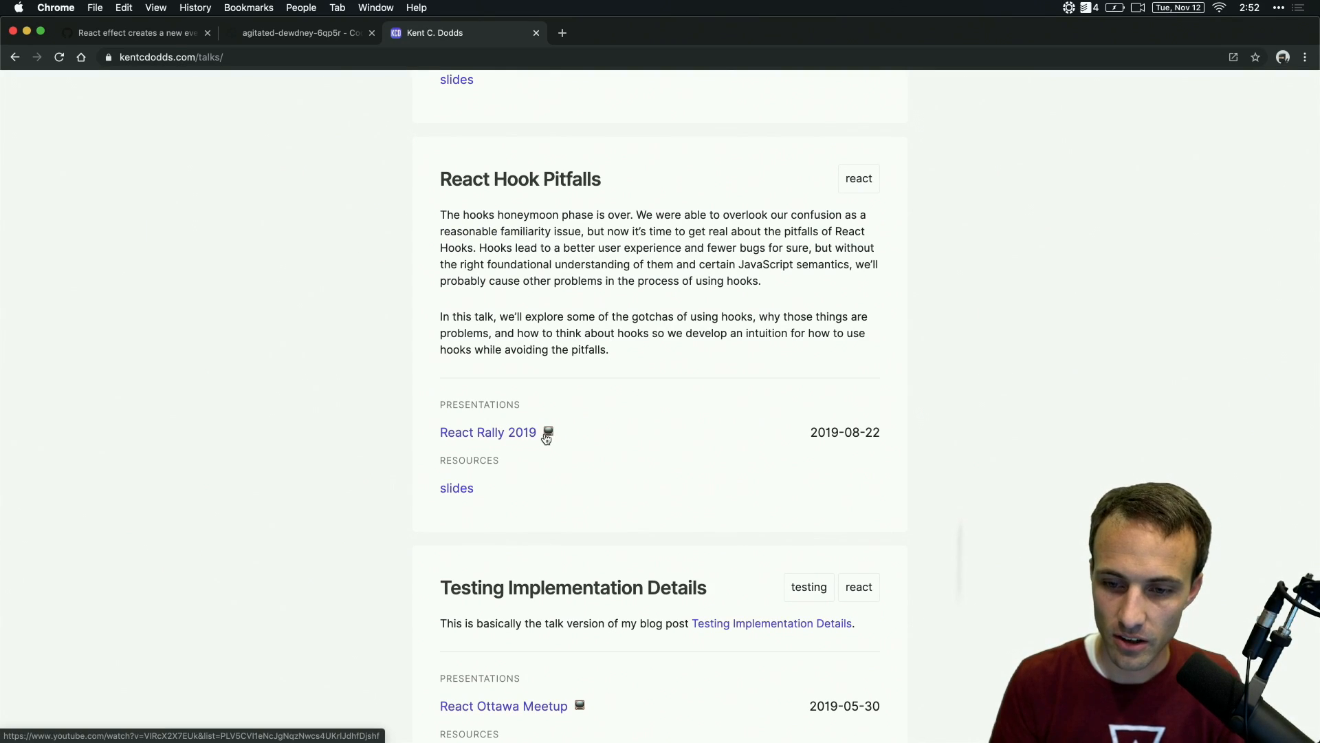
click(488, 431)
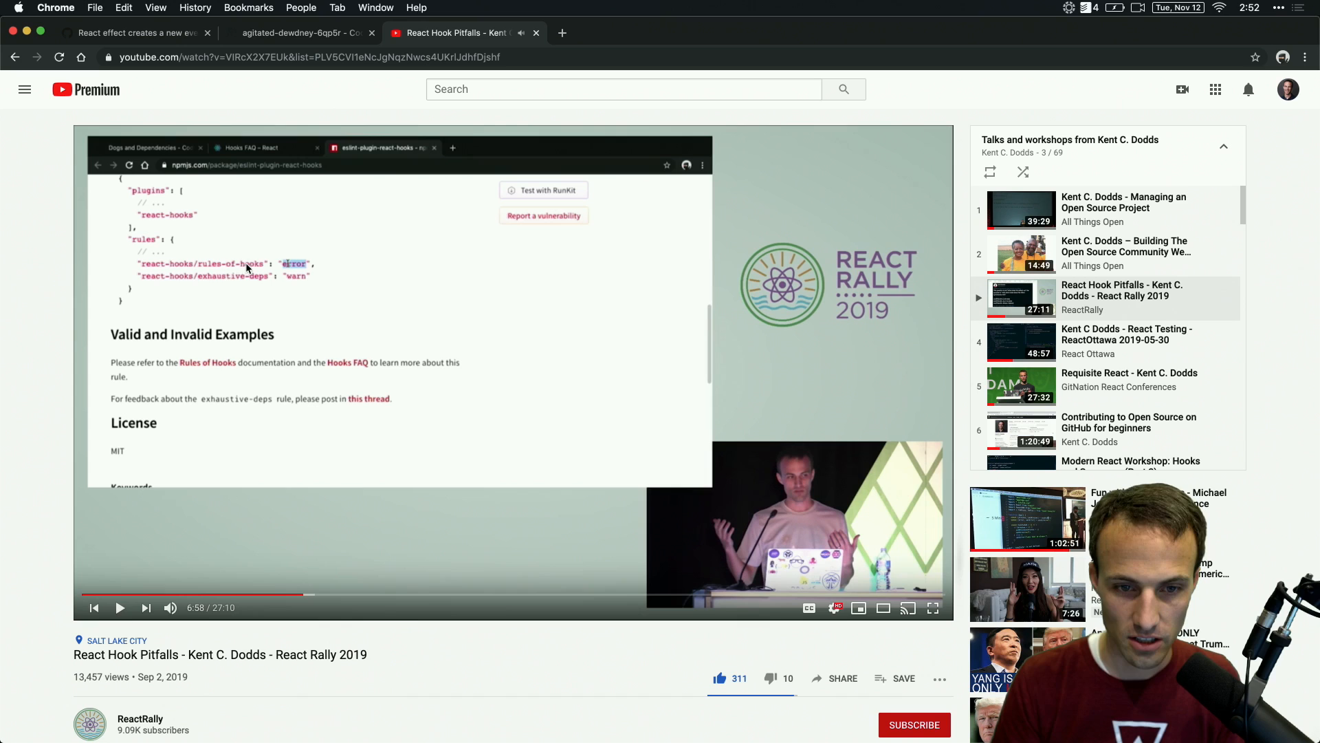
mouse_move(419, 596)
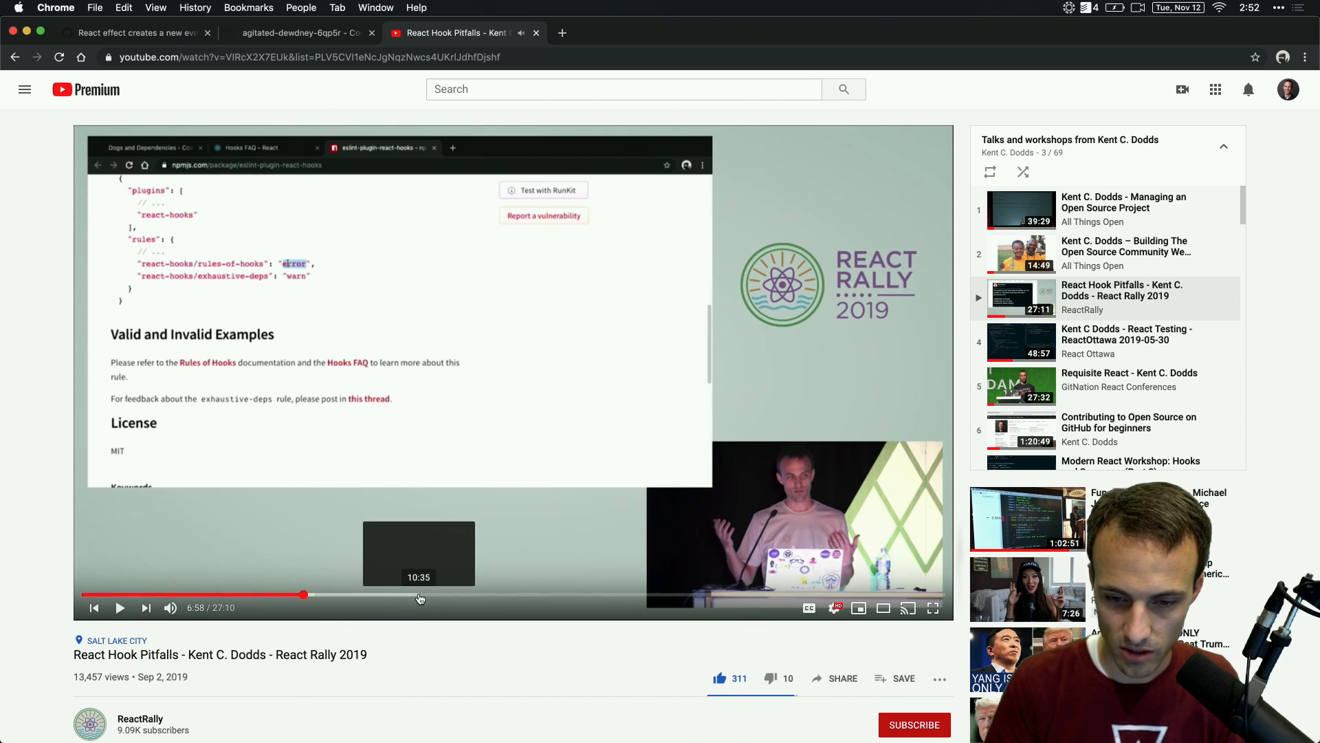
Step: Seek the talk to about 10:52 for the Dogs and Dependencies demo, then close it
click(419, 594)
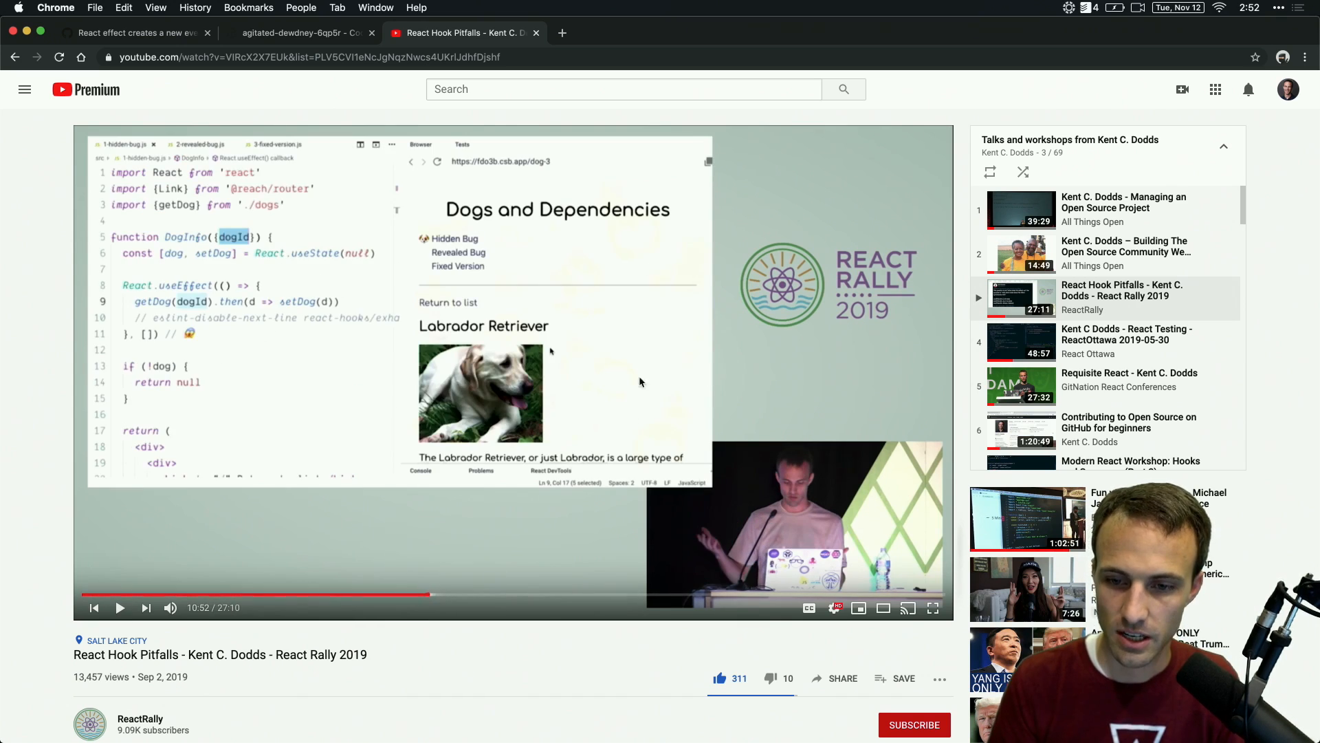
mouse_move(600, 284)
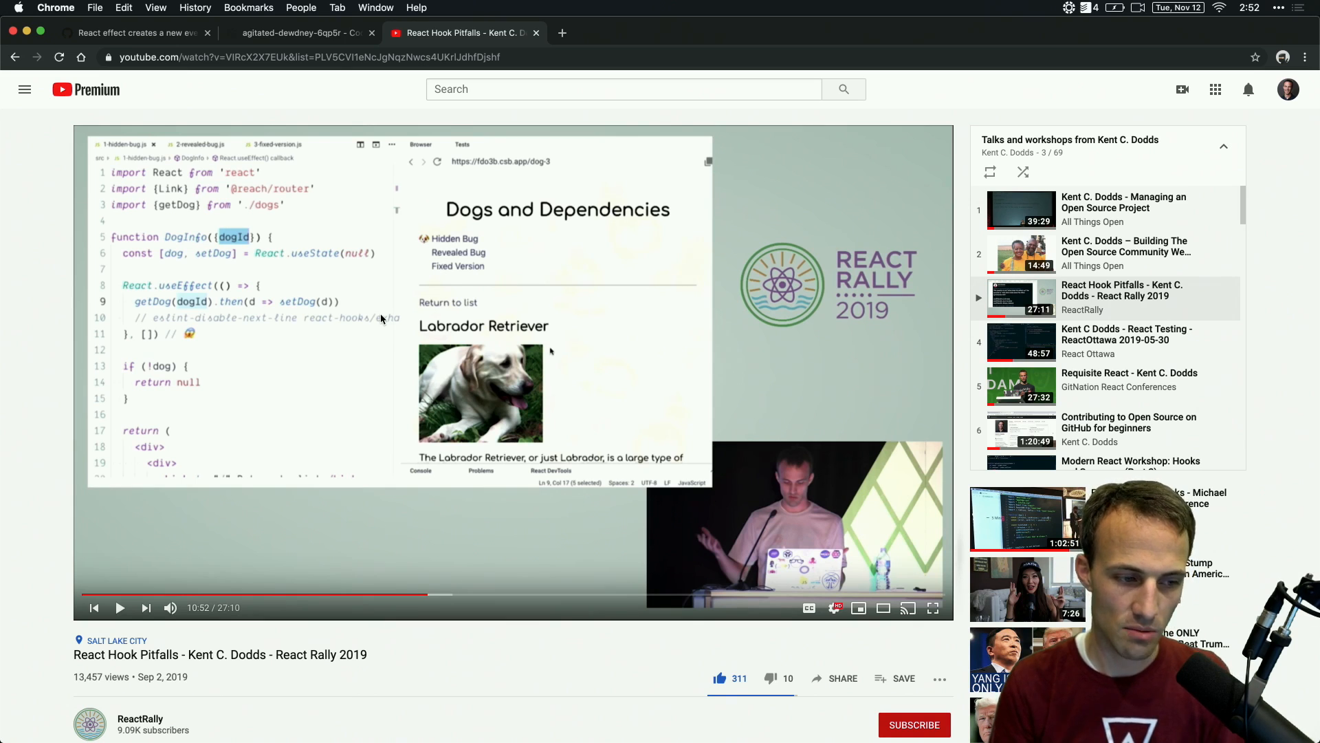
click(562, 33)
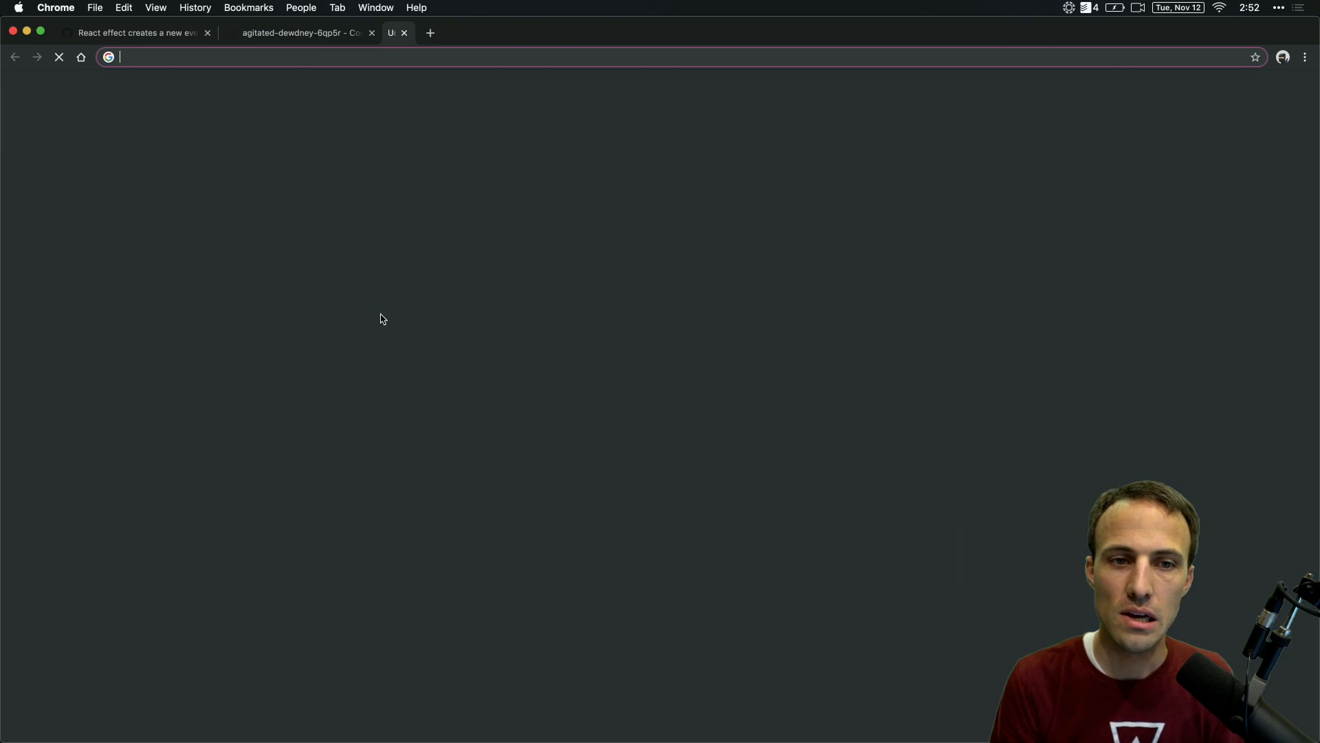
Step: Return to the sandbox tab for its URL, then switch to the GitHub issue
text(kcd.im/ama)
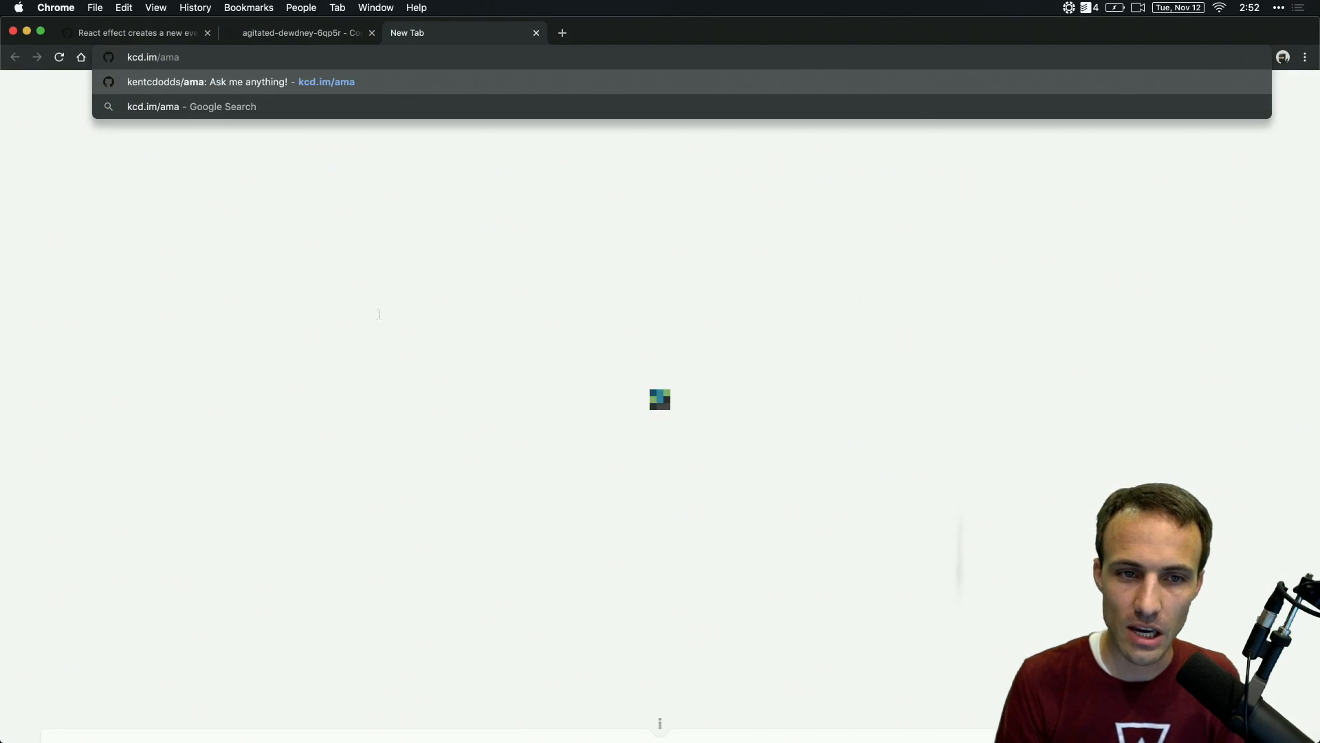
click(303, 33)
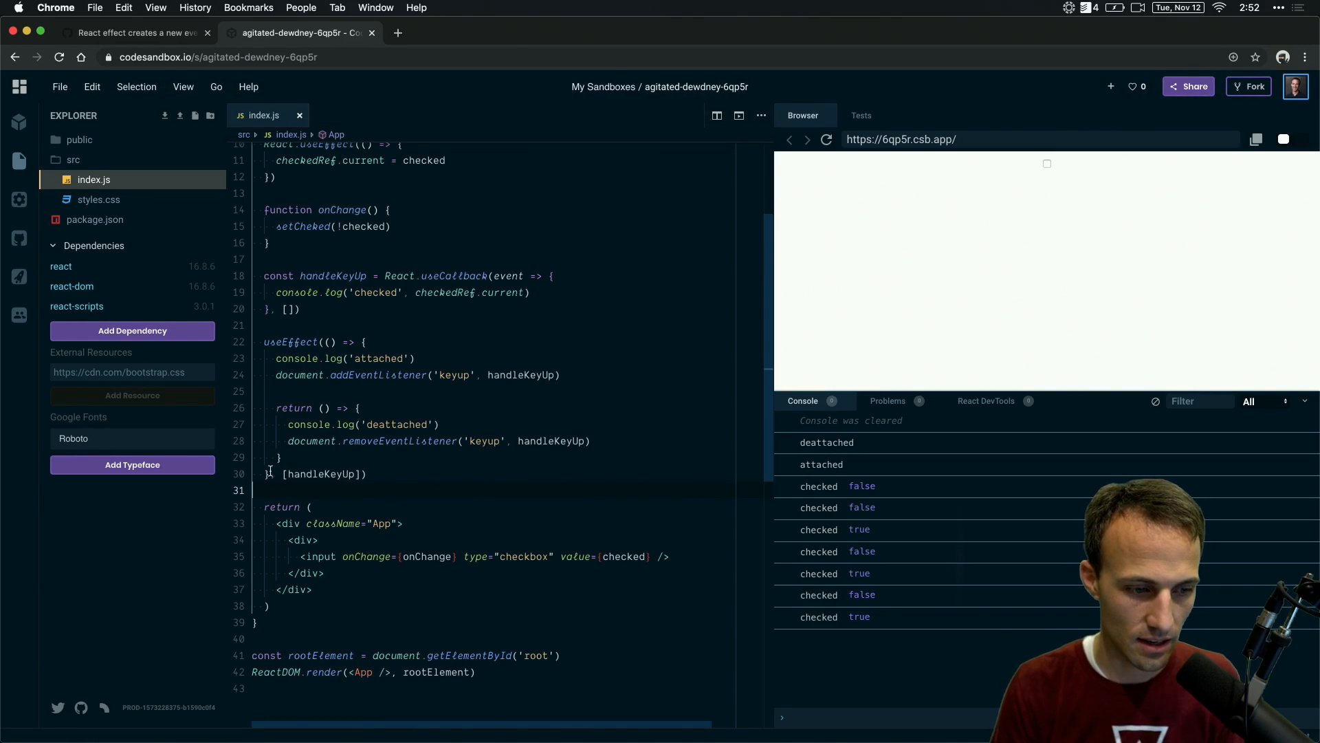
mouse_move(660, 371)
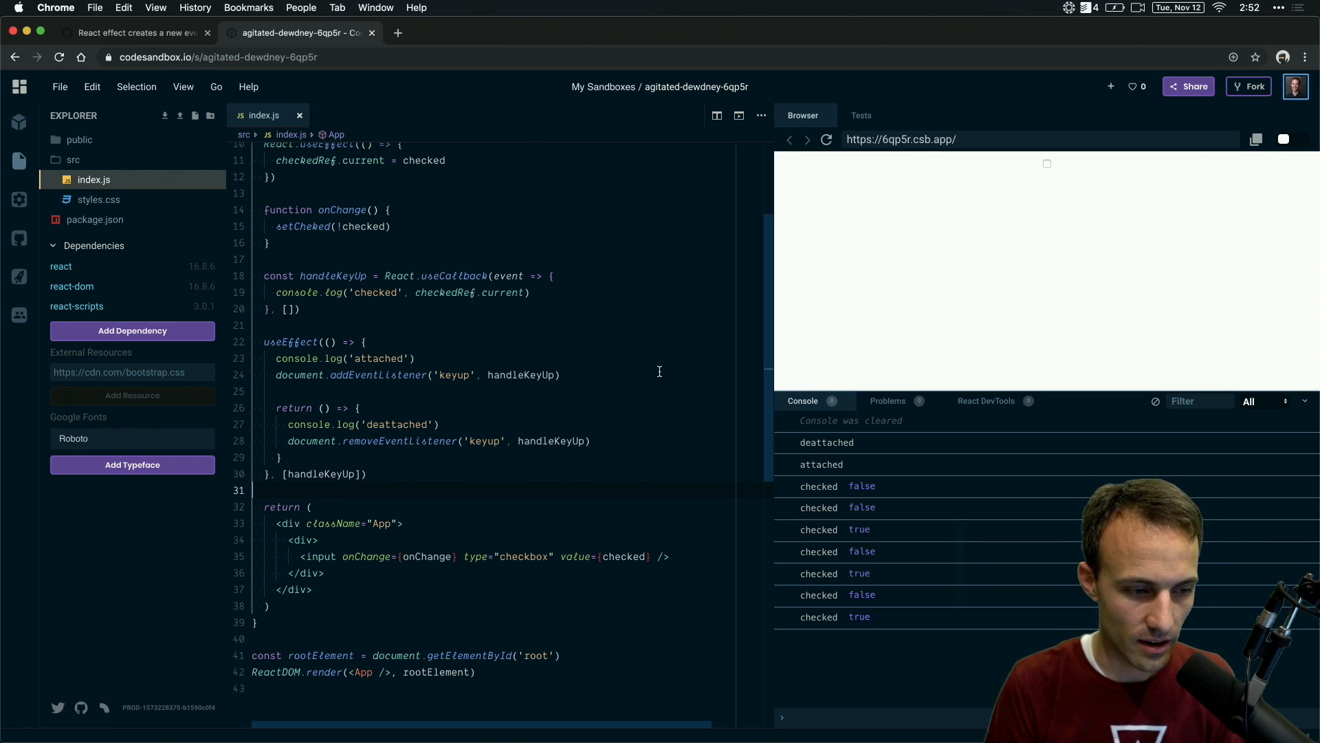
mouse_move(663, 265)
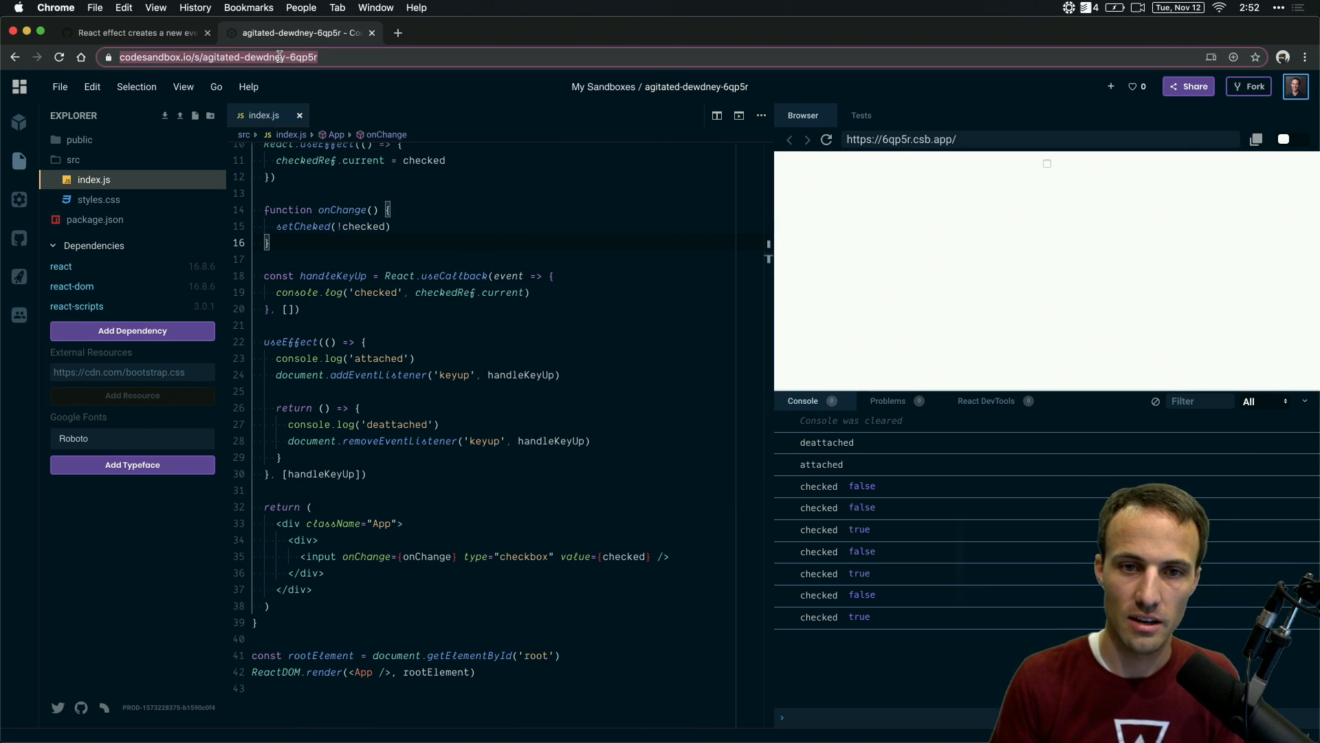
click(135, 33)
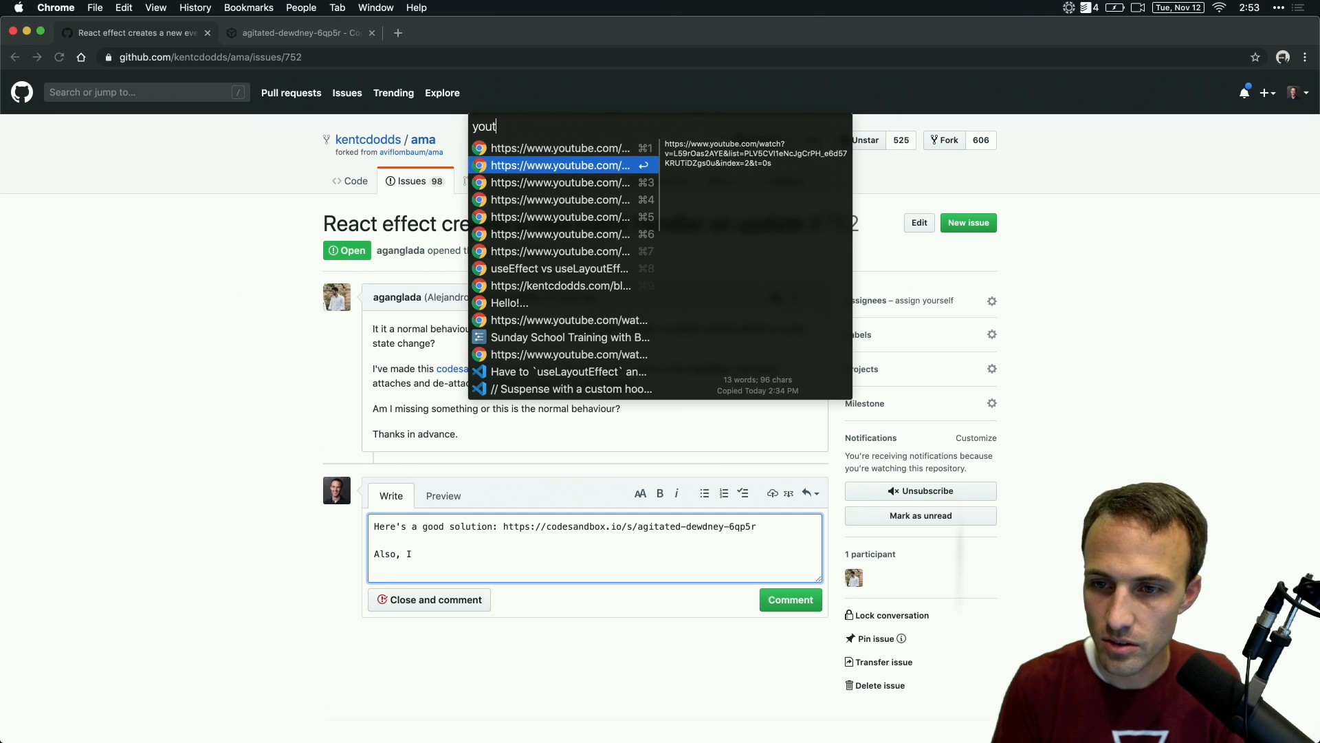
click(560, 165)
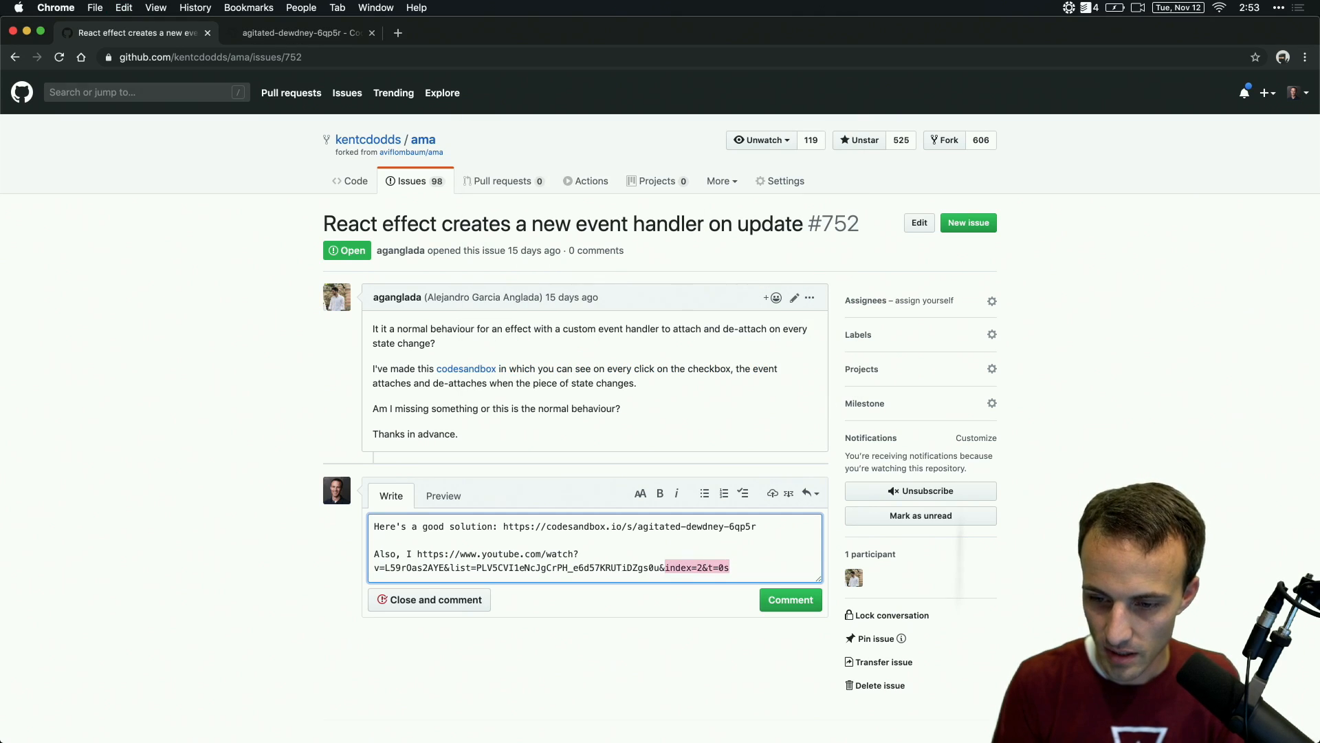
text(livestreamed this :))
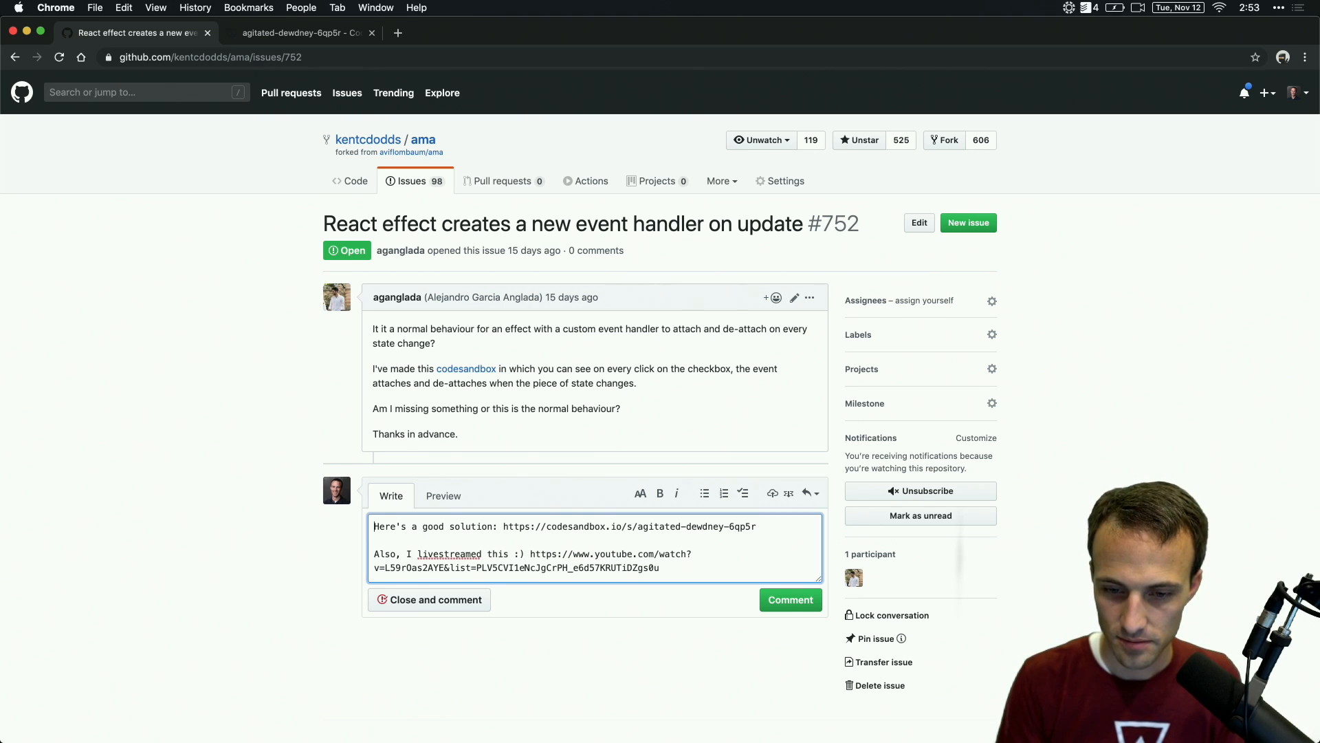
text(Hi)
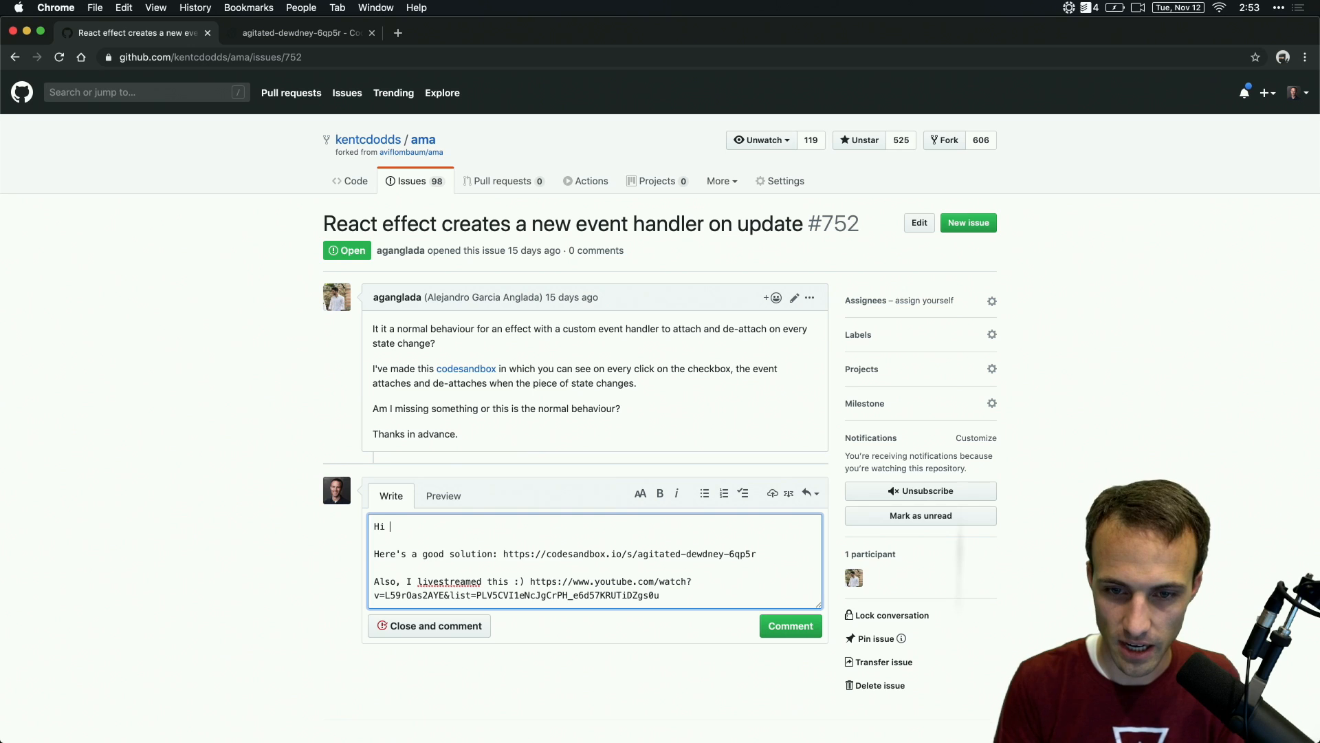
text(@aganglada :))
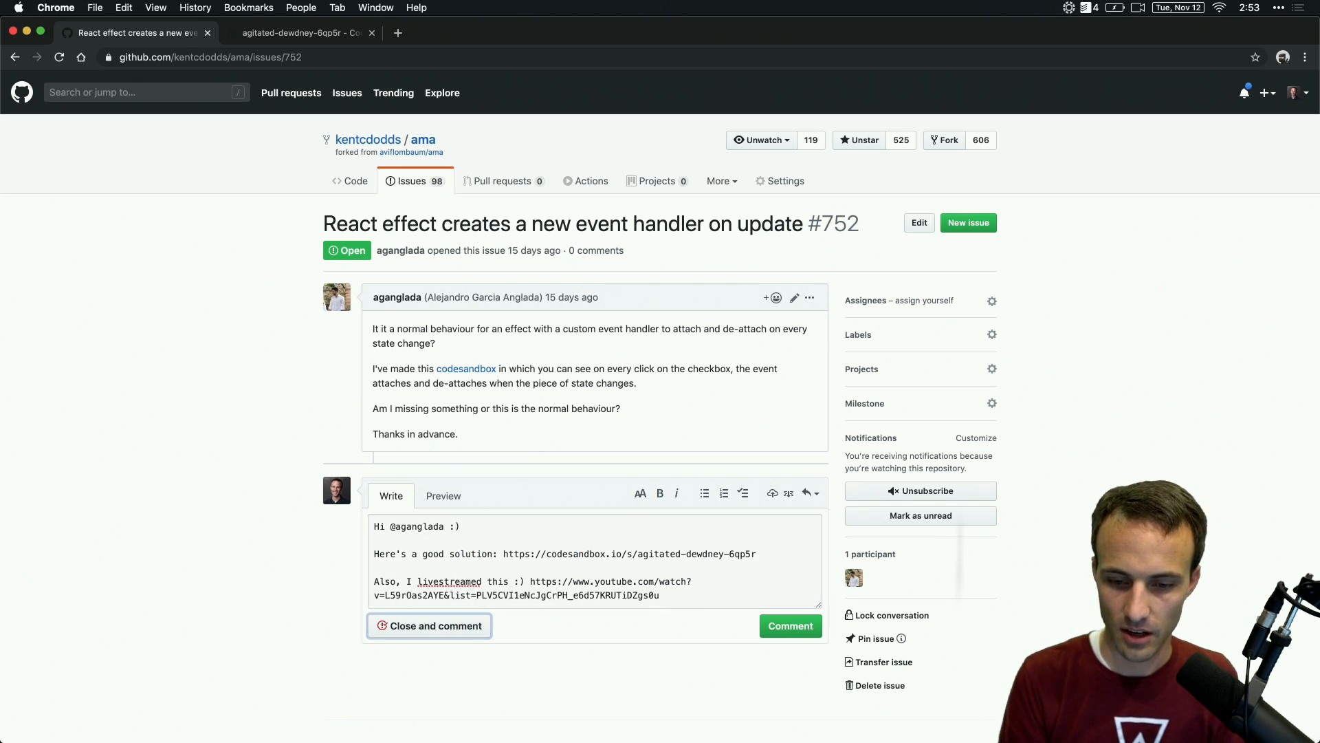
click(436, 625)
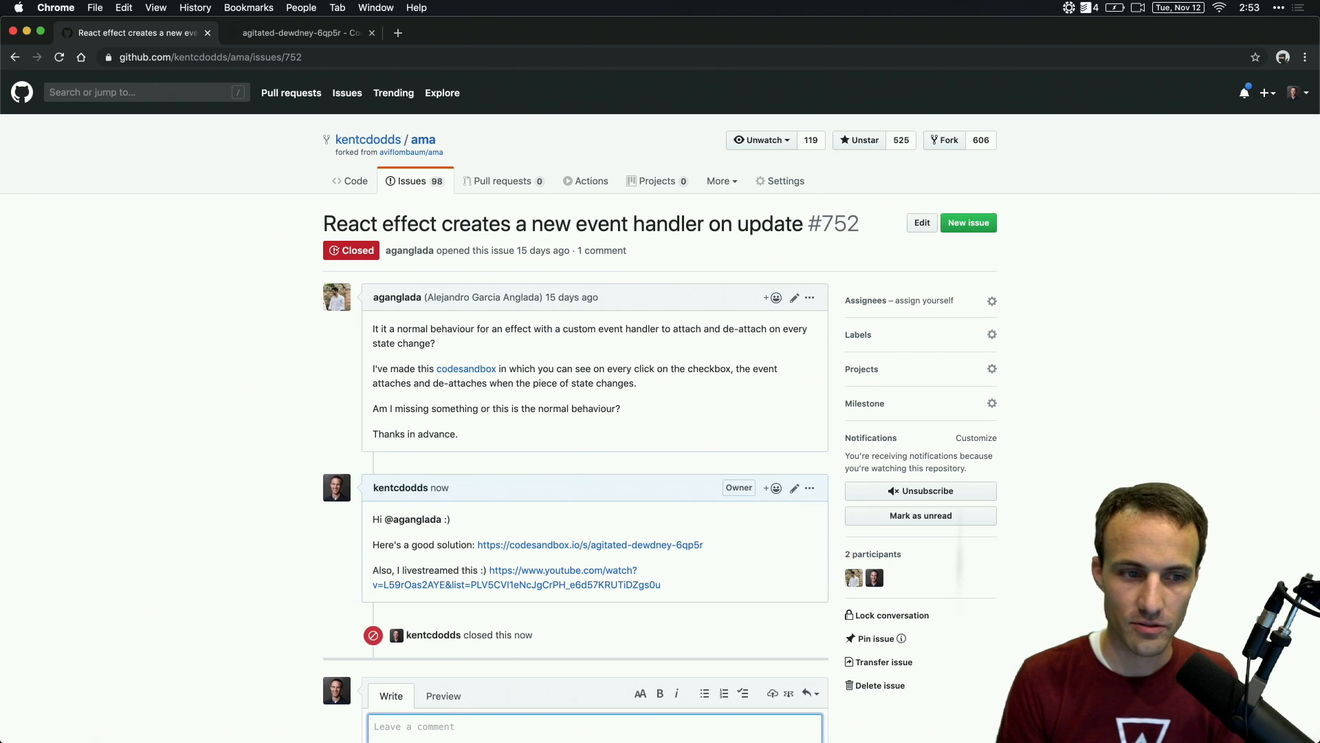
click(300, 33)
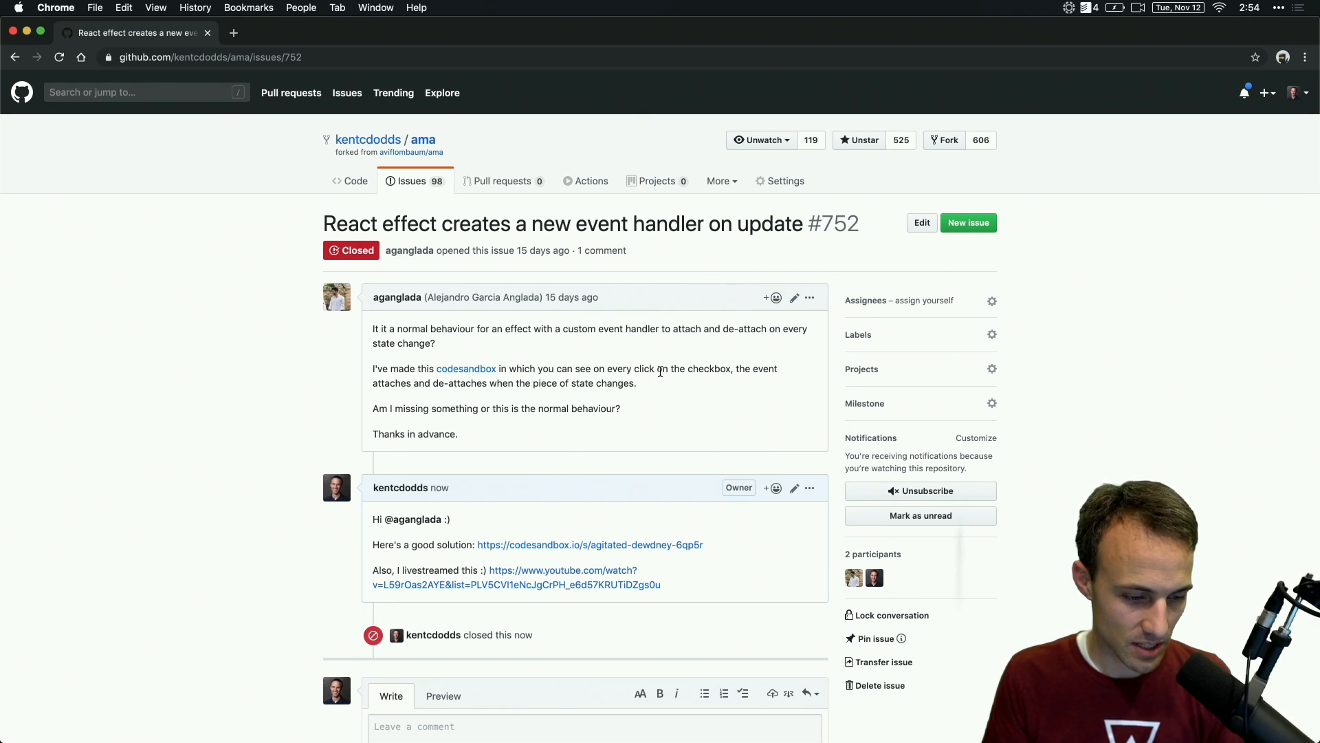
mouse_move(661, 376)
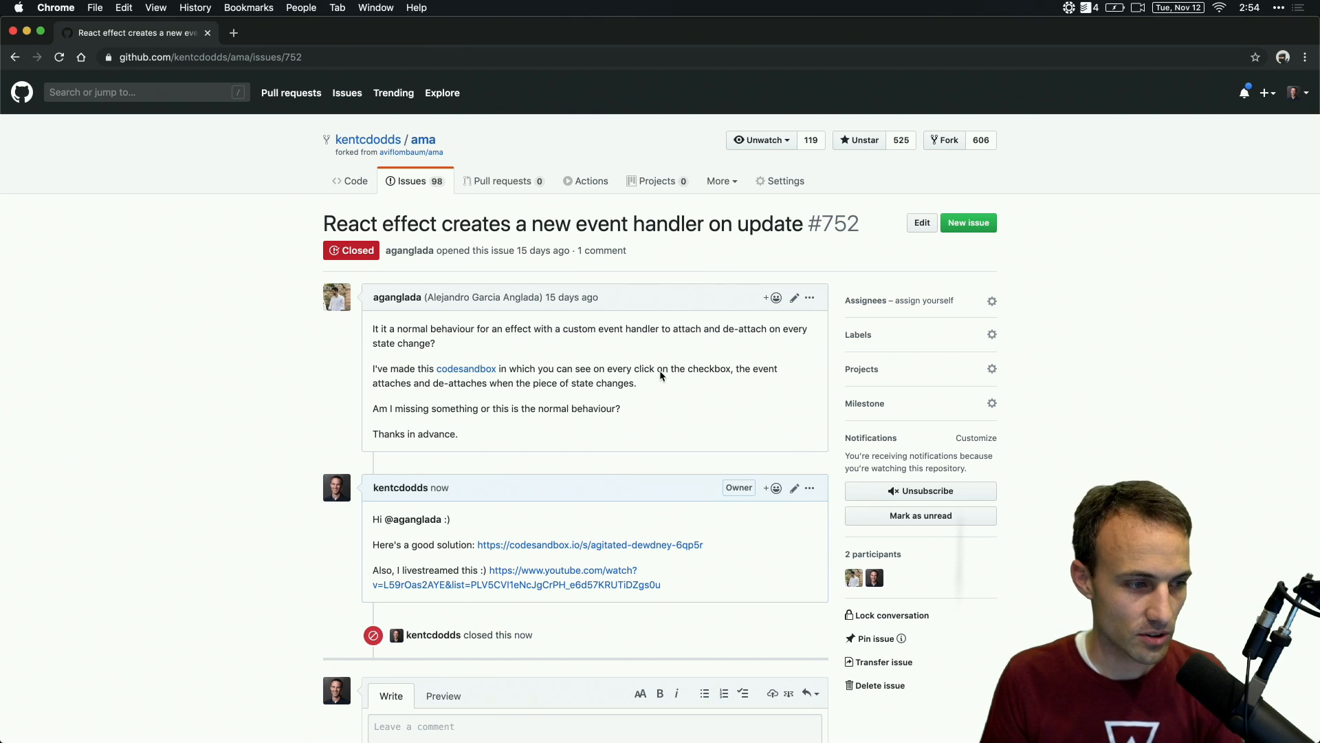